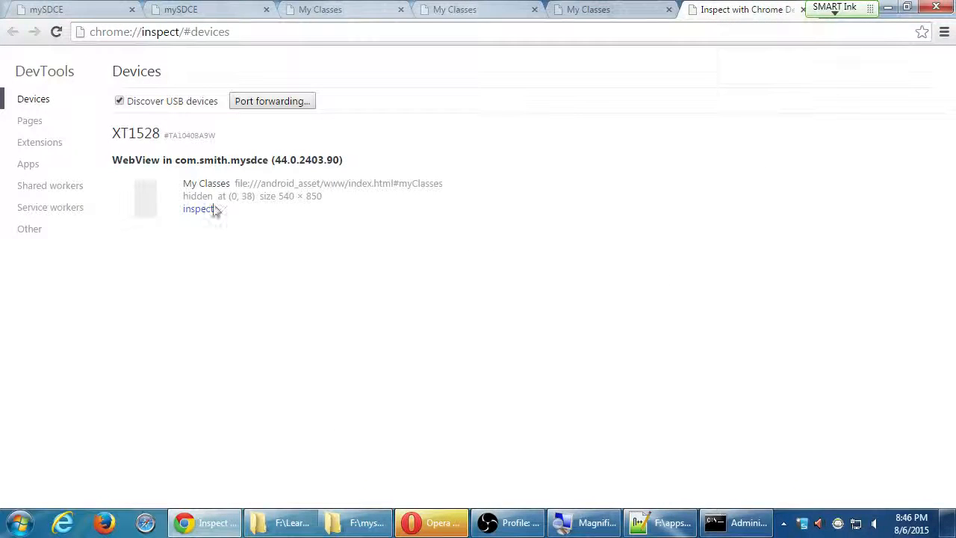
Attach DevTools to the My Classes WebView and scroll through its console log
{"action": "left_click", "coordinate": [197, 209]}
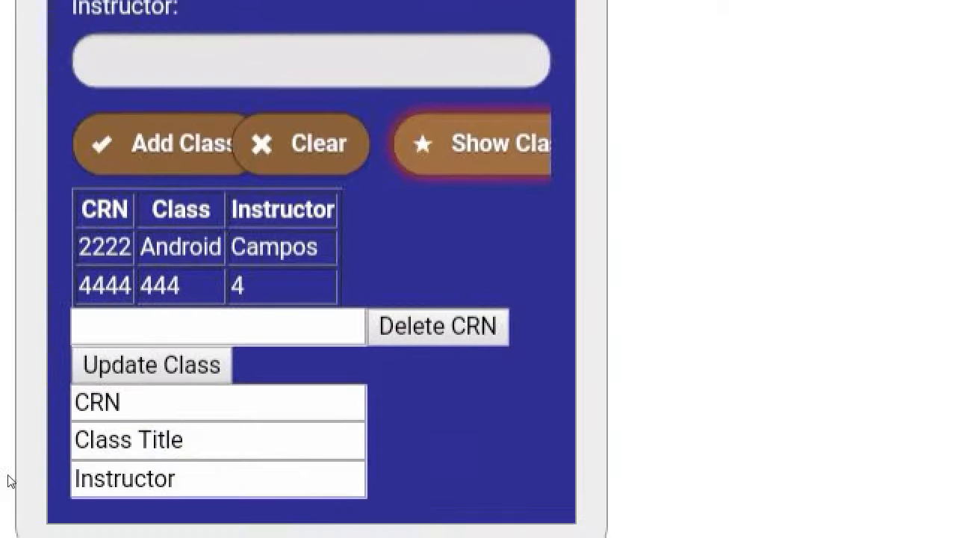
{"action": "scroll", "scroll_direction": "down", "scroll_amount": 3}
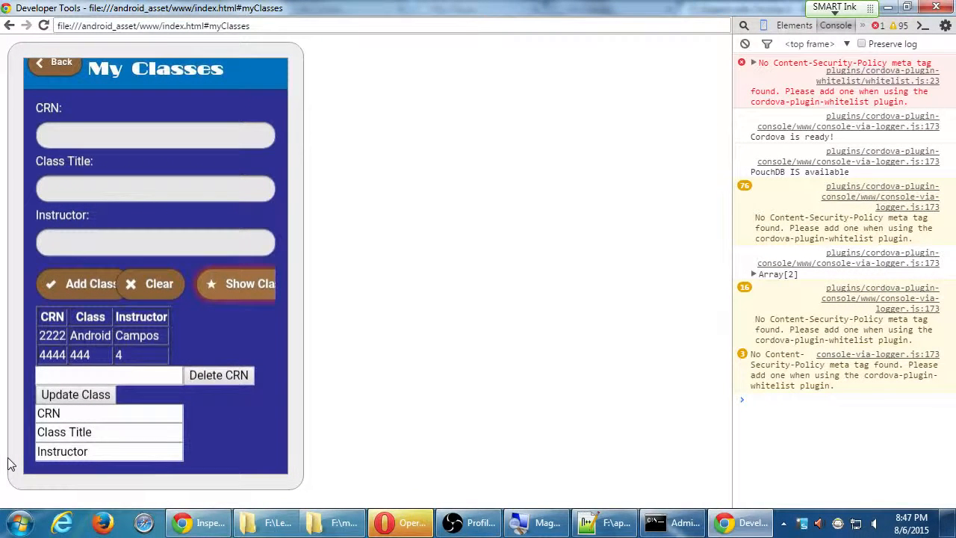
{"action": "left_click", "coordinate": [822, 401]}
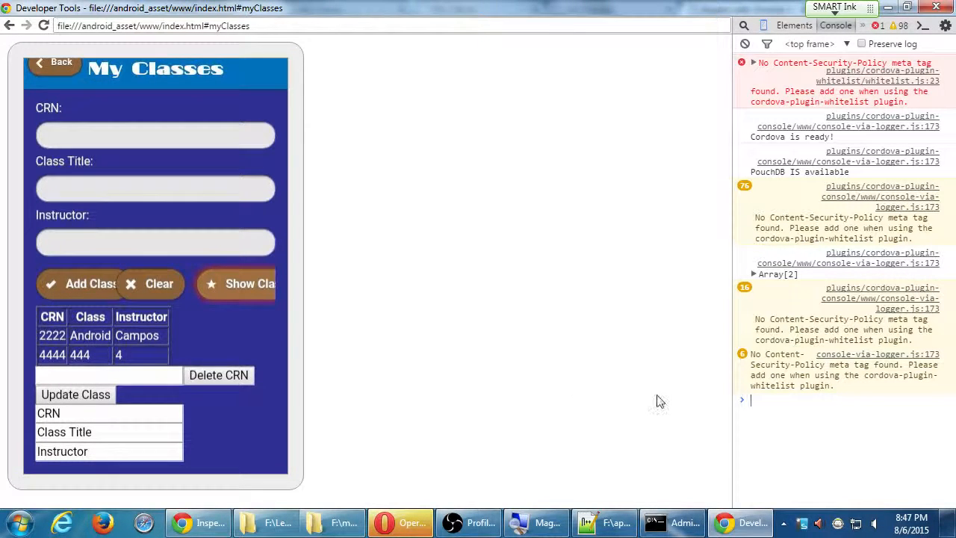
{"action": "mouse_move", "coordinate": [675, 415]}
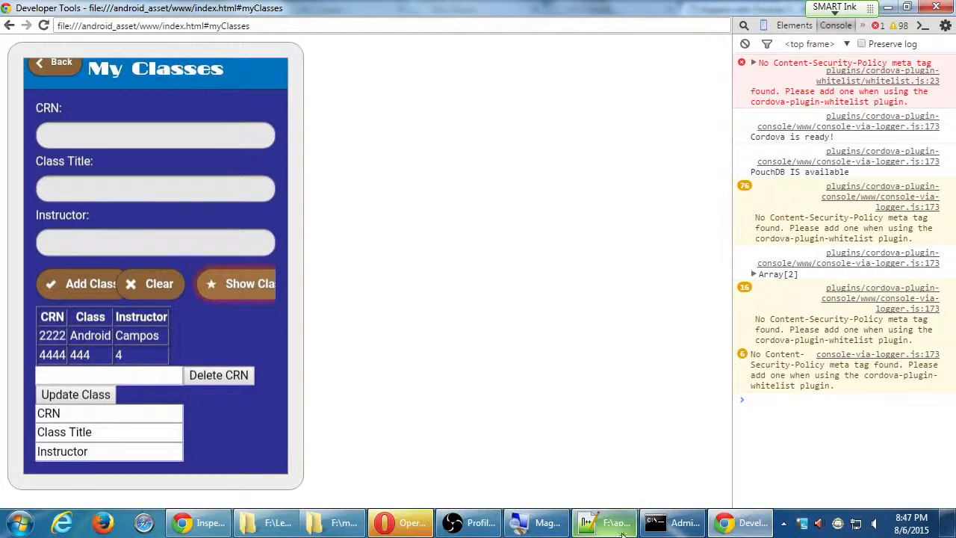
Show index.html's My Classes form markup and select the theResult div around line 337
{"action": "left_click", "coordinate": [586, 523]}
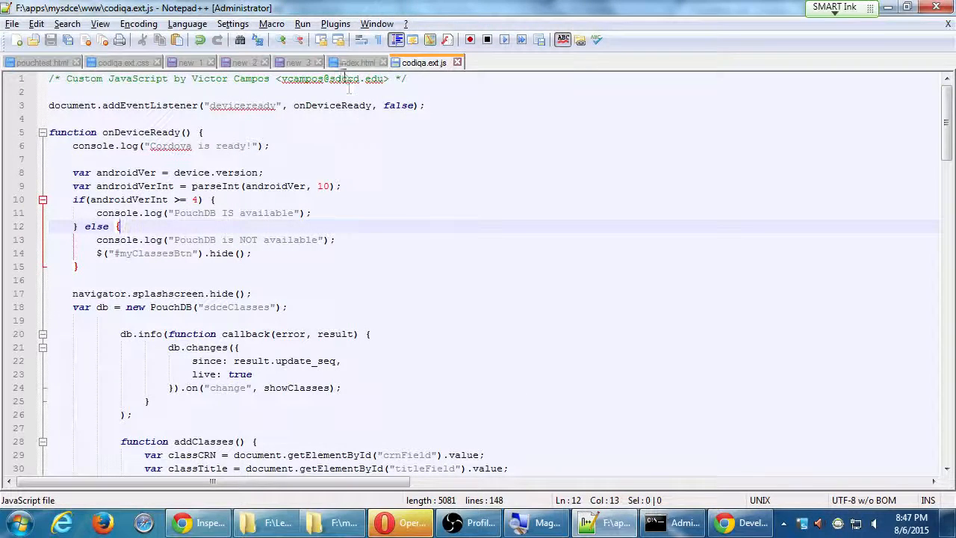
{"action": "left_click", "coordinate": [356, 63]}
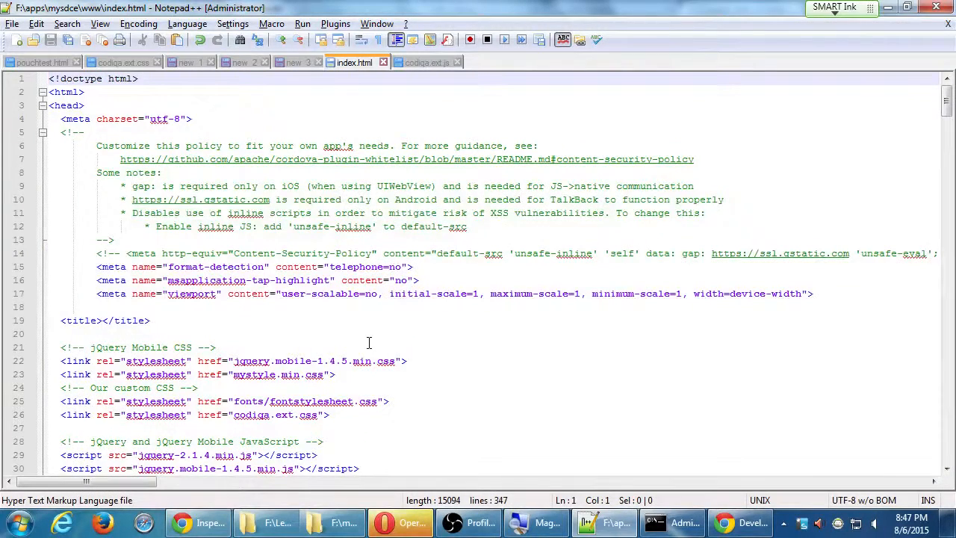
{"action": "scroll", "scroll_direction": "down", "scroll_amount": 3}
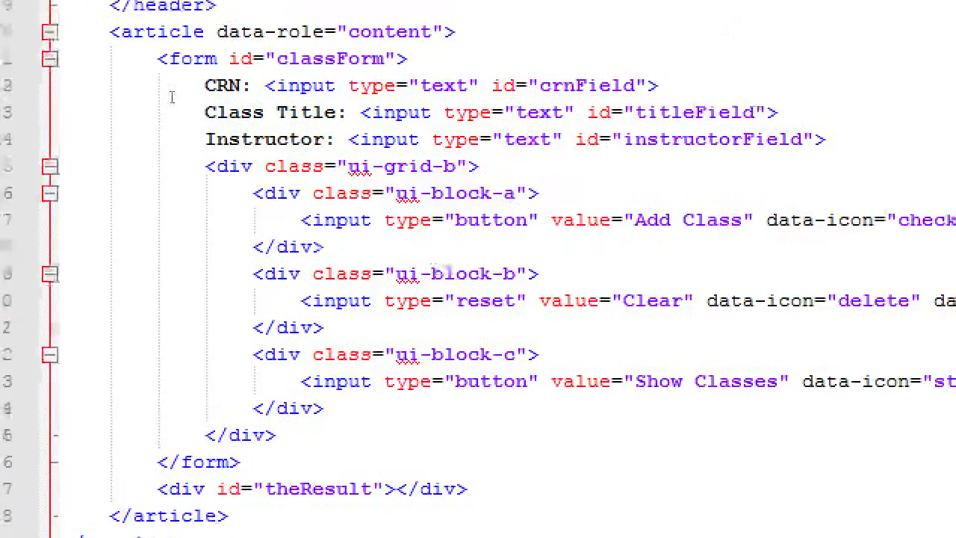
{"action": "scroll", "scroll_direction": "down", "scroll_amount": 3}
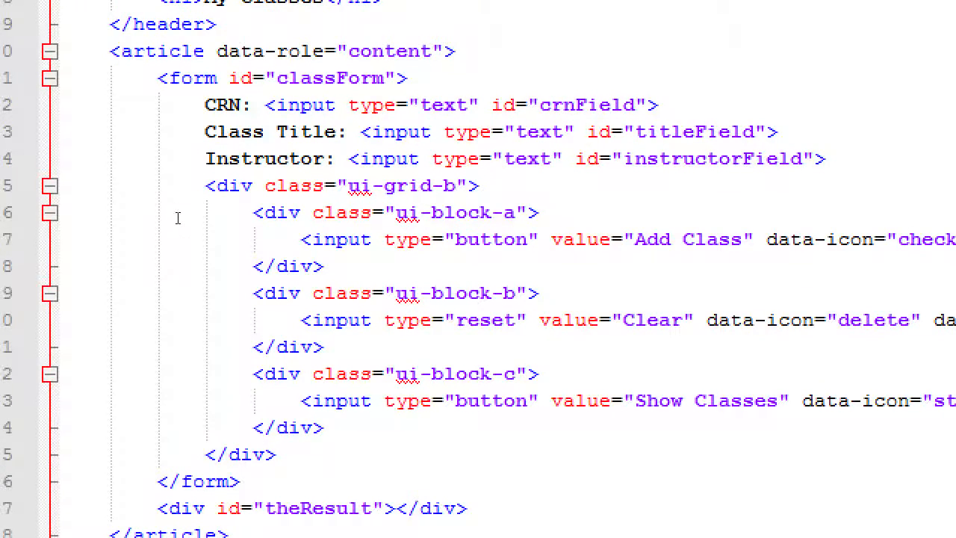
{"action": "scroll", "scroll_direction": "down", "scroll_amount": 3}
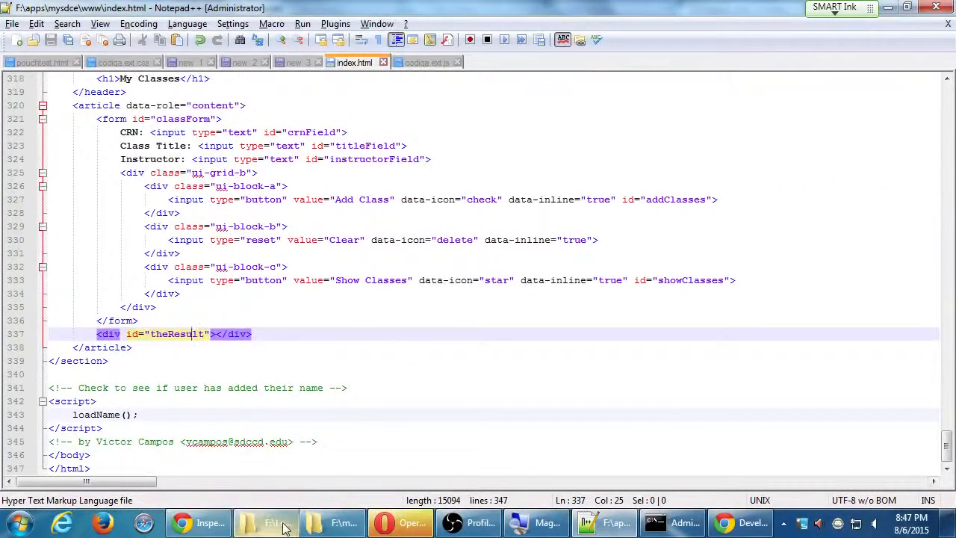
{"action": "left_click", "coordinate": [266, 523]}
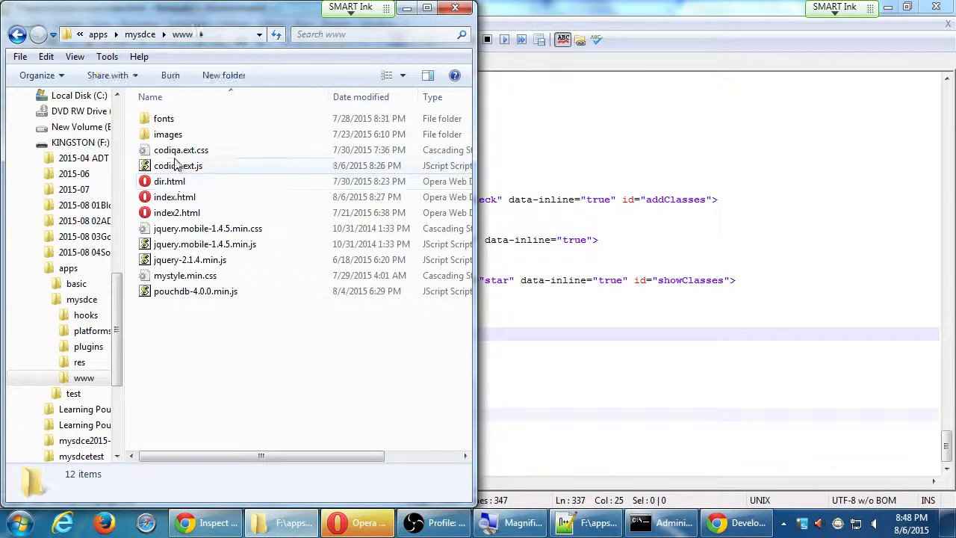
Bring up the context actions for codiqa.ext.css in the www folder
{"action": "right_click", "coordinate": [180, 149]}
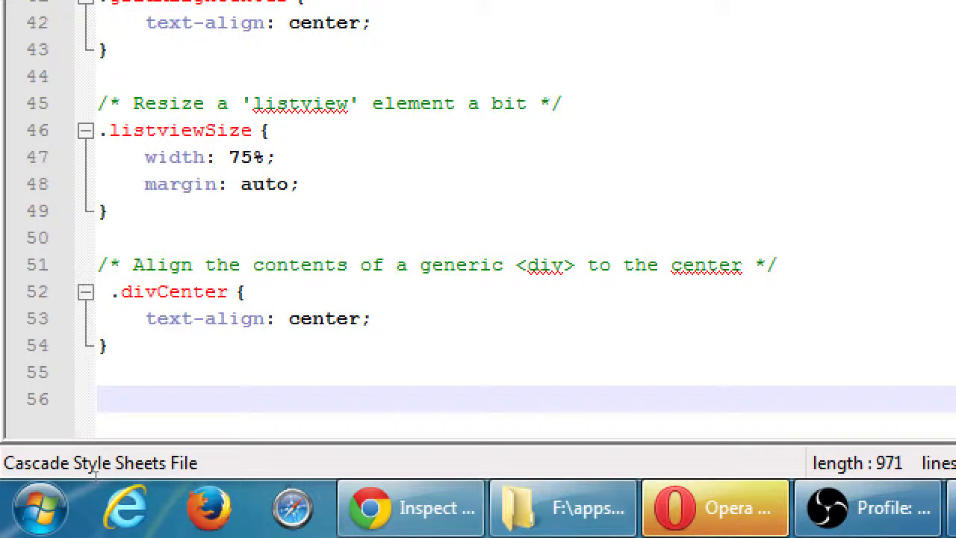
Add the comment '/* For styling elements of the MyClasses Results */' at the end of the stylesheet
{"action": "type", "text": "/* */"}
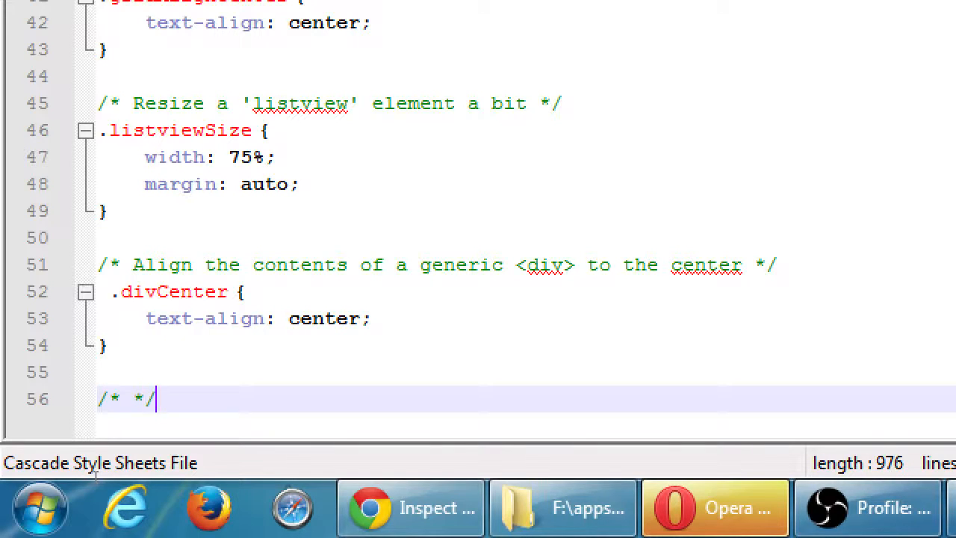
{"action": "type", "text": "\" \""}
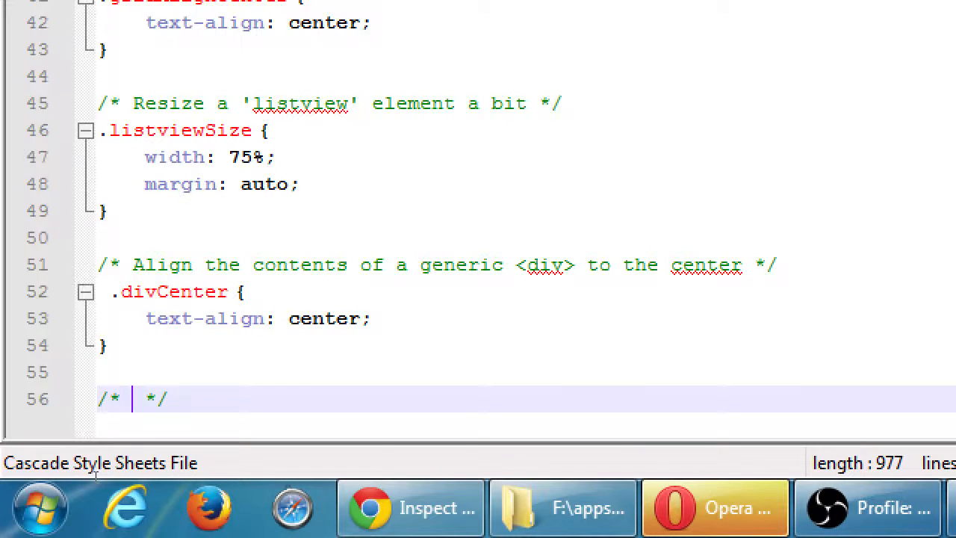
{"action": "type", "text": "For styling el"}
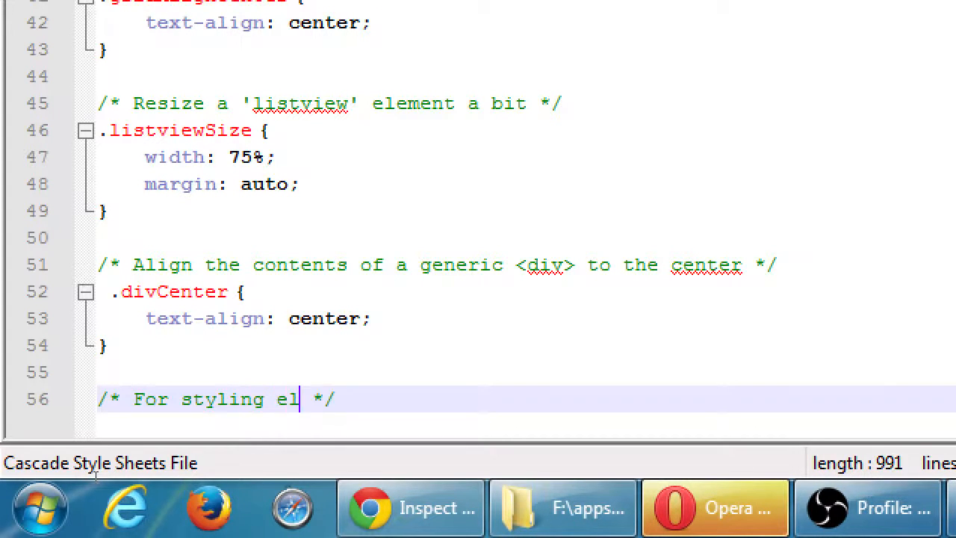
{"action": "type", "text": "ements of the"}
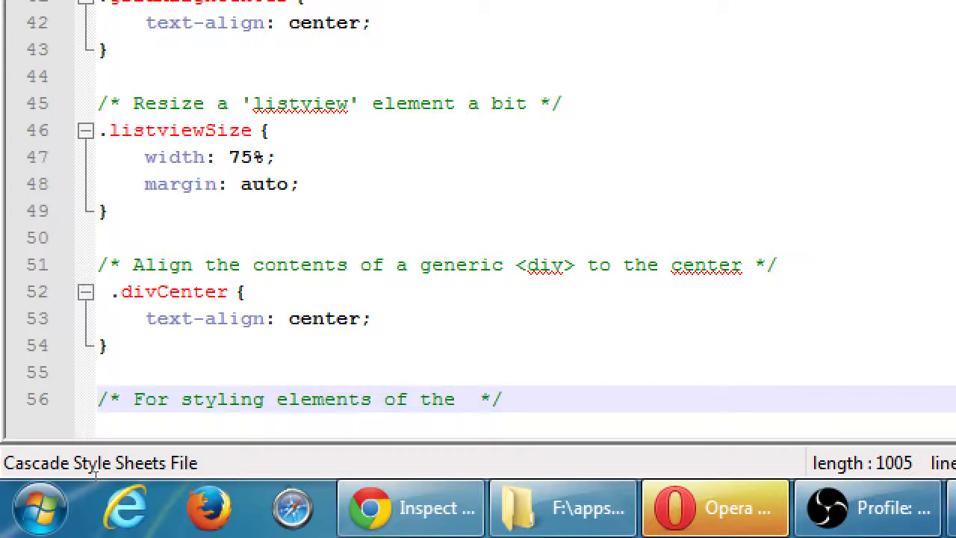
{"action": "type", "text": "My"}
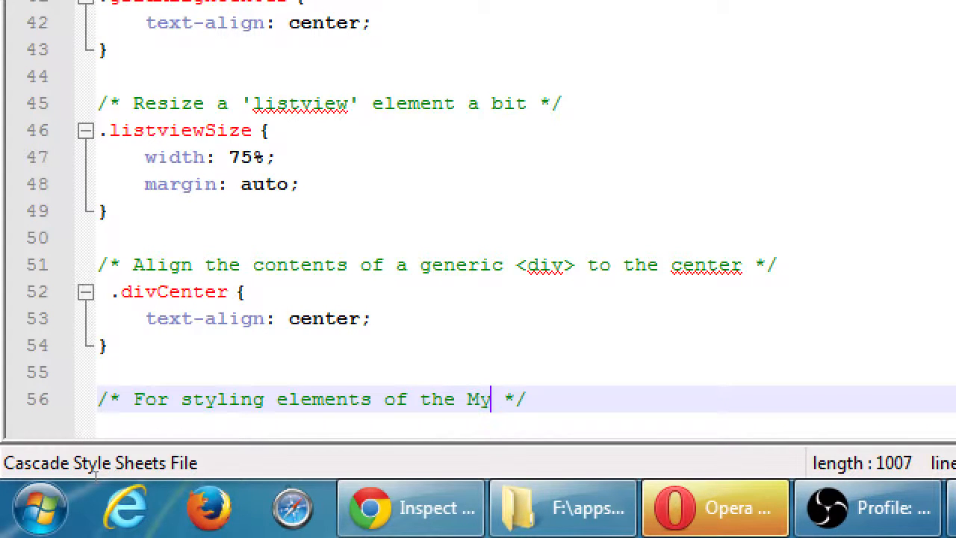
{"action": "type", "text": "C"}
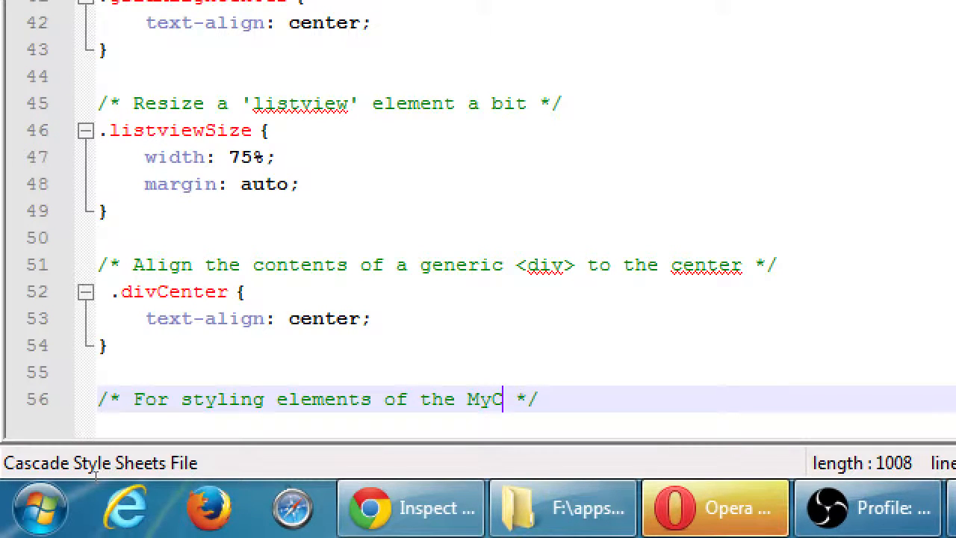
{"action": "type", "text": "lasses"}
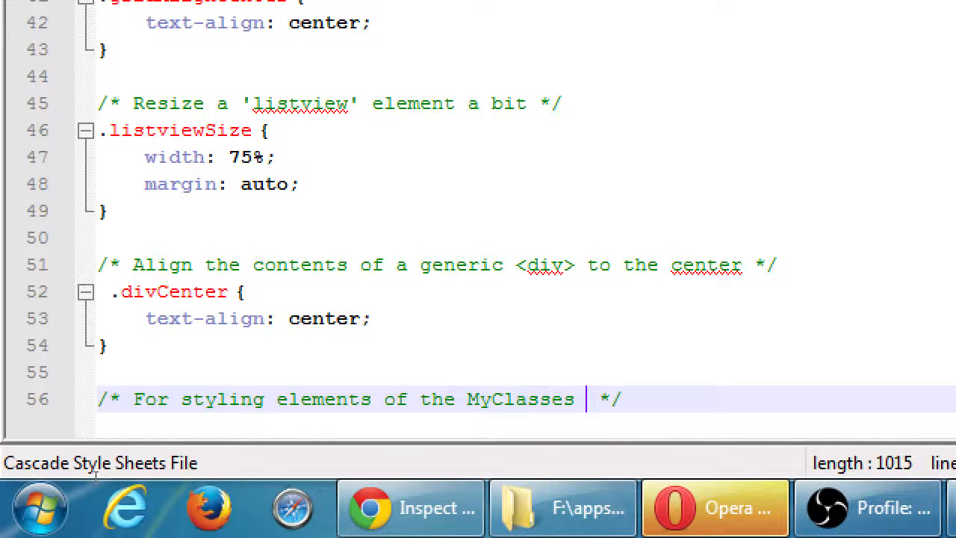
{"action": "type", "text": "Results"}
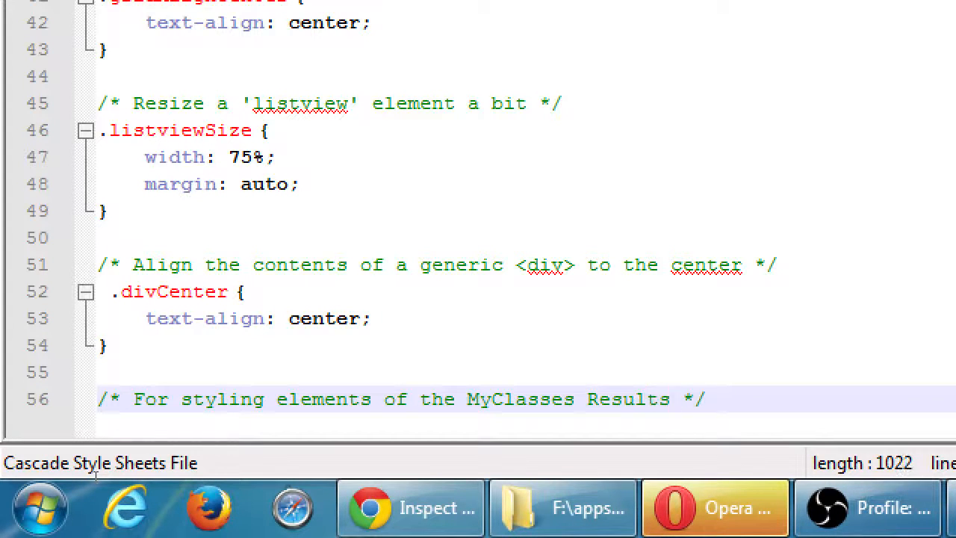
{"action": "key", "text": "enter"}
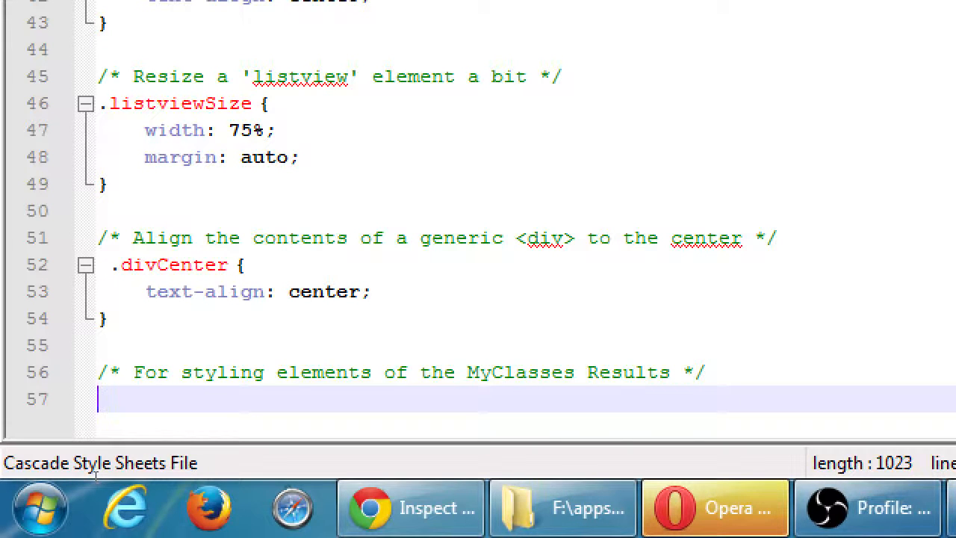
Begin an empty '#theResult {' rule below the comment
{"action": "type", "text": "#theResu"}
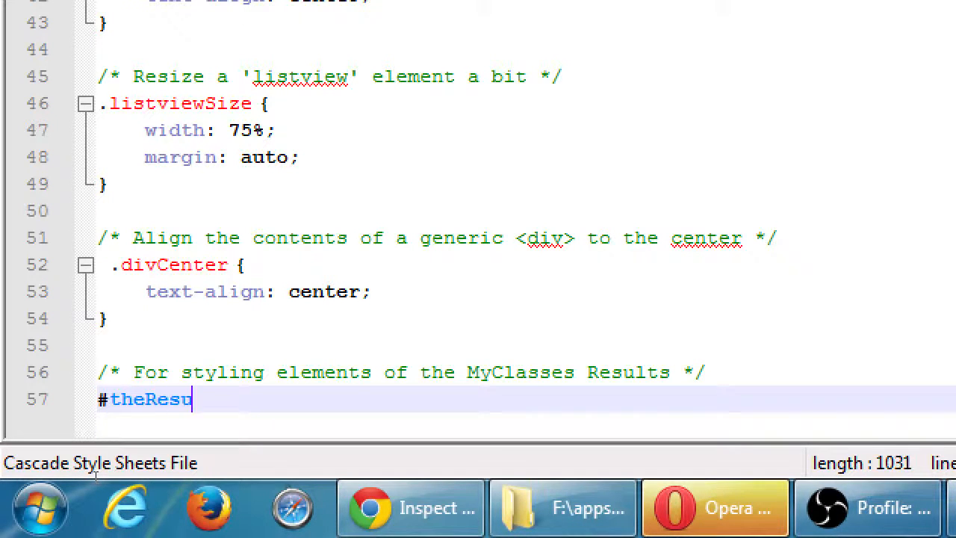
{"action": "type", "text": "lt {"}
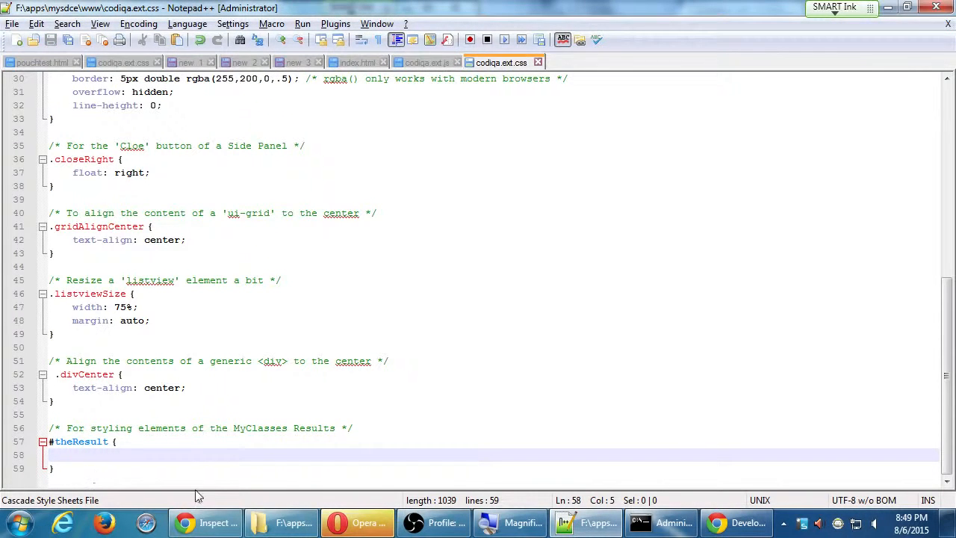
{"action": "left_click", "coordinate": [735, 523]}
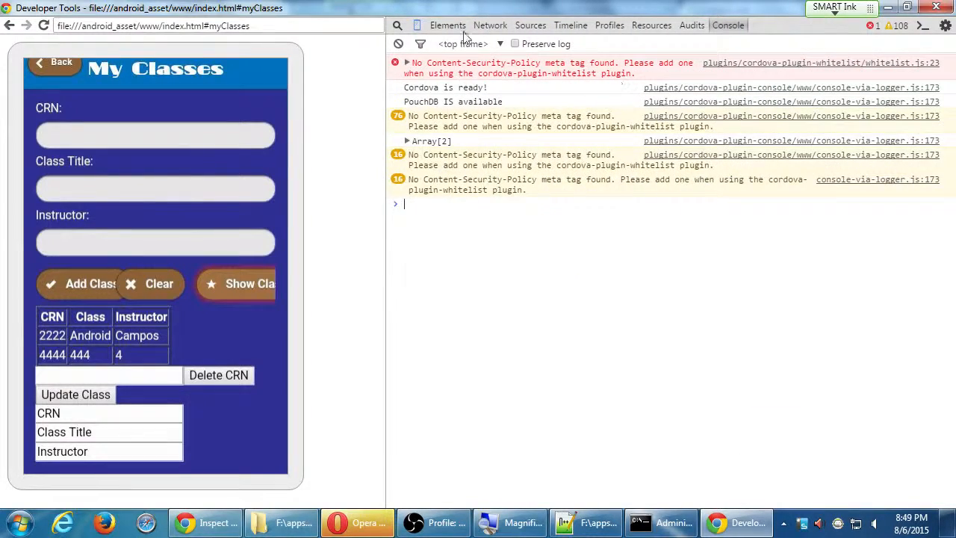
Try margin-top values 2em, 1.2em, 1.1em and 1.0em on div#theResult in the Elements panel, then remove it
{"action": "left_click", "coordinate": [448, 24]}
{"action": "type", "text": "margin-top:"}
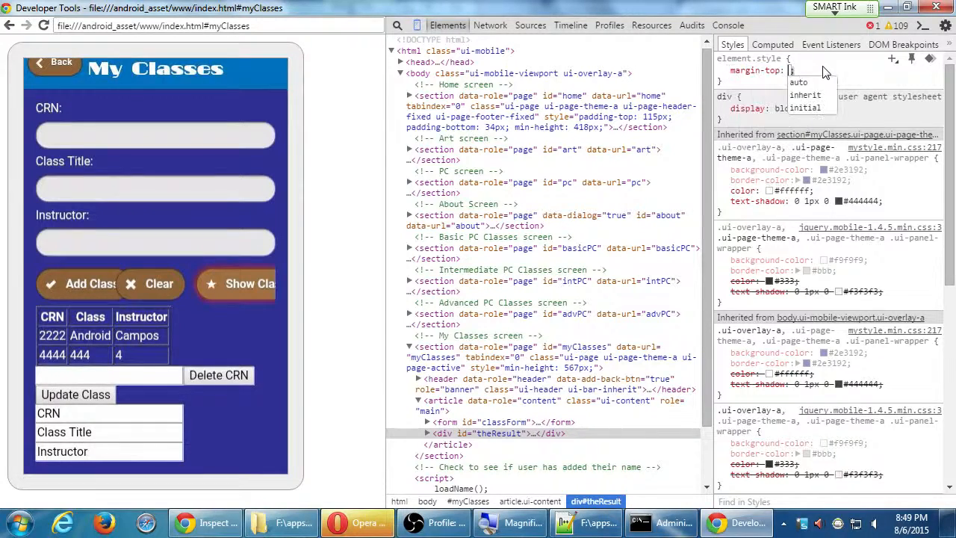
{"action": "type", "text": "2em"}
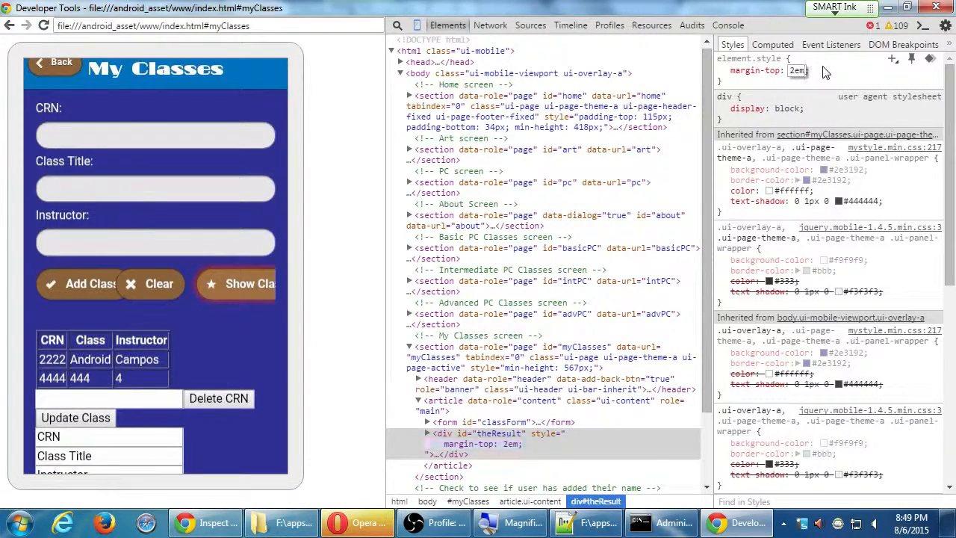
{"action": "type", "text": "1.2em"}
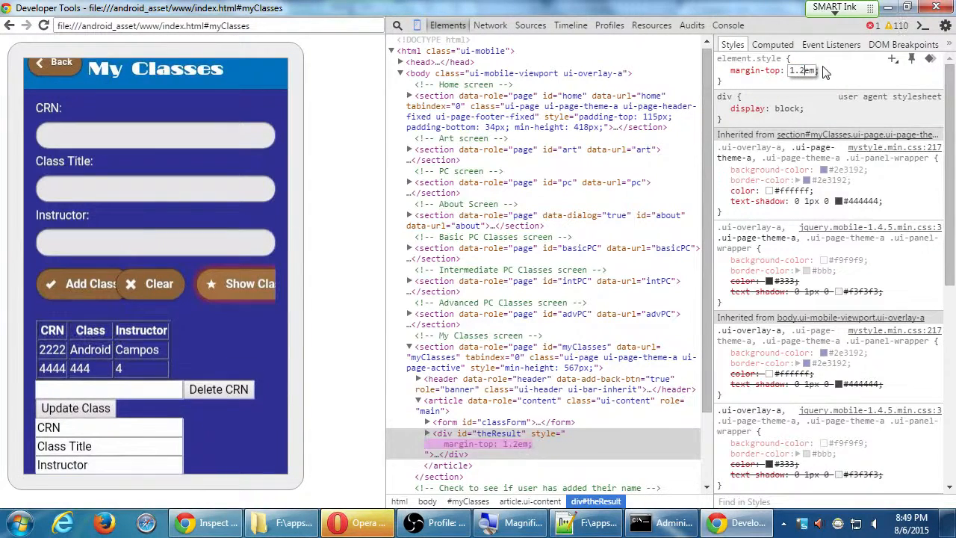
{"action": "type", "text": "1.1em"}
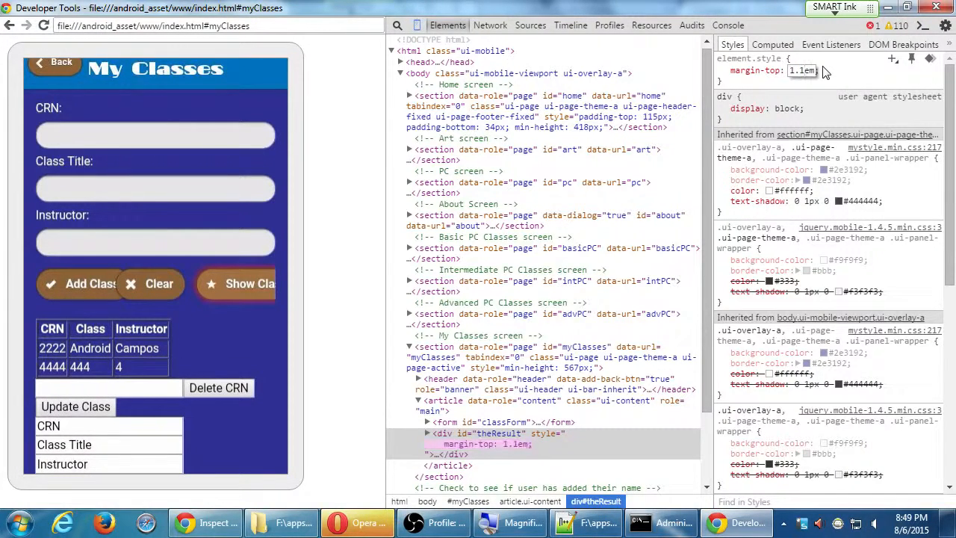
{"action": "type", "text": "1.0em"}
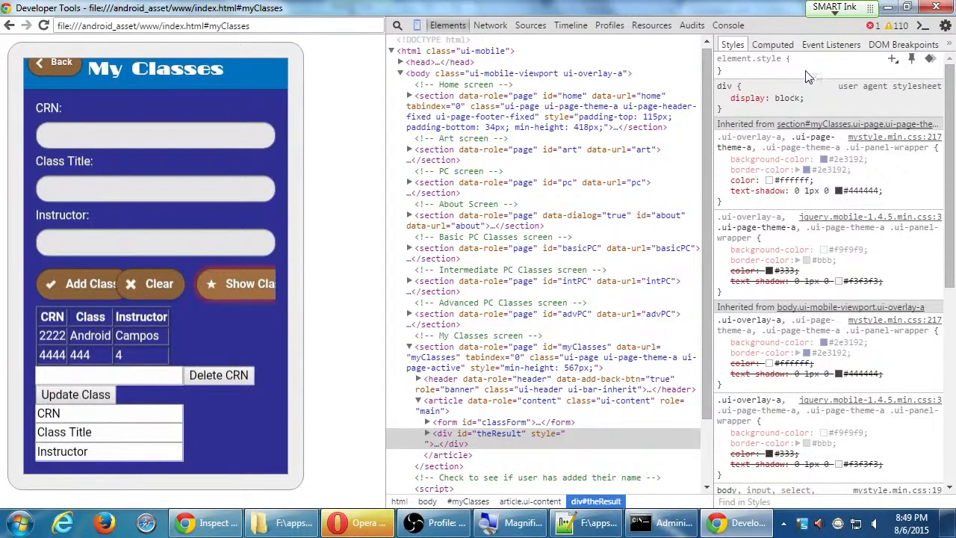
{"action": "type", "text": "margin"}
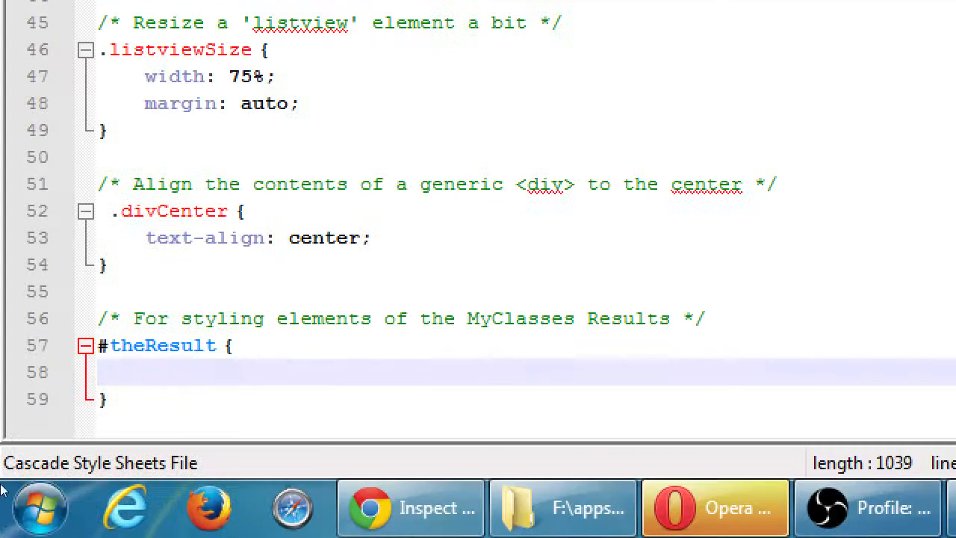
Give the #theResult rule 'margin-top: .4em;'
{"action": "type", "text": "margin"}
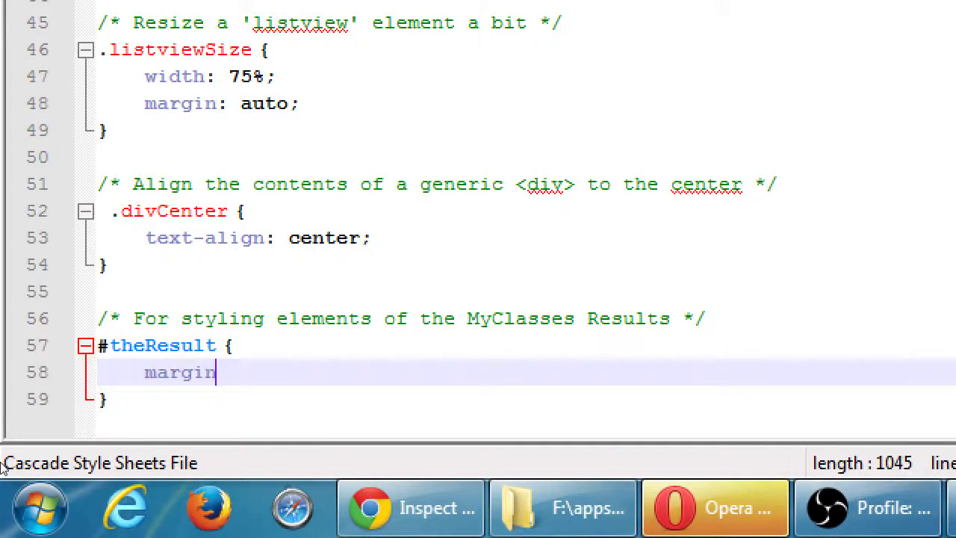
{"action": "type", "text": "-top:"}
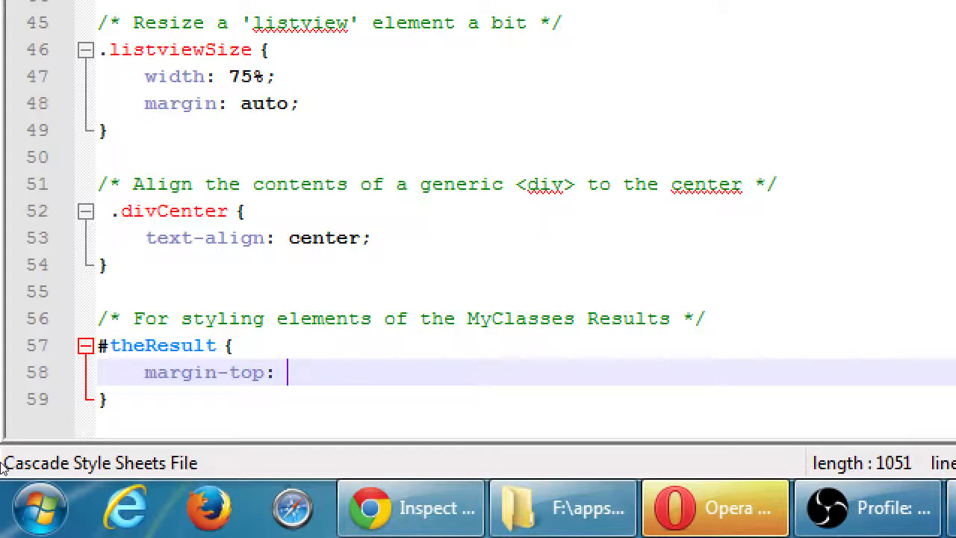
{"action": "type", "text": "."}
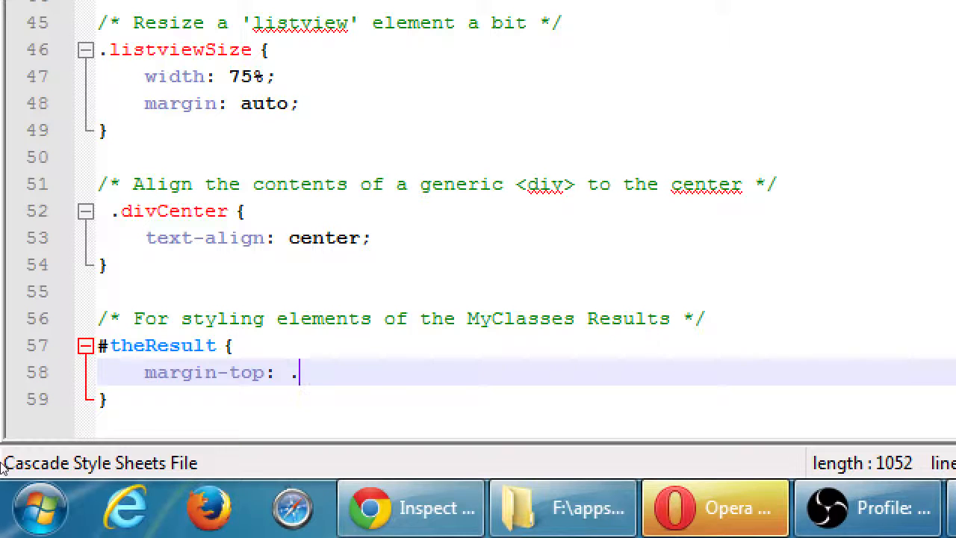
{"action": "type", "text": "4"}
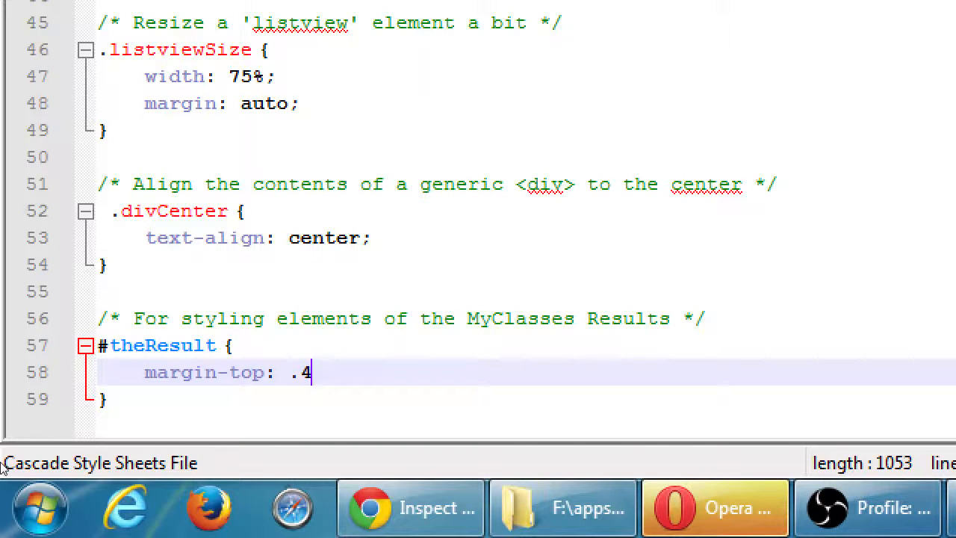
{"action": "type", "text": "em;"}
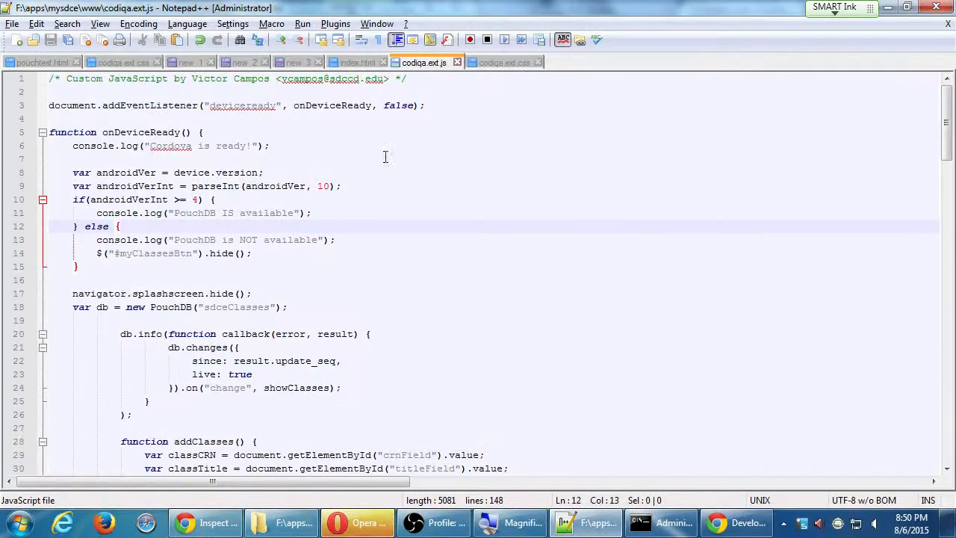
Add id='classTable' to the table tag string in showTableOfClasses in codiqa.ext.js
{"action": "scroll", "scroll_direction": "down", "scroll_amount": 3}
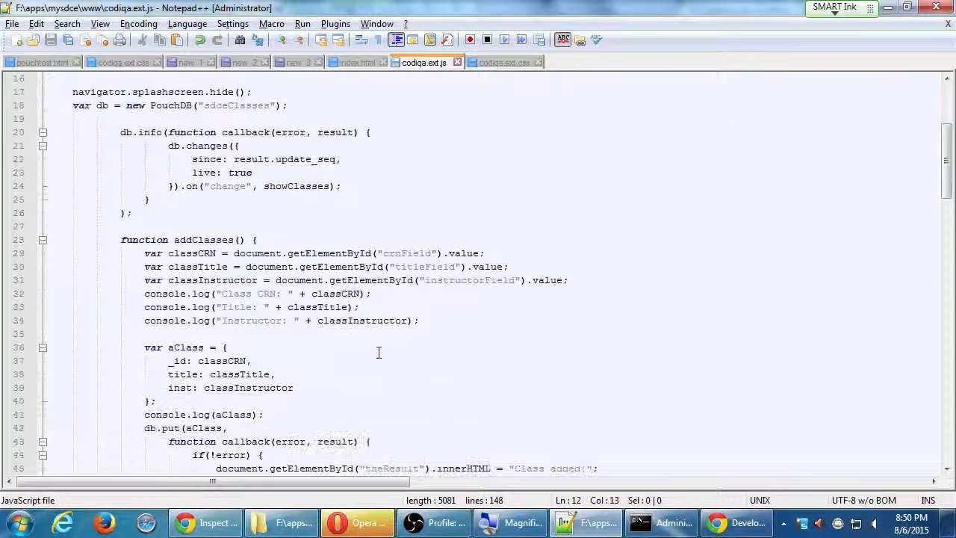
{"action": "scroll", "scroll_direction": "down", "scroll_amount": 3}
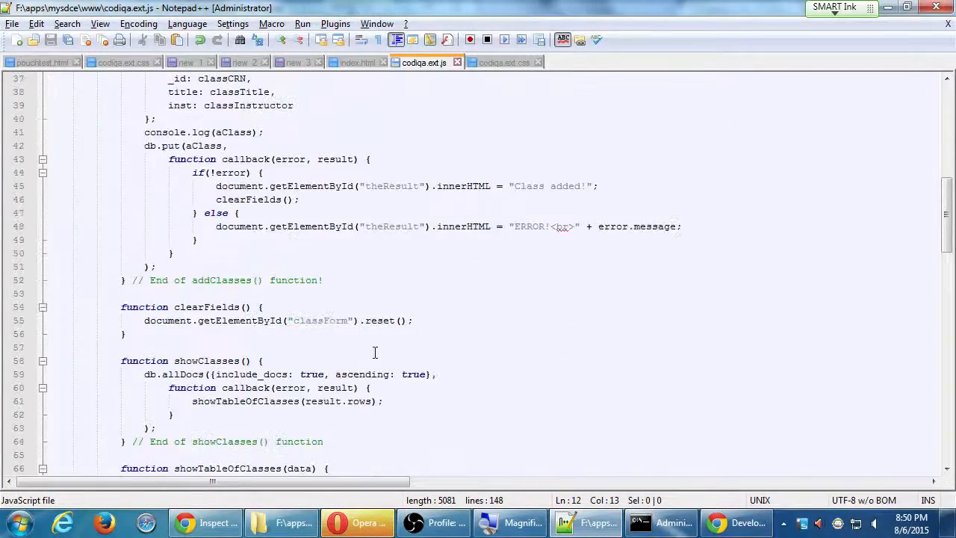
{"action": "scroll", "scroll_direction": "down", "scroll_amount": 3}
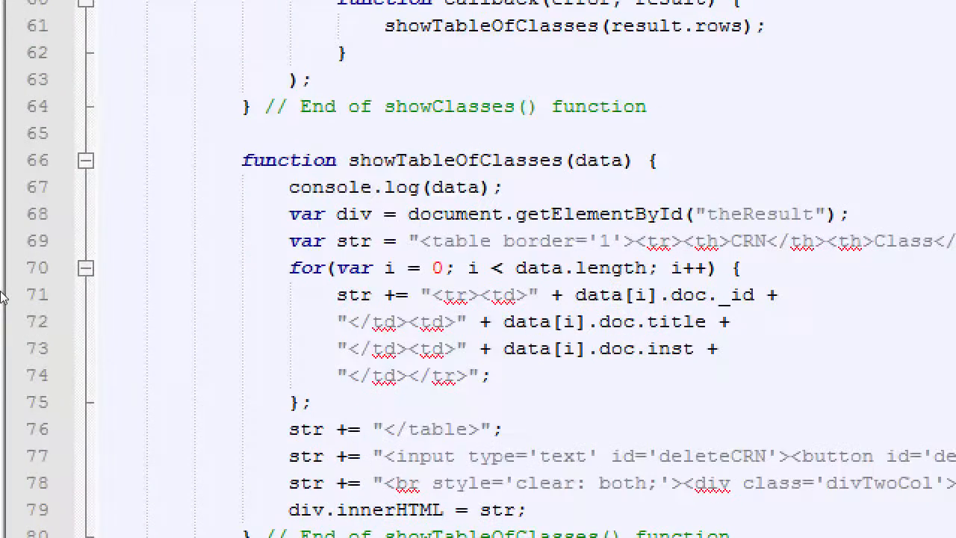
{"action": "left_click", "coordinate": [475, 240]}
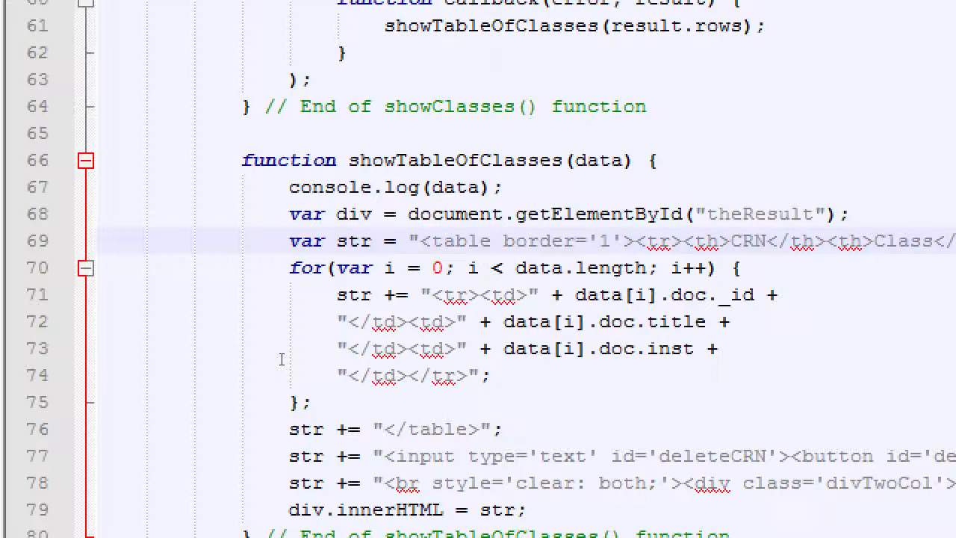
{"action": "left_click", "coordinate": [492, 241]}
{"action": "type", "text": " id='"}
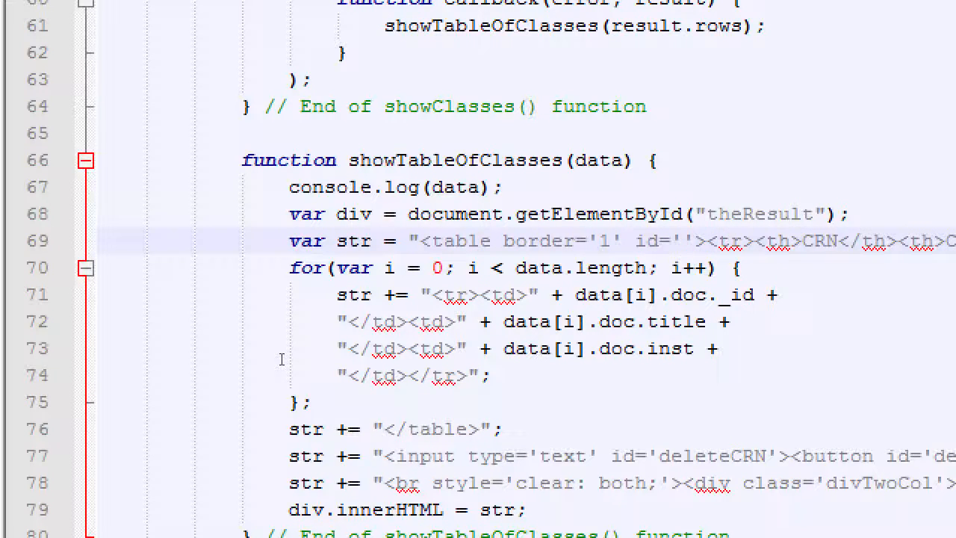
{"action": "type", "text": "classTable"}
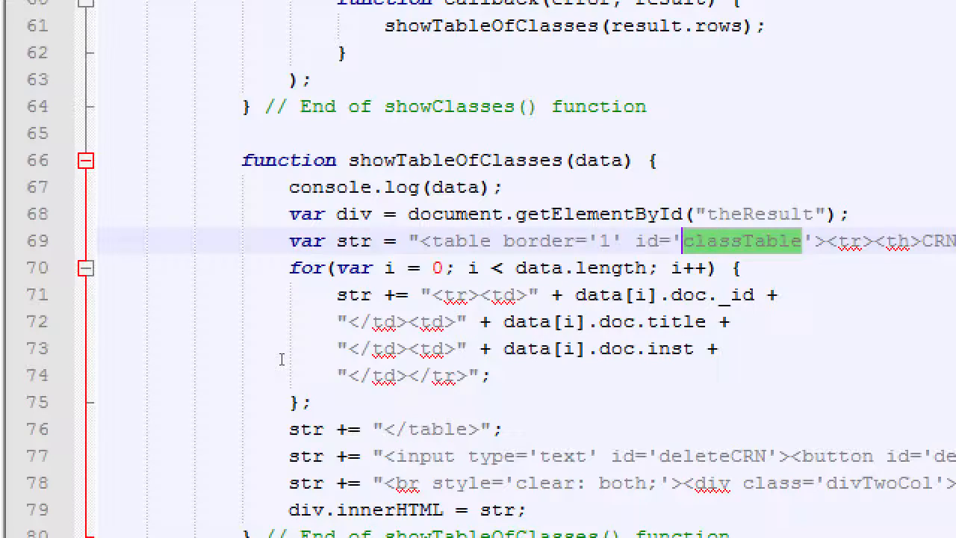
{"action": "scroll", "scroll_direction": "down", "scroll_amount": 3}
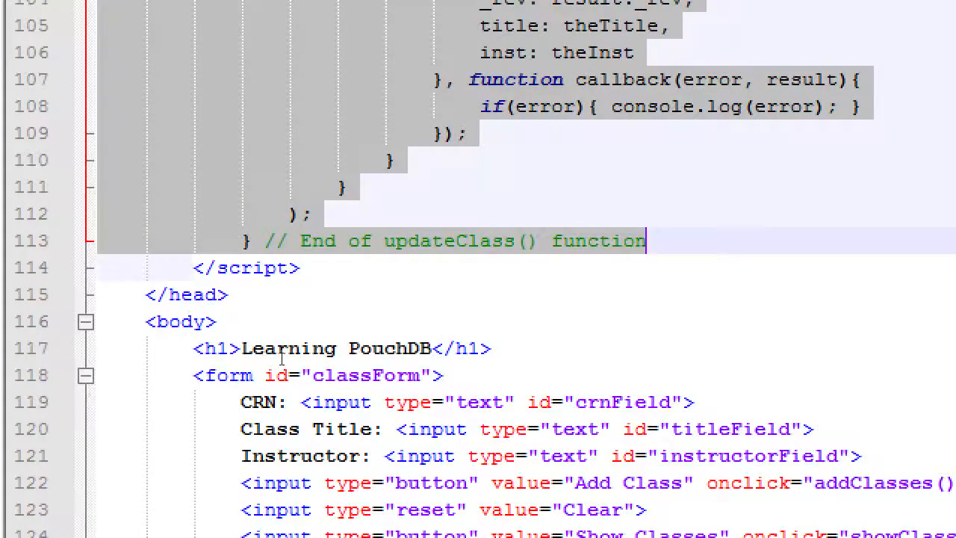
Start a #classTable rule with width 90%, margin auto and margin-bottom .2em
{"action": "left_click", "coordinate": [500, 63]}
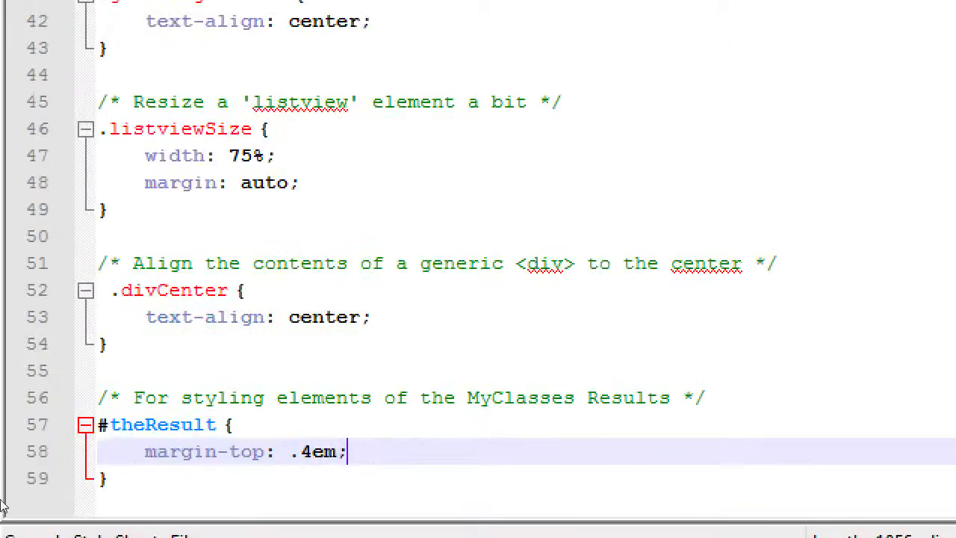
{"action": "scroll", "scroll_direction": "down", "scroll_amount": 3}
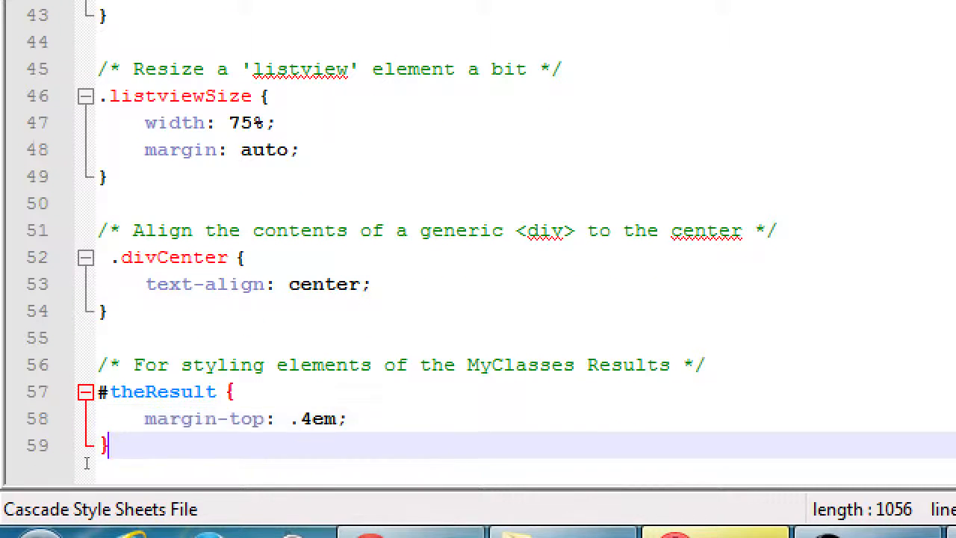
{"action": "type", "text": "#classTable {"}
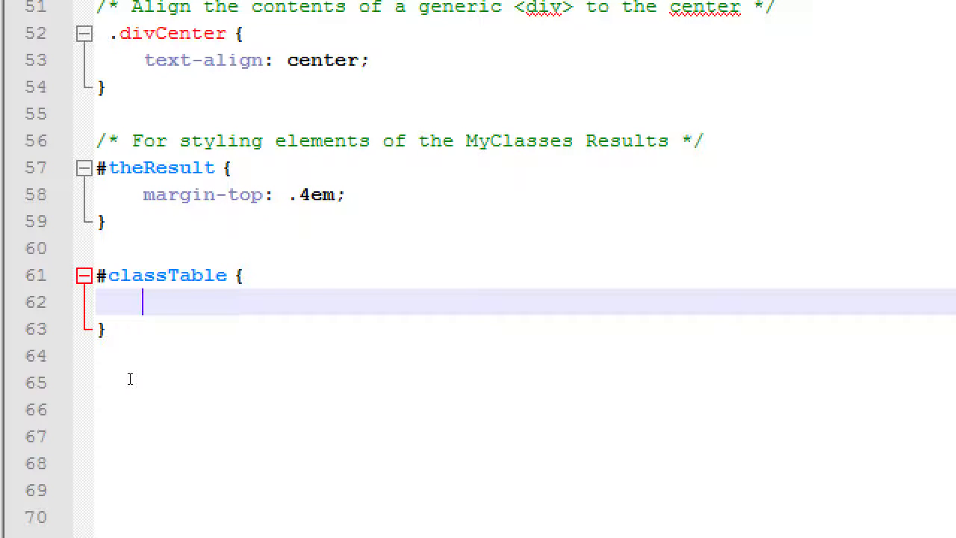
{"action": "type", "text": "width: 90"}
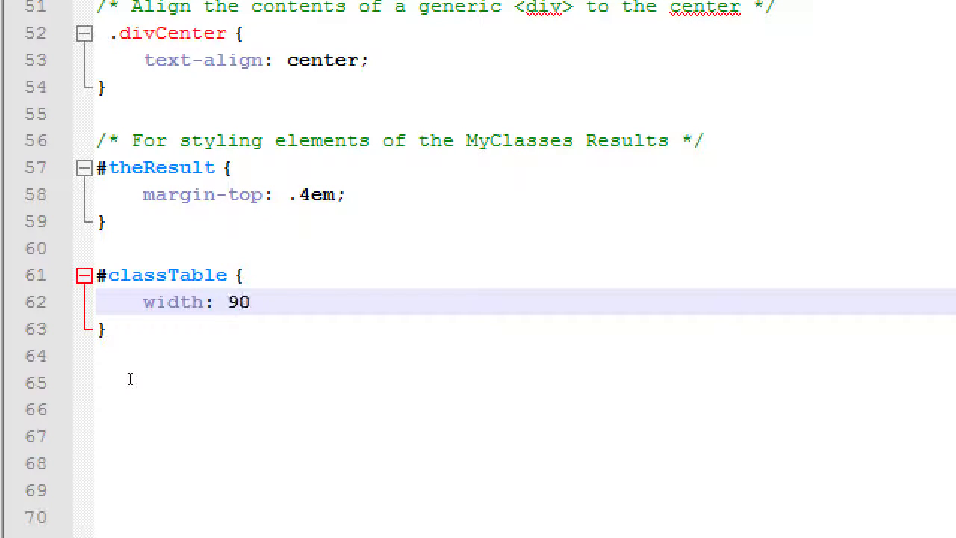
{"action": "type", "text": "%;"}
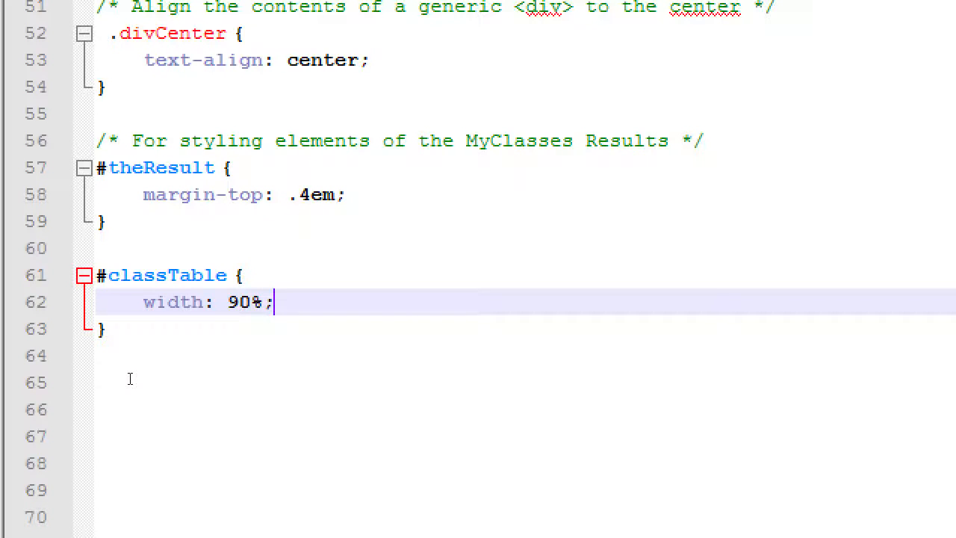
{"action": "type", "text": "margin:"}
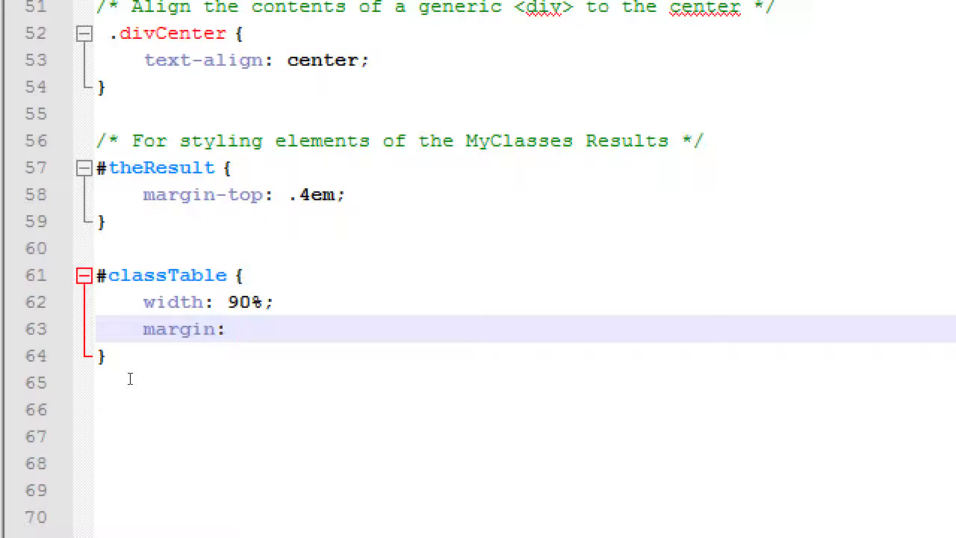
{"action": "type", "text": "auto;"}
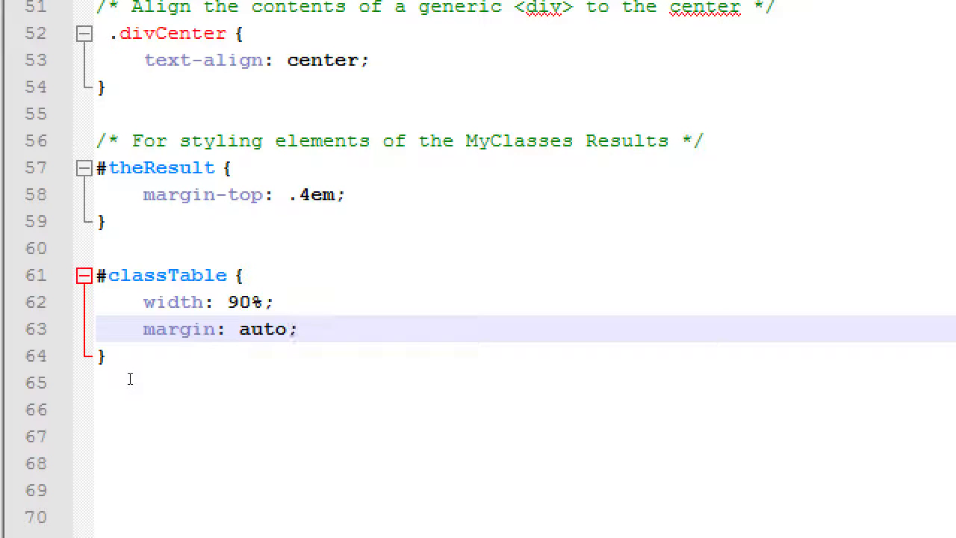
{"action": "type", "text": "margin-"}
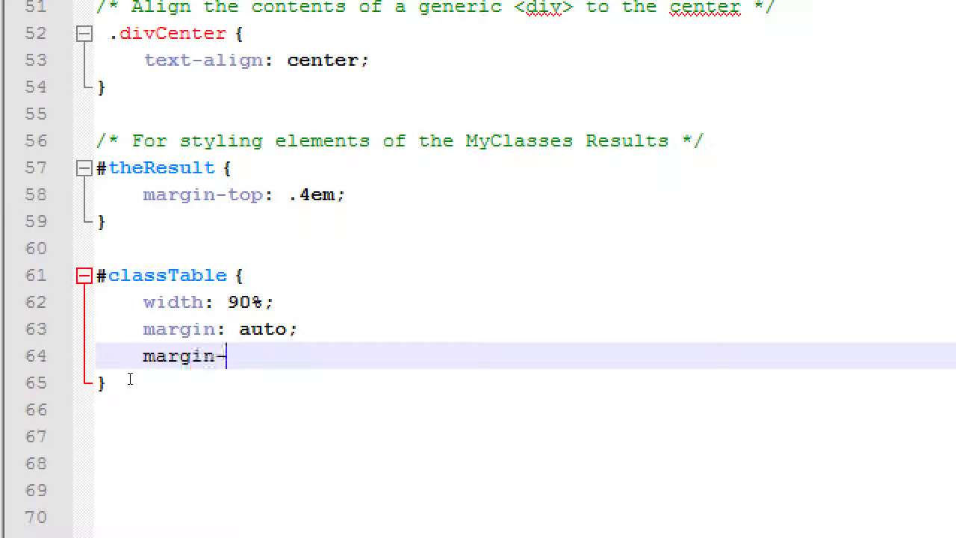
{"action": "type", "text": "bottom:"}
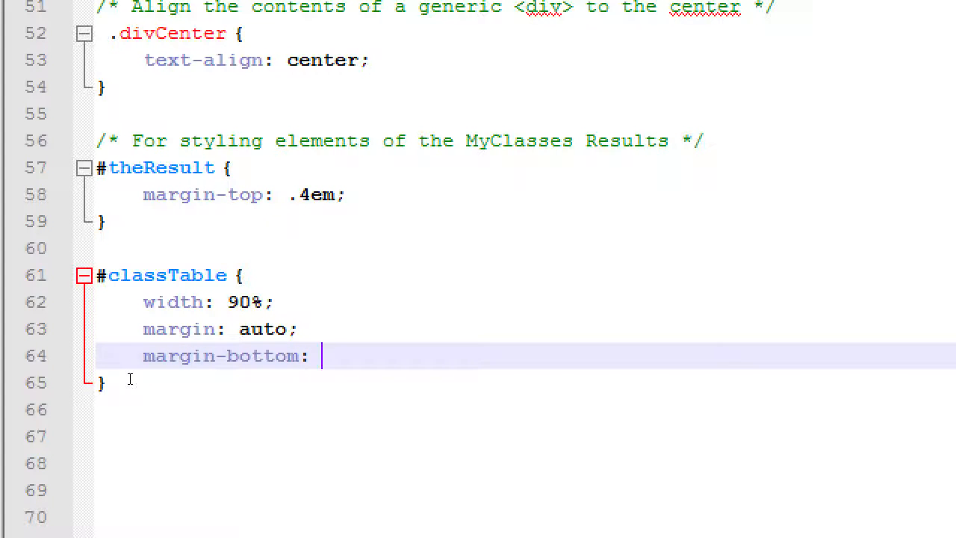
{"action": "type", "text": ".2em;"}
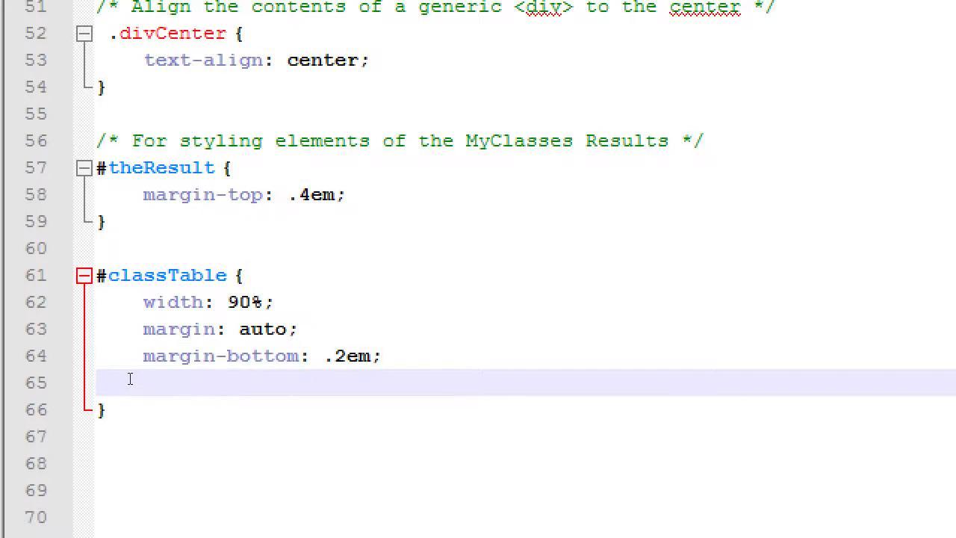
Complete the rule with table-layout fixed, text-wrap normal and word-wrap break-word
{"action": "type", "text": "table-lay"}
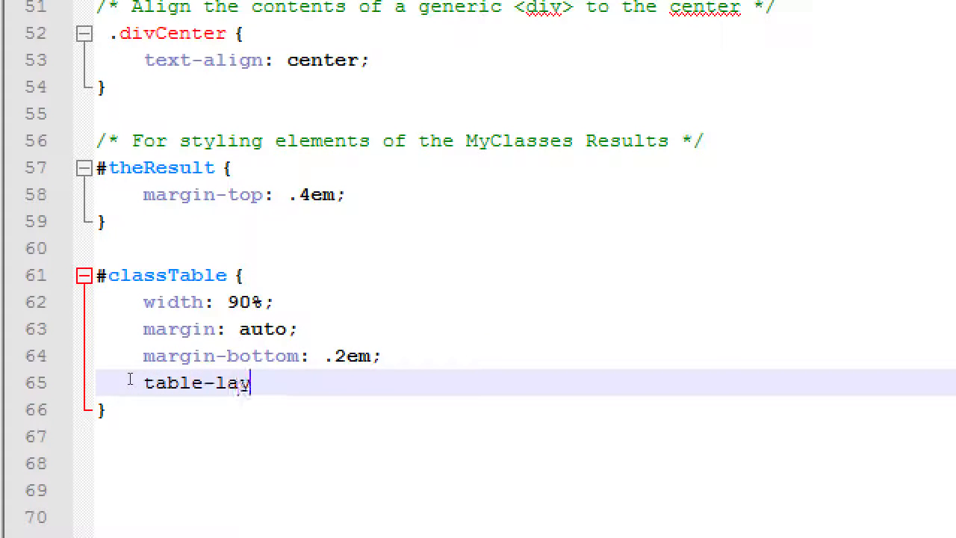
{"action": "type", "text": "out:"}
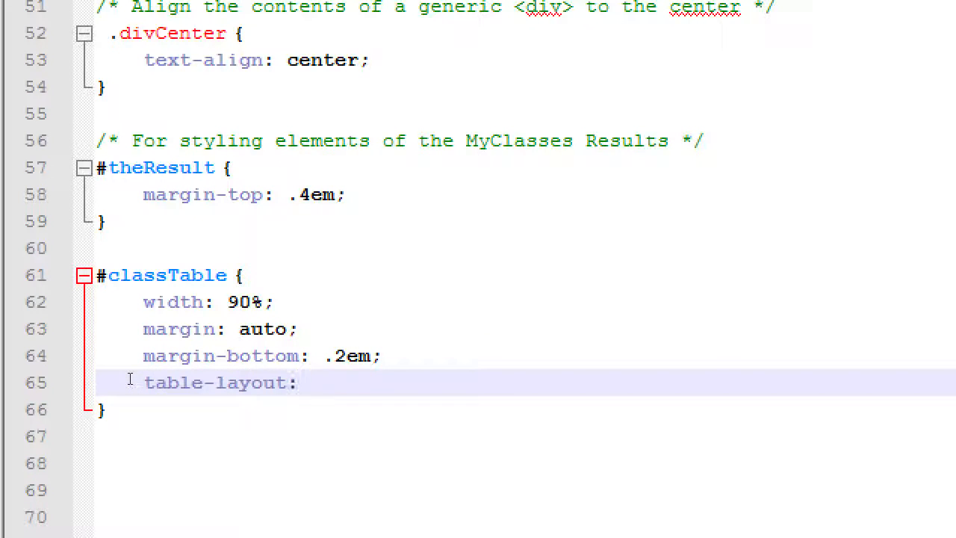
{"action": "type", "text": "fixed;"}
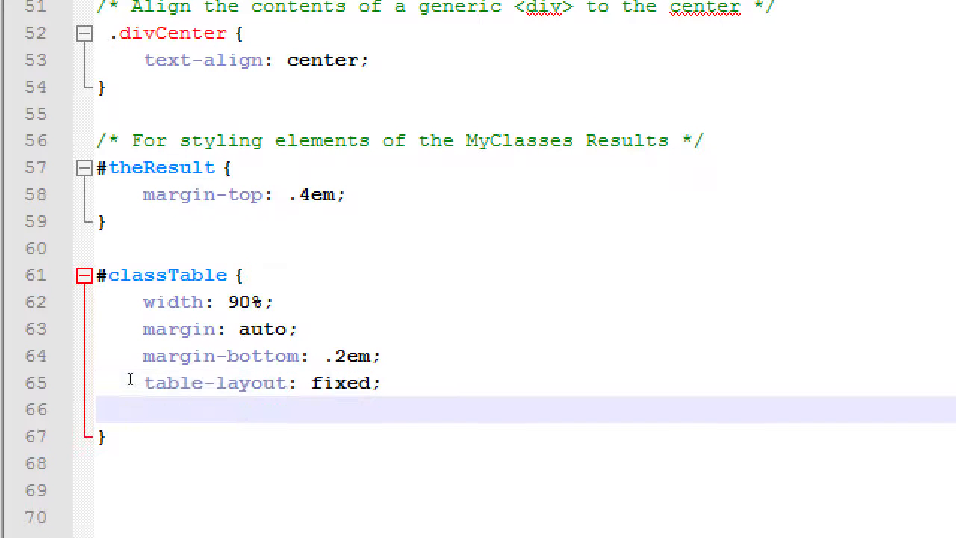
{"action": "type", "text": "text-wr"}
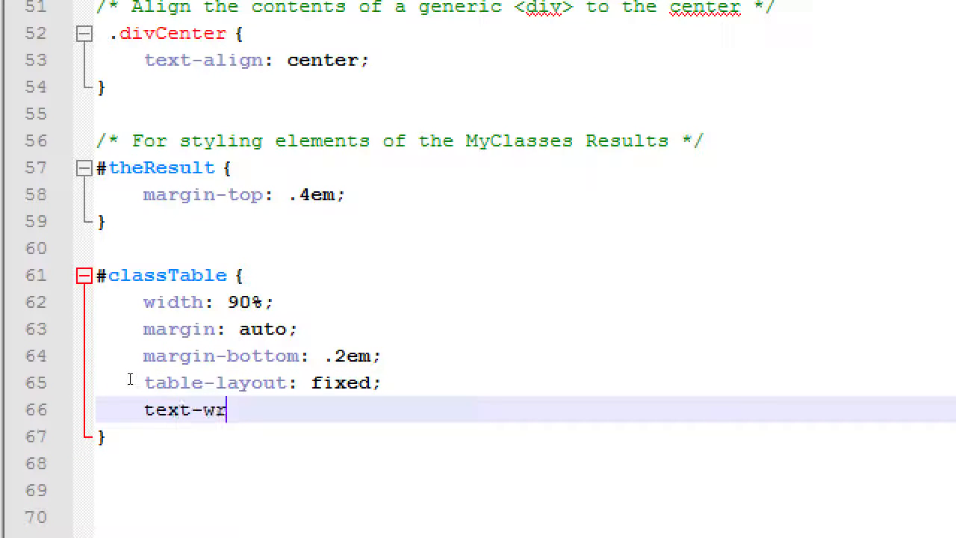
{"action": "type", "text": "ap: norma"}
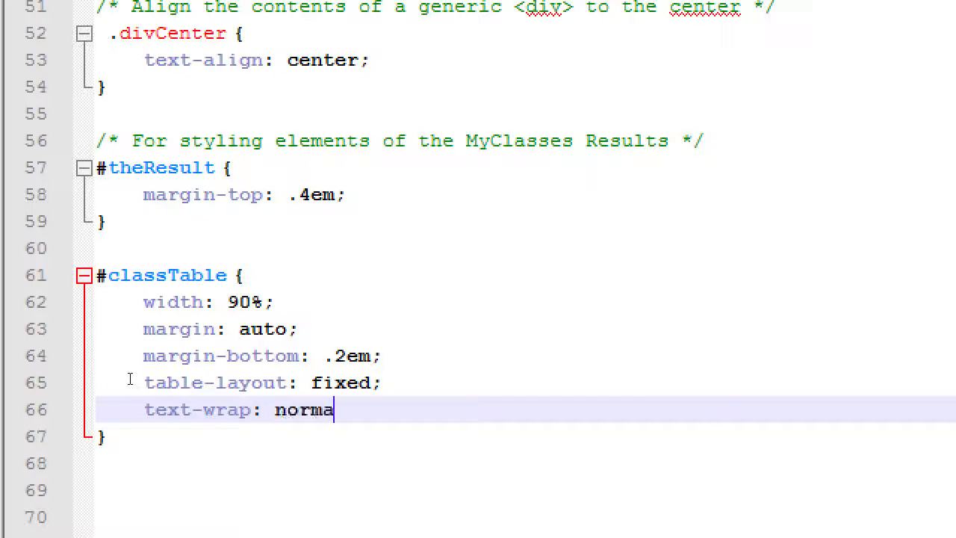
{"action": "type", "text": "l;"}
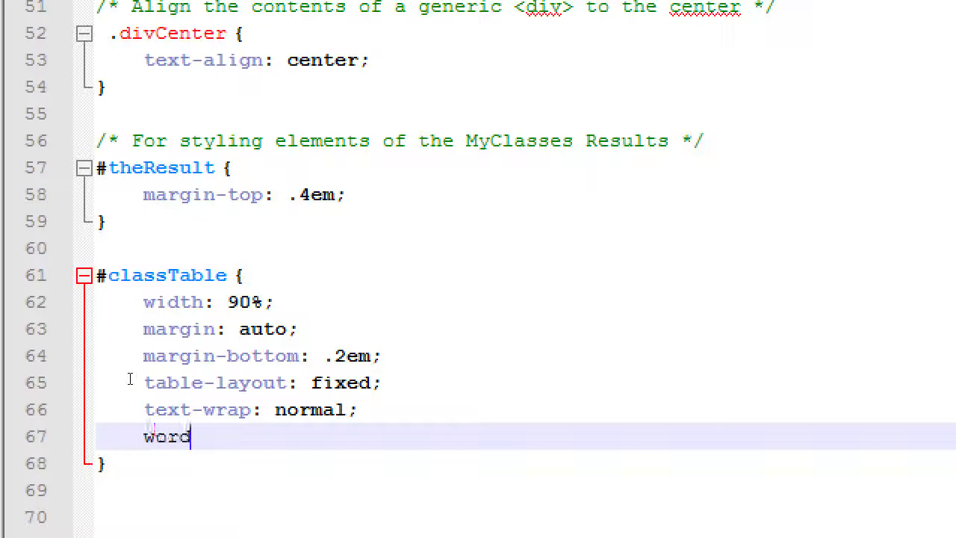
{"action": "type", "text": "-wrap: b"}
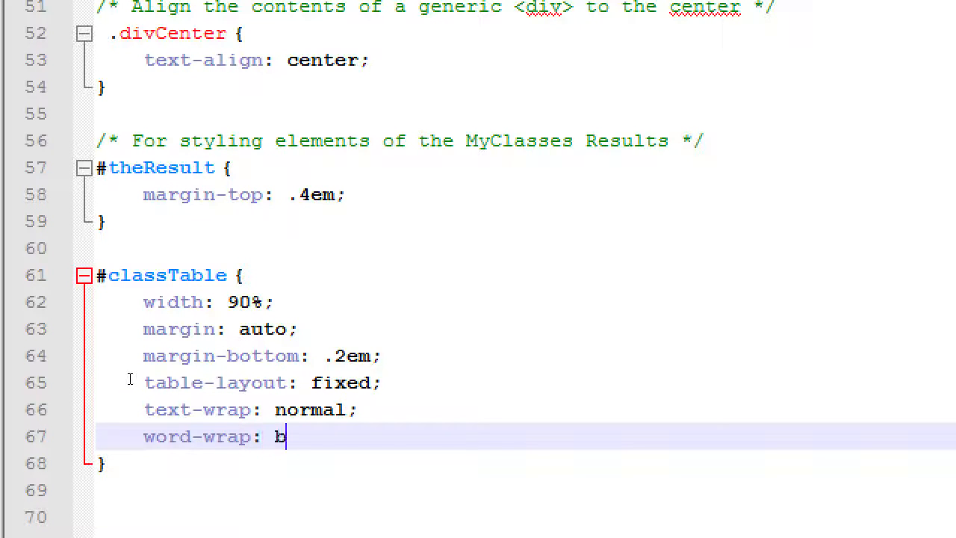
{"action": "type", "text": "reak-word;"}
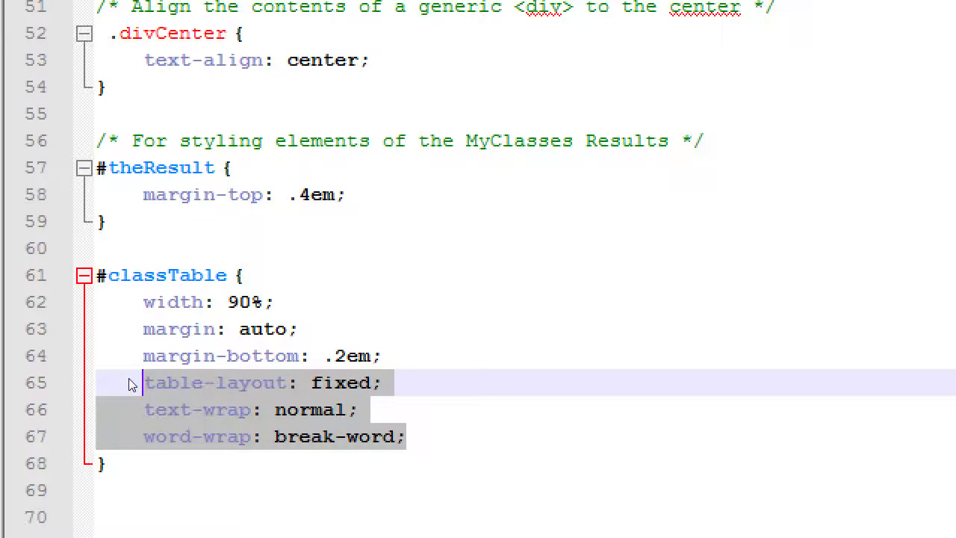
Write a '#classTable th' rule with background-color purple and color white
{"action": "scroll", "scroll_direction": "down", "scroll_amount": 3}
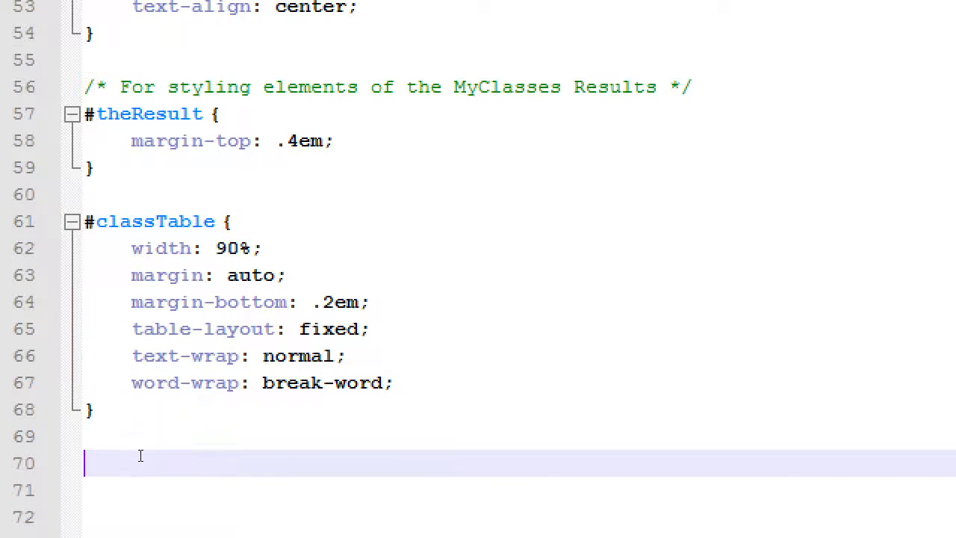
{"action": "scroll", "scroll_direction": "down", "scroll_amount": 3}
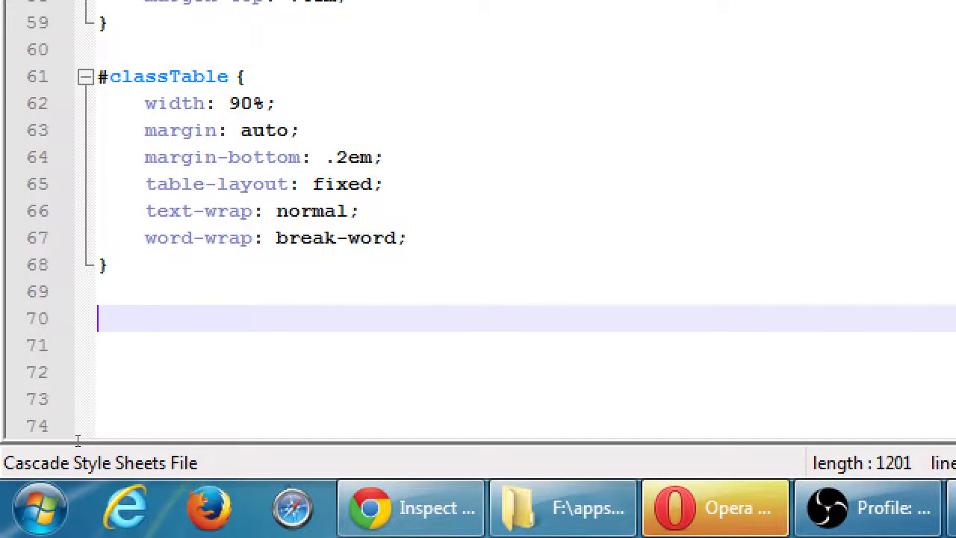
{"action": "type", "text": "#"}
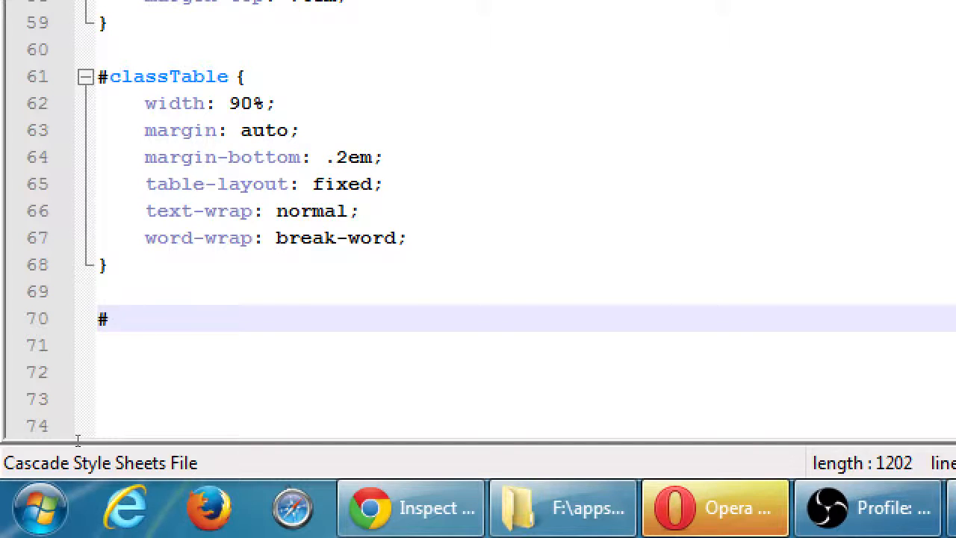
{"action": "type", "text": "classTable th {"}
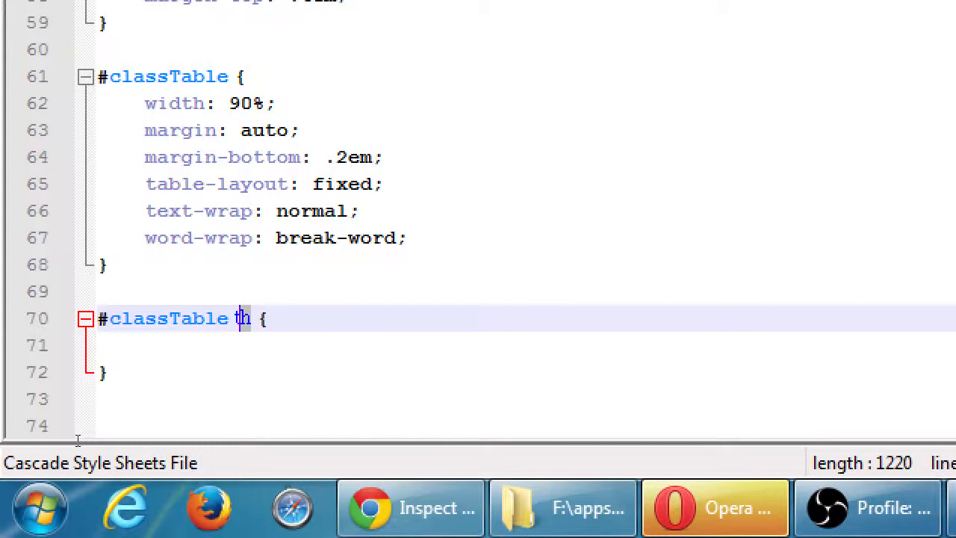
{"action": "double_click", "coordinate": [242, 318]}
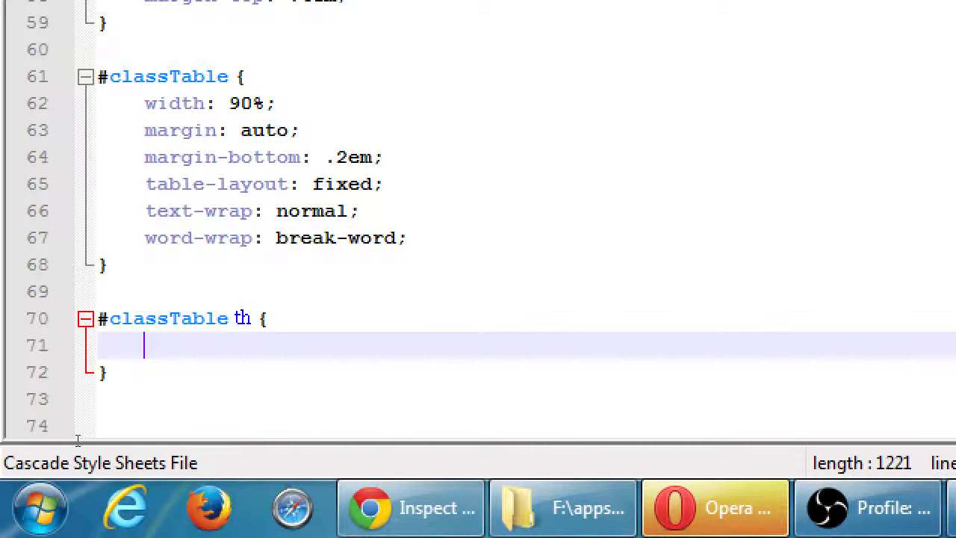
{"action": "type", "text": "backgou"}
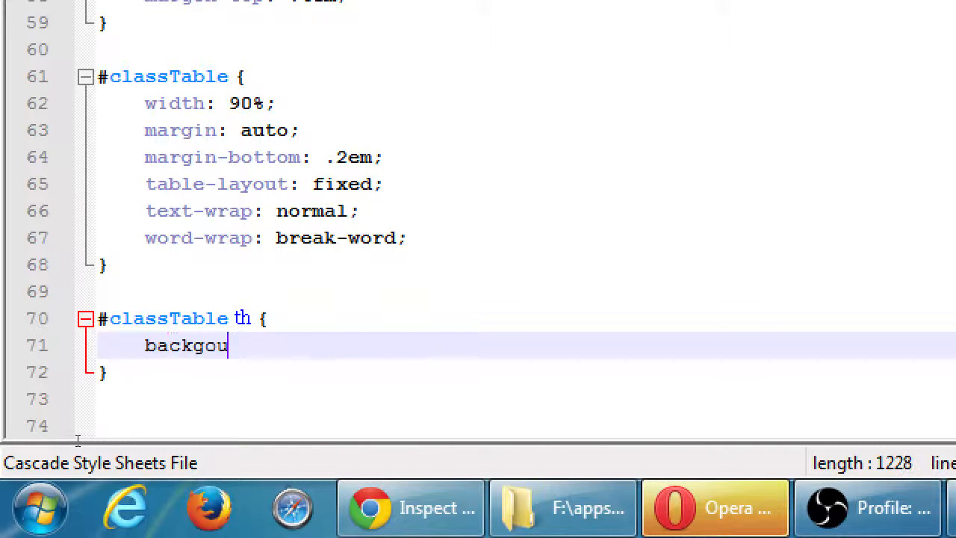
{"action": "type", "text": "rnd-color"}
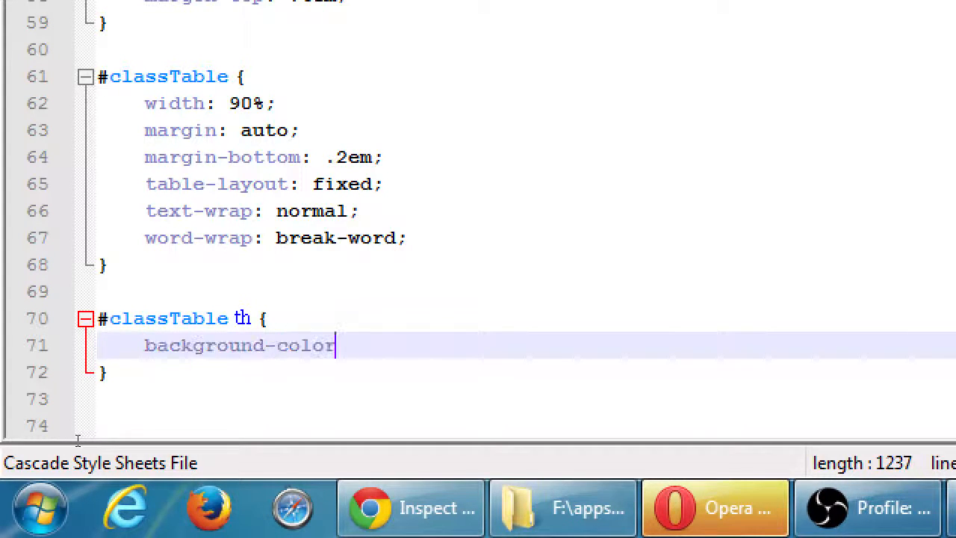
{"action": "type", "text": ": purp"}
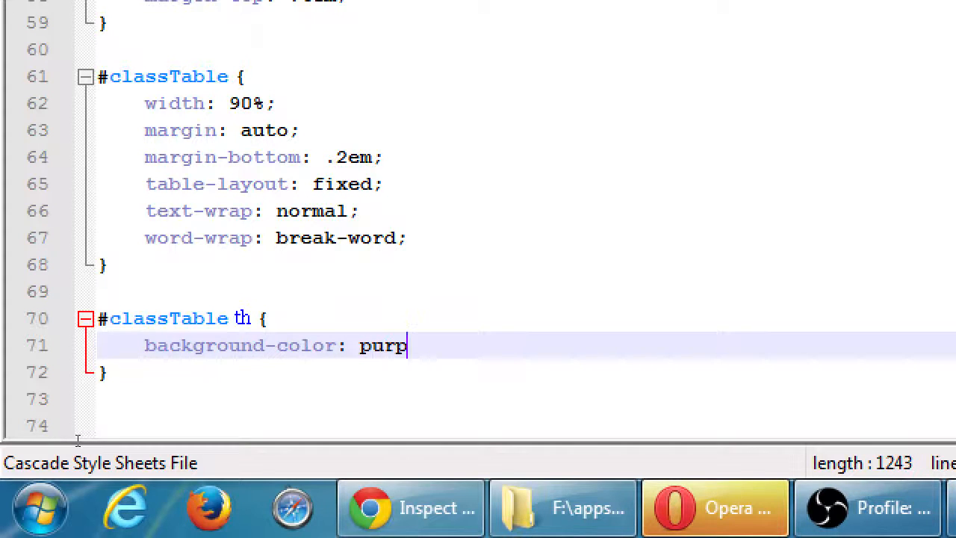
{"action": "type", "text": "le;"}
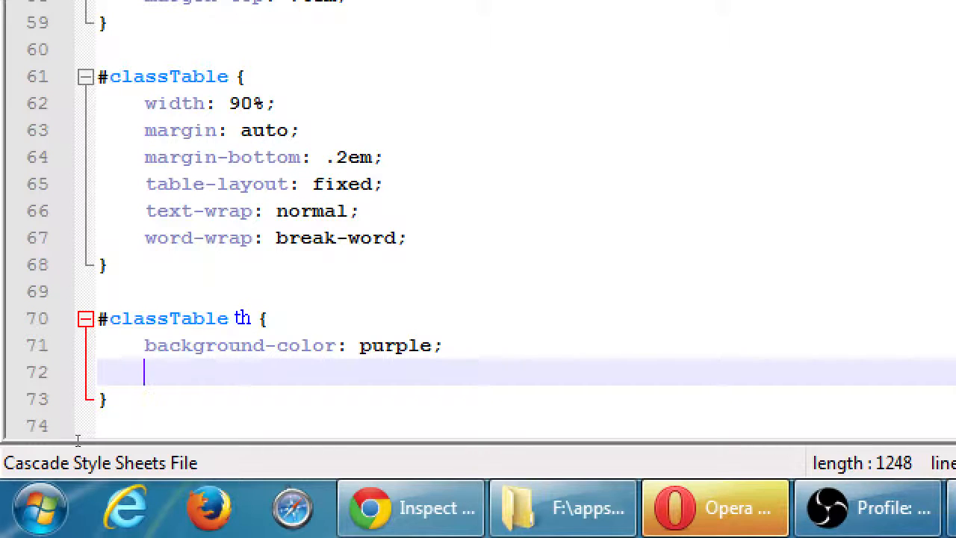
{"action": "type", "text": "color:"}
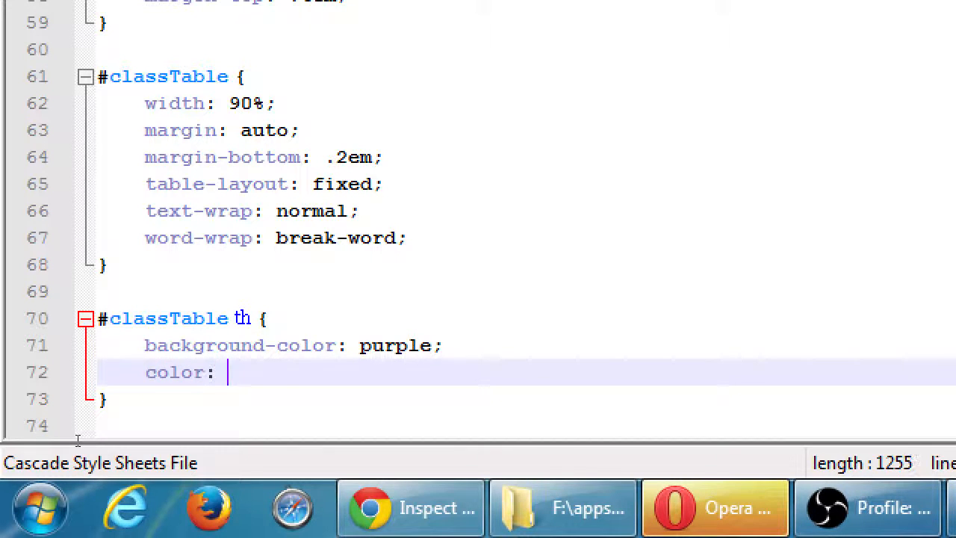
{"action": "type", "text": "white;"}
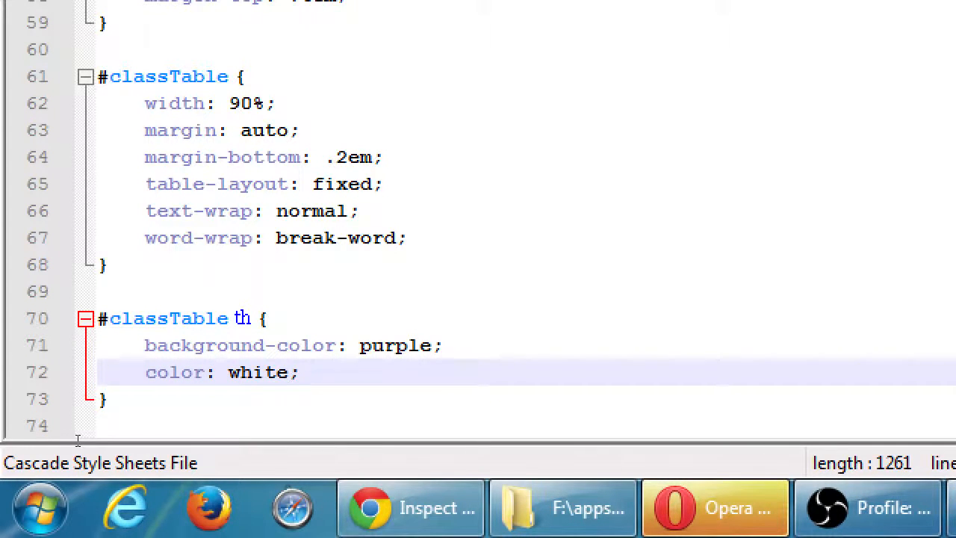
{"action": "scroll", "scroll_direction": "down", "scroll_amount": 3}
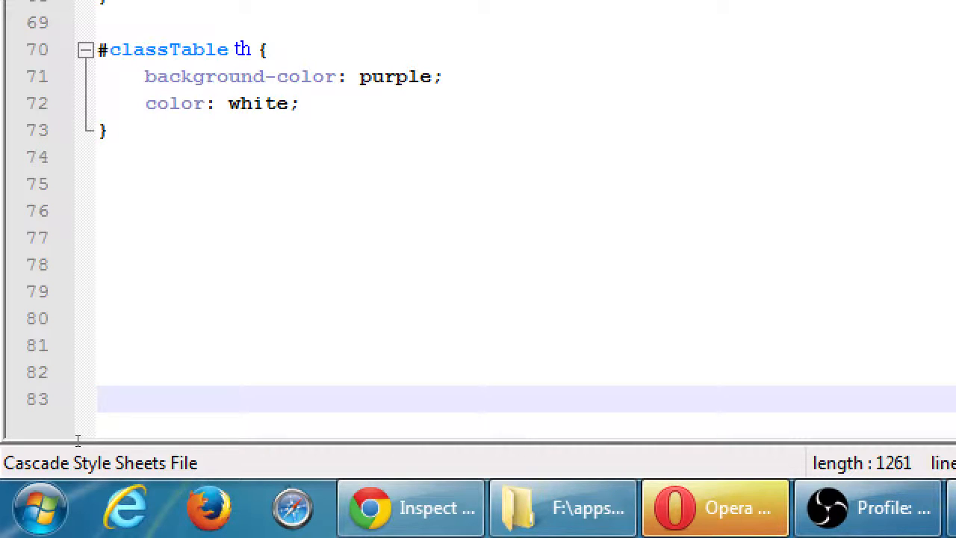
Open an empty '#classTable tr:nth-of-type(odd) {' rule below the header rule
{"action": "left_click", "coordinate": [97, 398]}
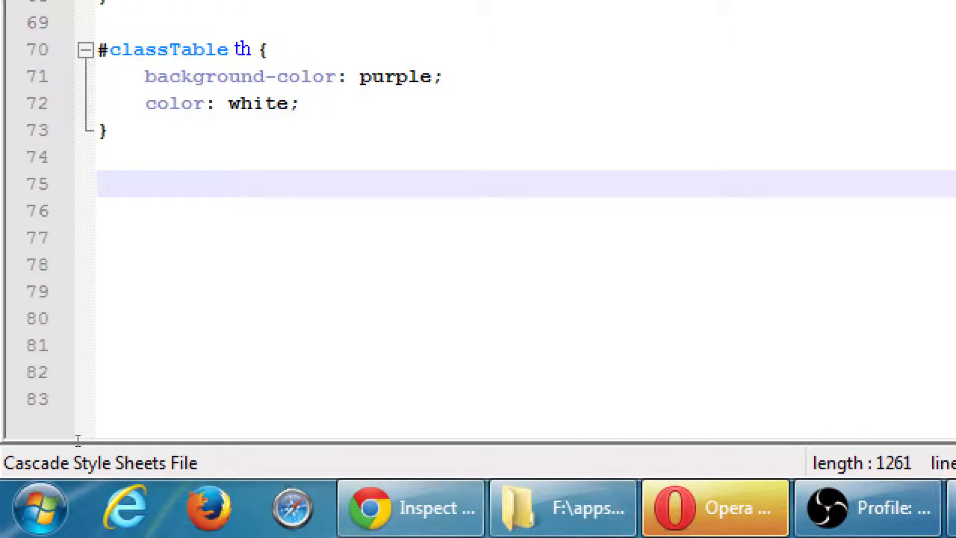
{"action": "type", "text": "#clas"}
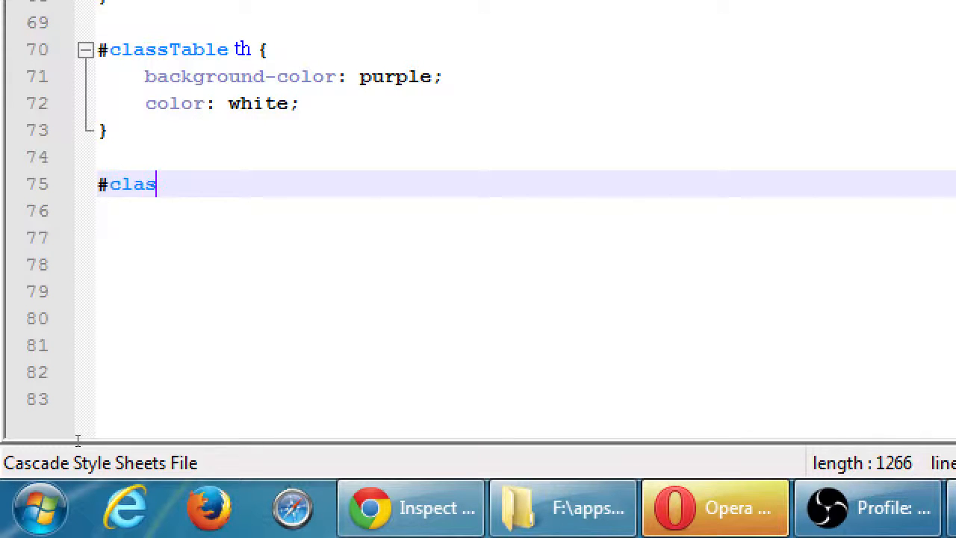
{"action": "type", "text": "sTable t"}
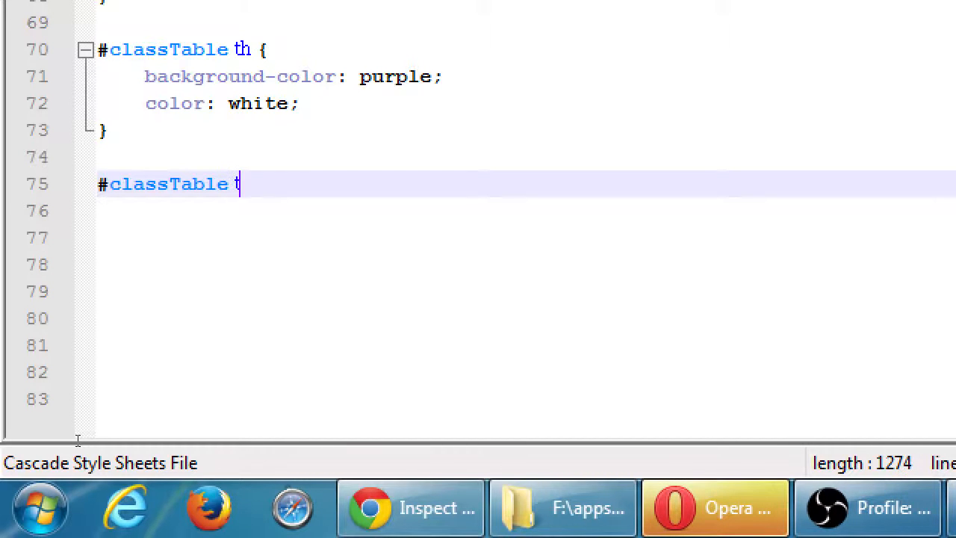
{"action": "type", "text": "r"}
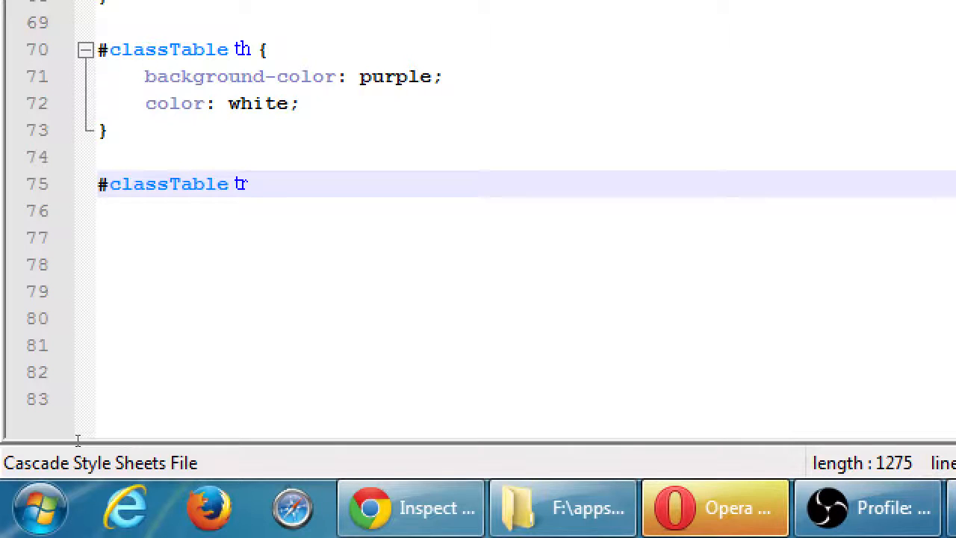
{"action": "type", "text": ":"}
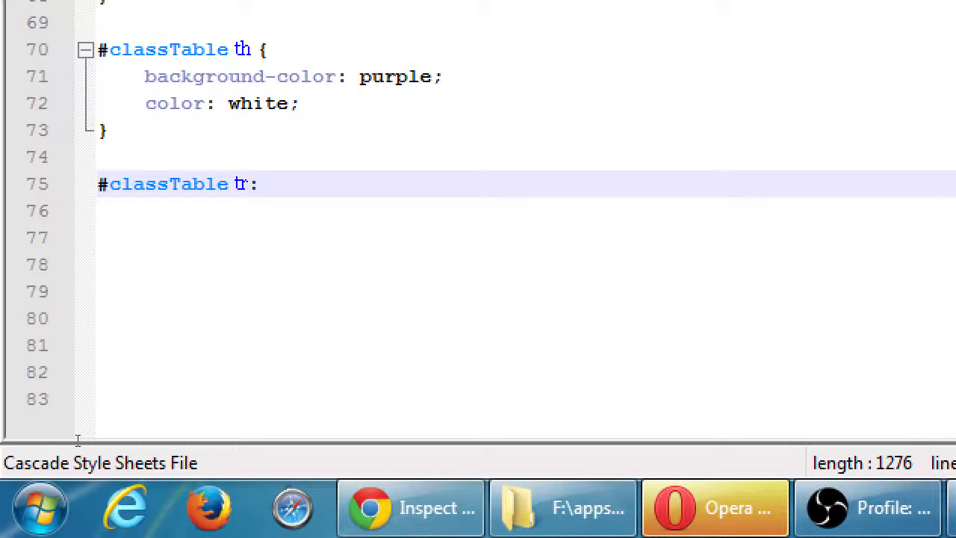
{"action": "type", "text": "nth"}
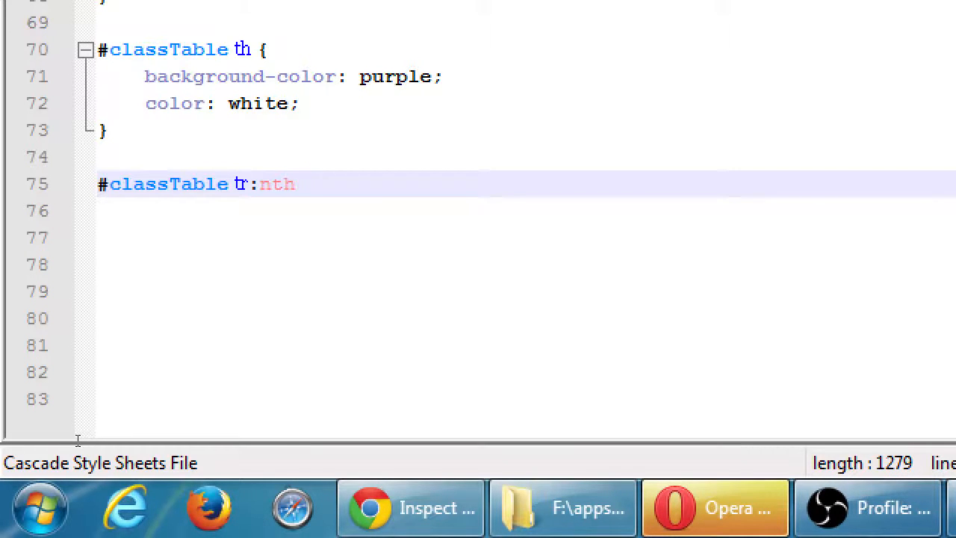
{"action": "type", "text": "-of-"}
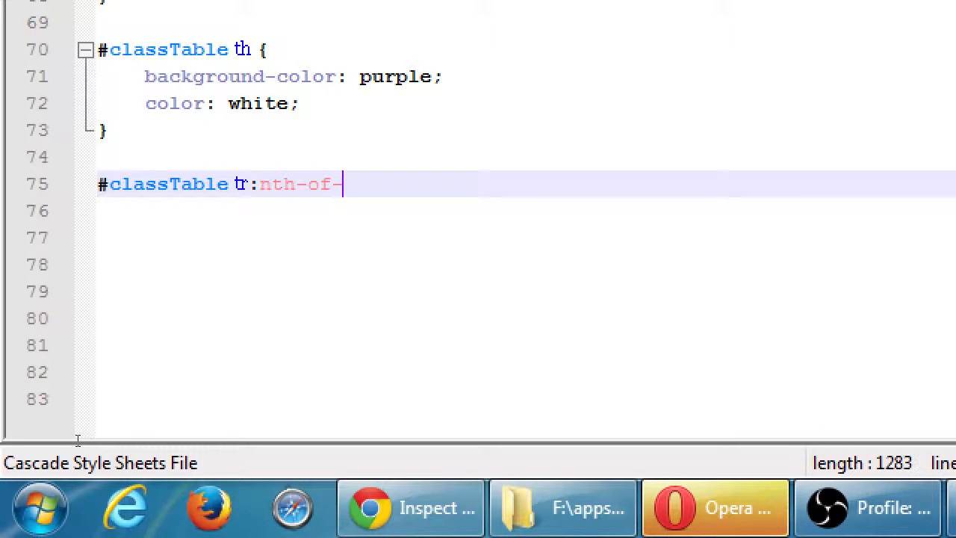
{"action": "type", "text": "type"}
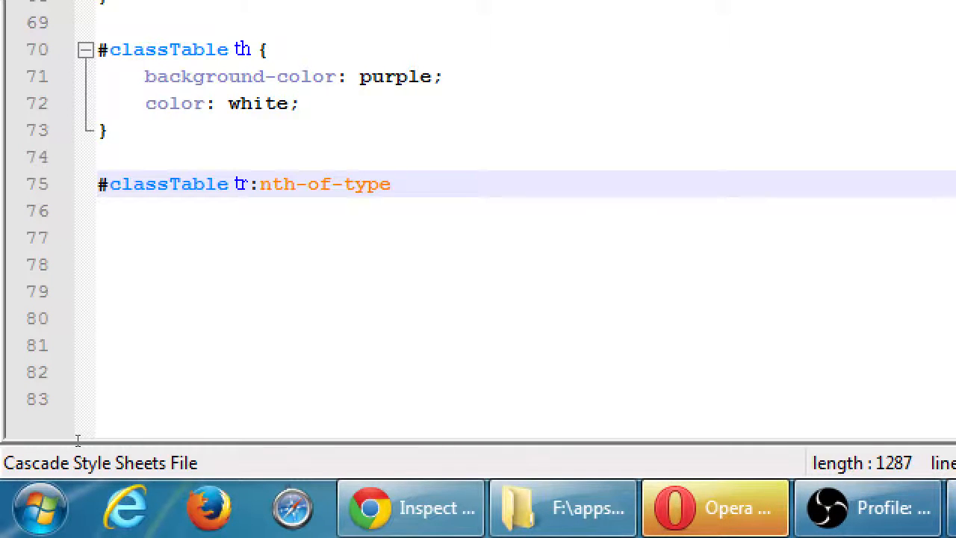
{"action": "type", "text": "()"}
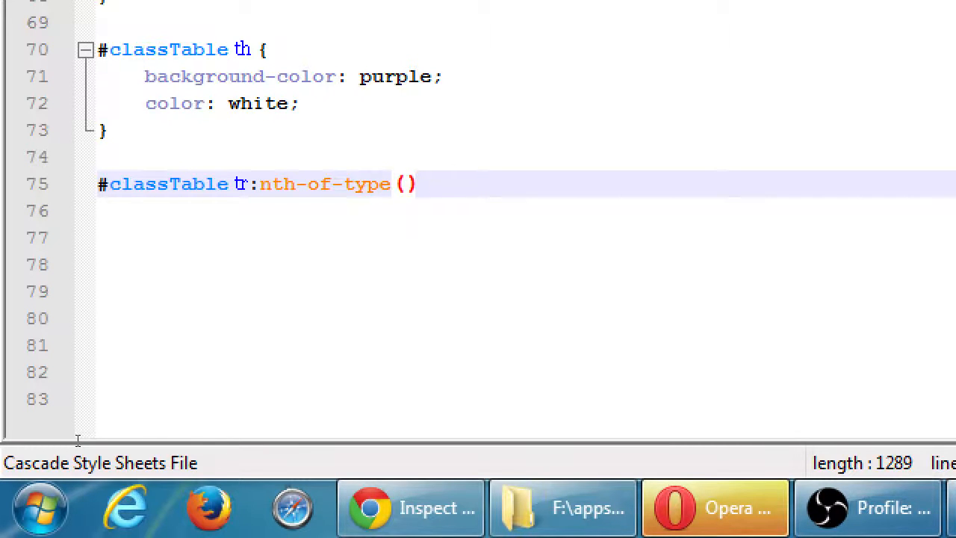
{"action": "type", "text": "odd {"}
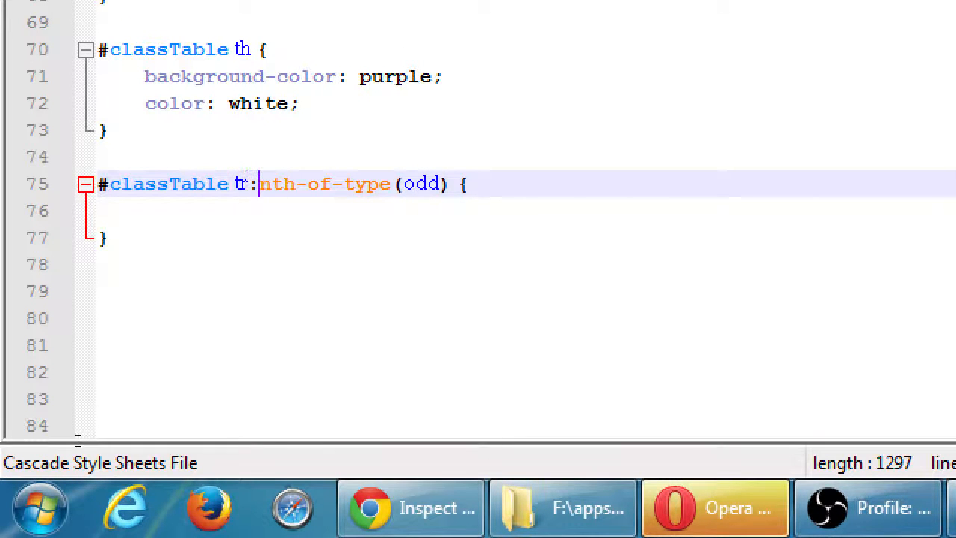
Add background-color: #ccc; inside the tr:nth-of-type(odd) rule
{"action": "left_click_drag", "start_coordinate": [260, 183], "coordinate": [380, 184]}
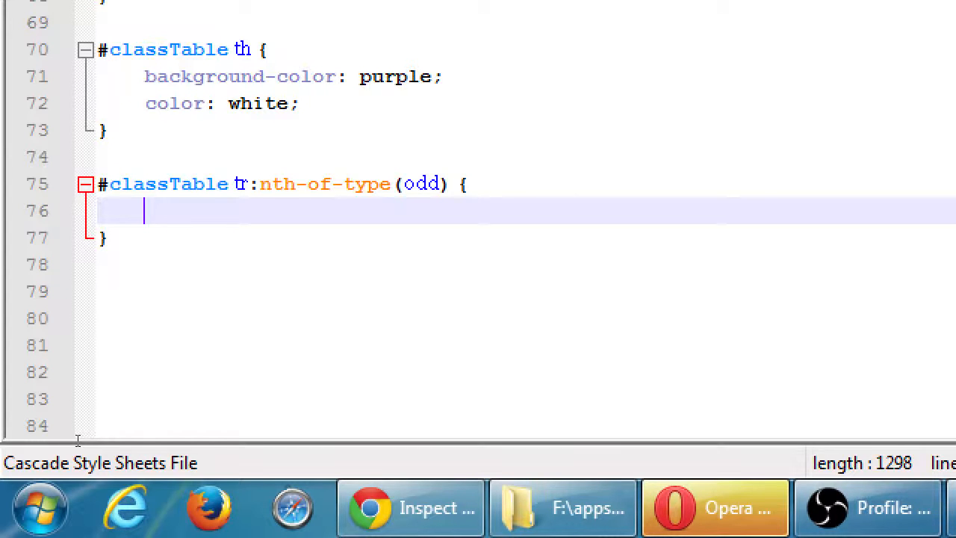
{"action": "type", "text": "backgrou"}
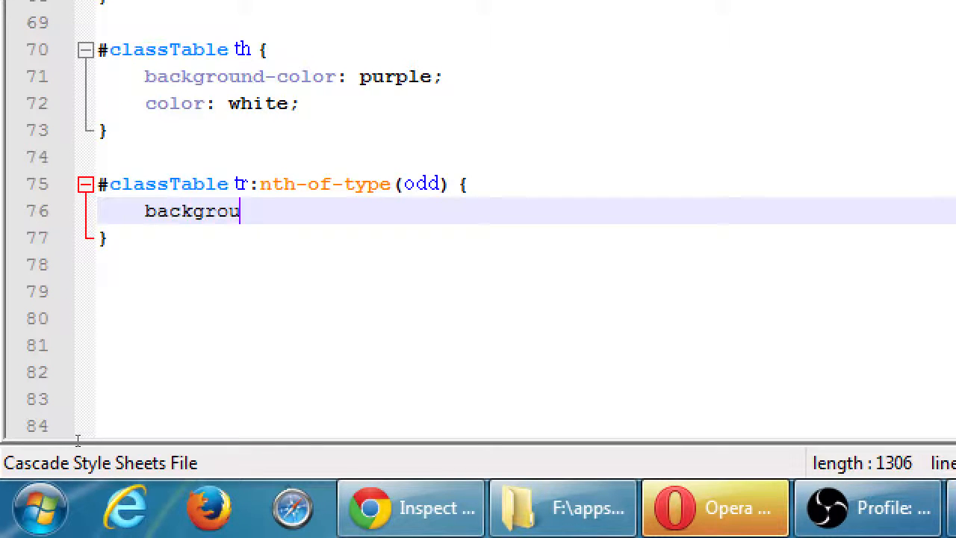
{"action": "type", "text": "nd-color;"}
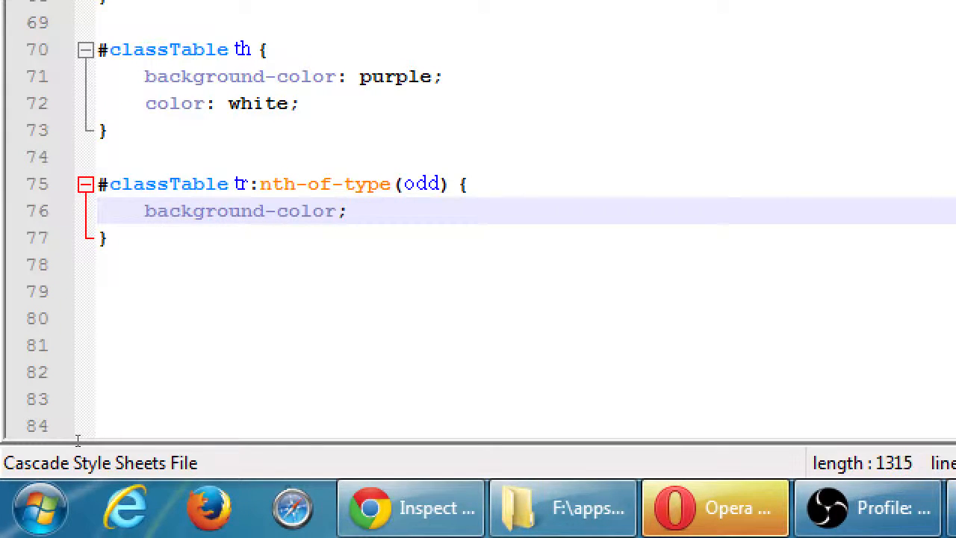
{"action": "type", "text": "#ccc"}
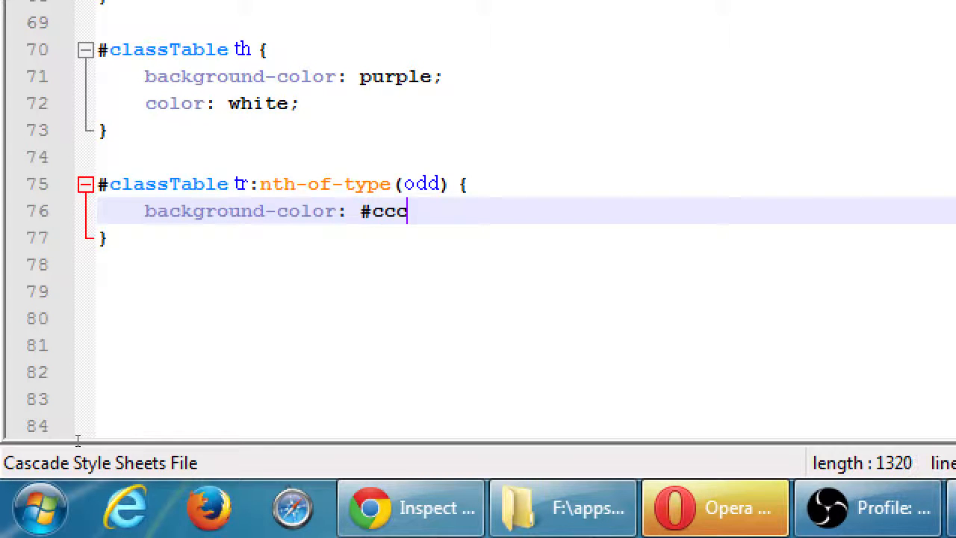
{"action": "type", "text": ";"}
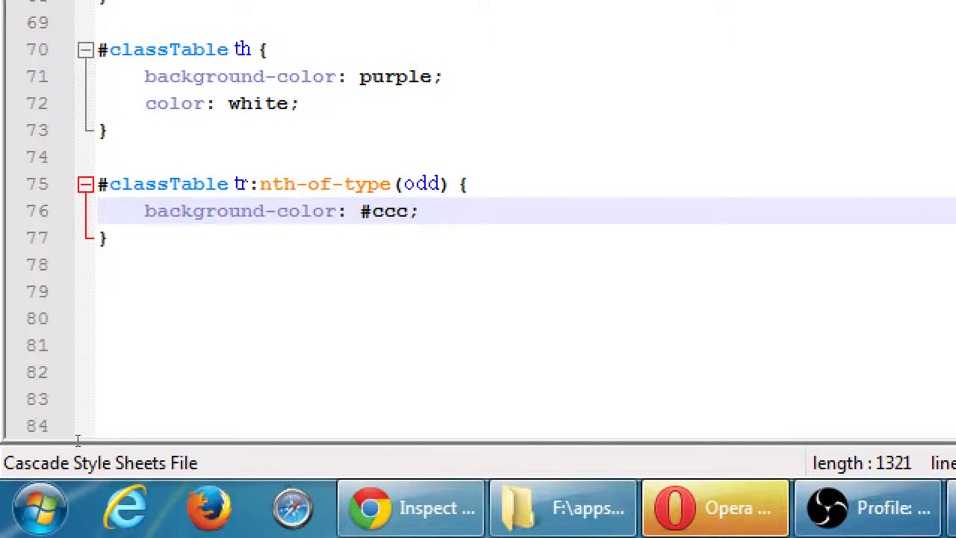
In the Node.js prompt, cd up to the project root and start cordova run android
{"action": "left_click", "coordinate": [418, 211]}
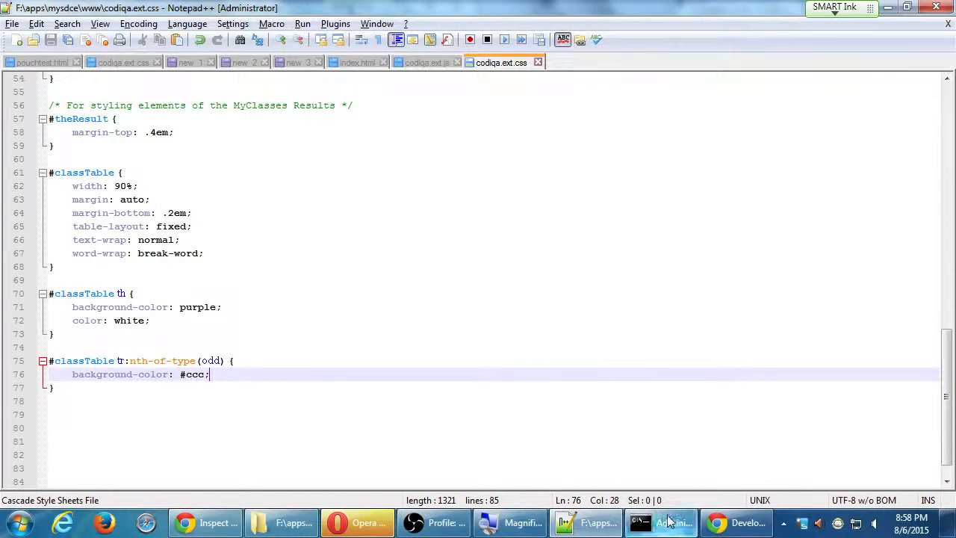
{"action": "left_click", "coordinate": [639, 523]}
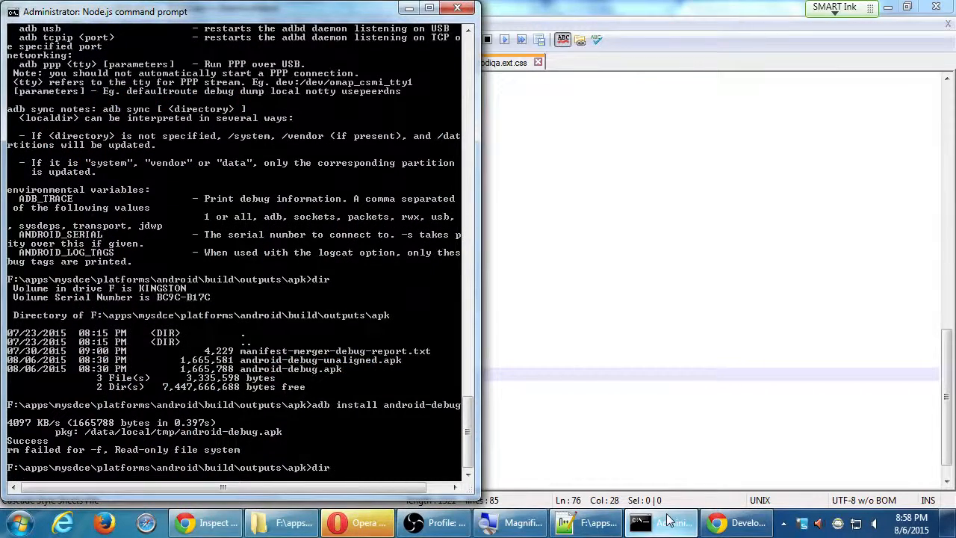
{"action": "type", "text": "d"}
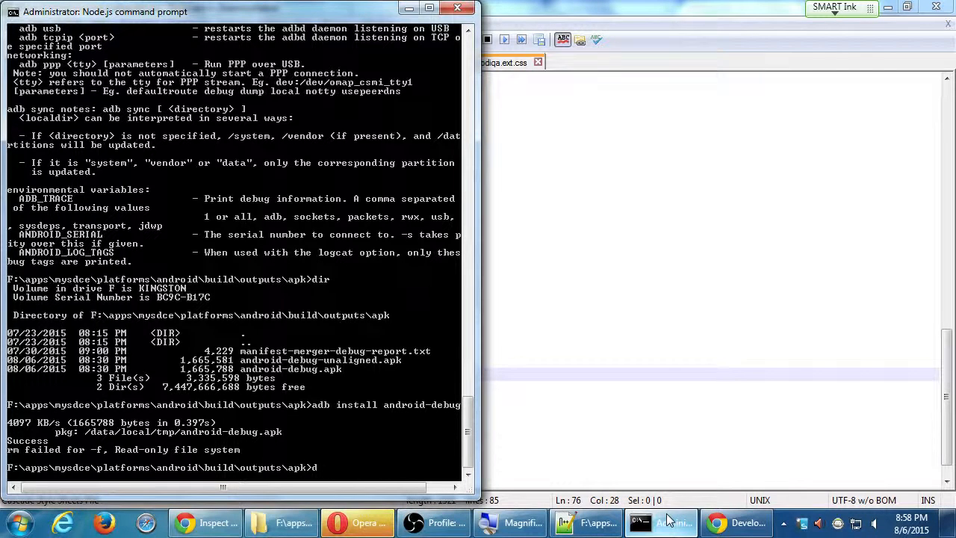
{"action": "type", "text": "cd c"}
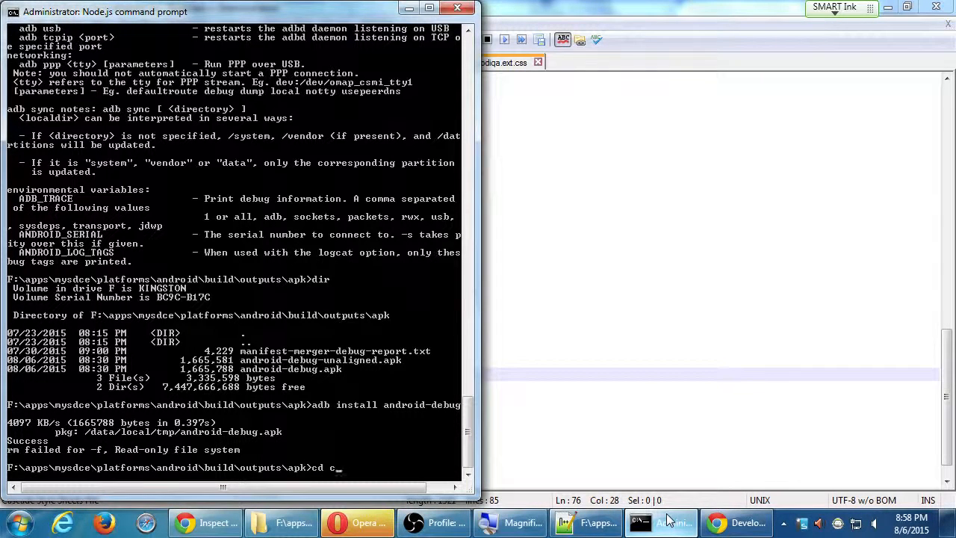
{"action": "type", "text": "..\\.\\.."}
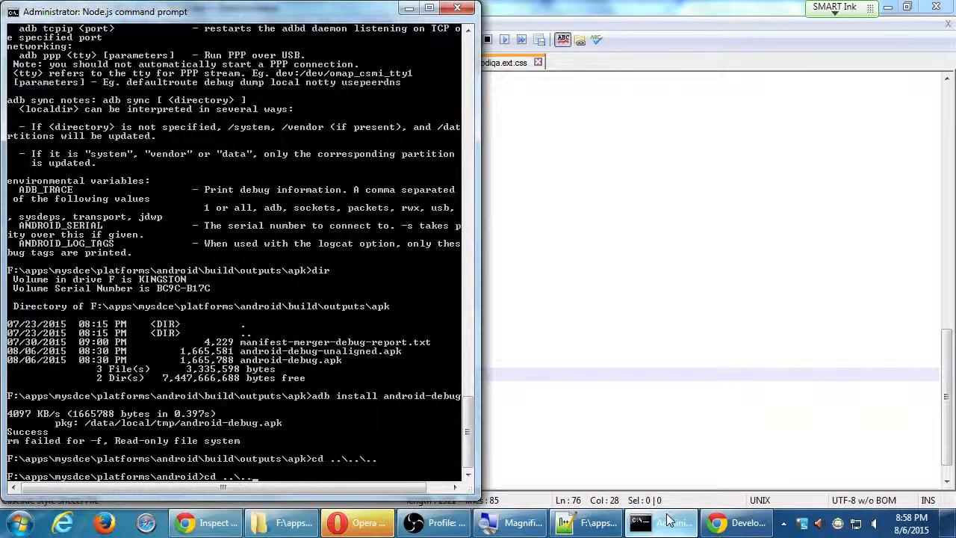
{"action": "type", "text": "cordova ru"}
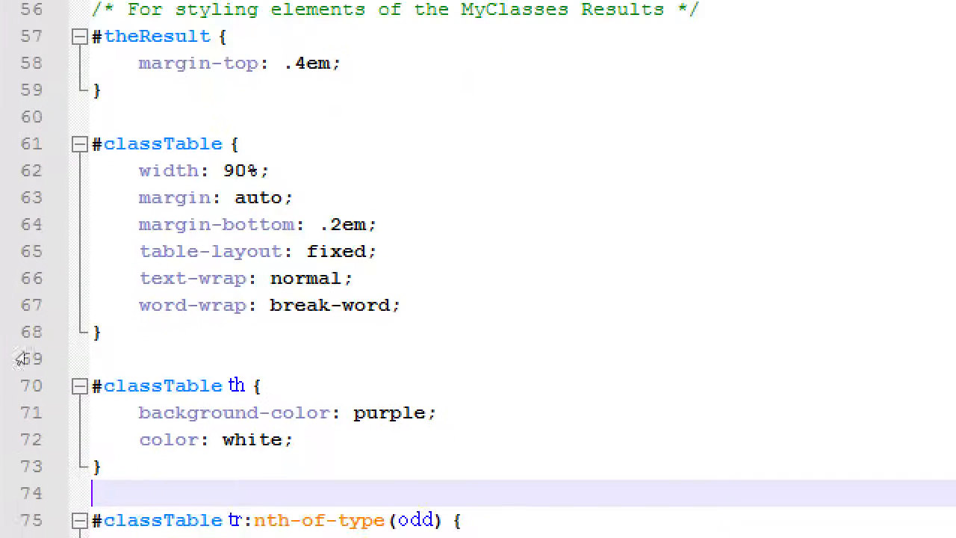
{"action": "scroll", "scroll_direction": "down", "scroll_amount": 3}
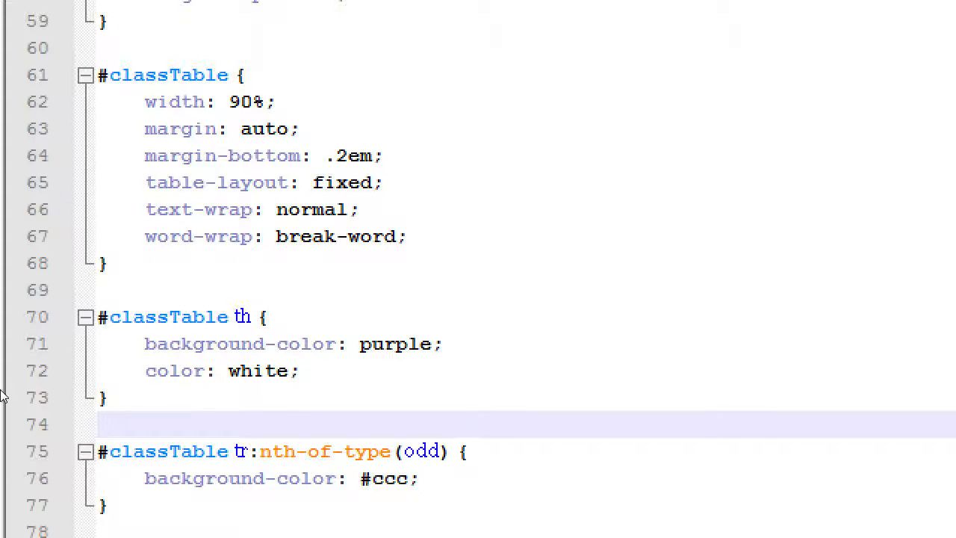
{"action": "left_click", "coordinate": [99, 425]}
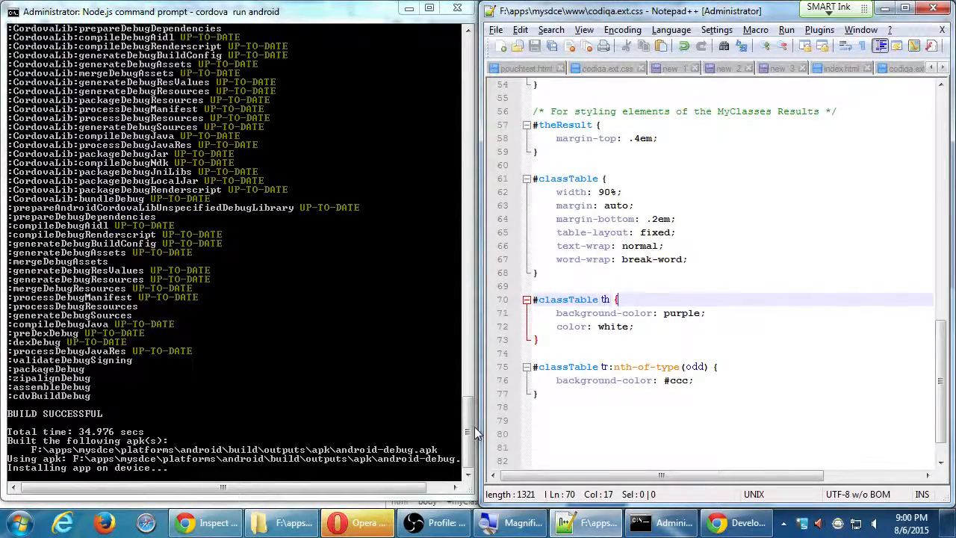
{"action": "mouse_move", "coordinate": [516, 363]}
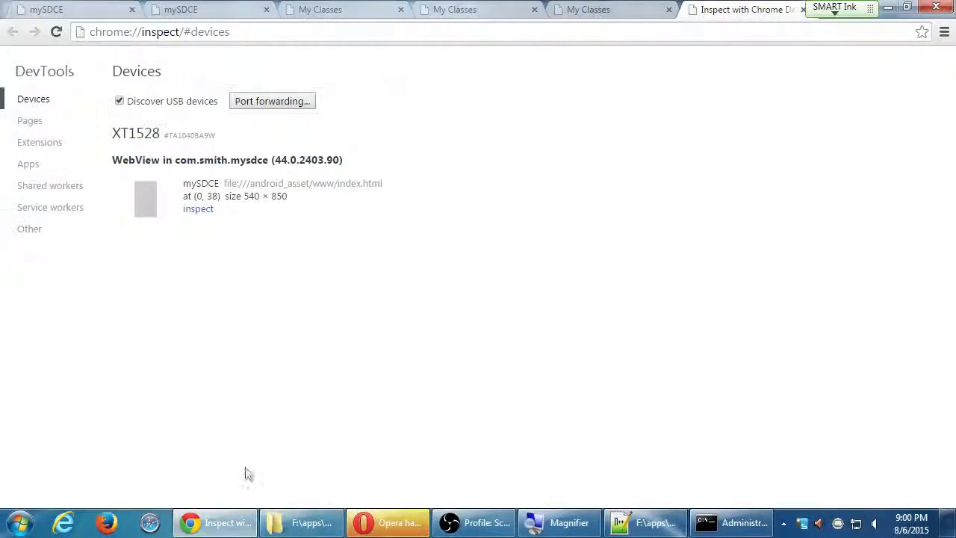
Inspect the mySDCE WebView, go to My Classes and begin entering a CRN
{"action": "left_click", "coordinate": [197, 209]}
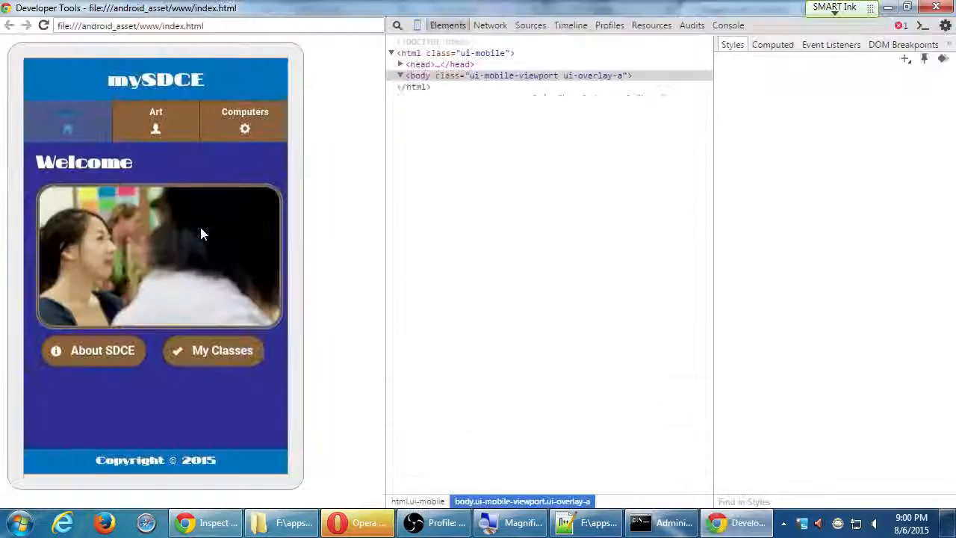
{"action": "left_click", "coordinate": [223, 349]}
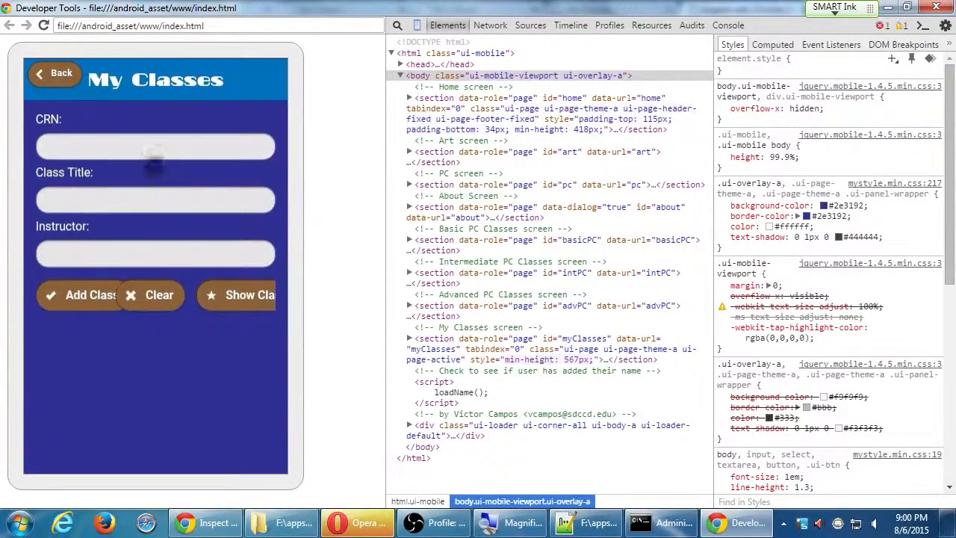
{"action": "left_click", "coordinate": [155, 147]}
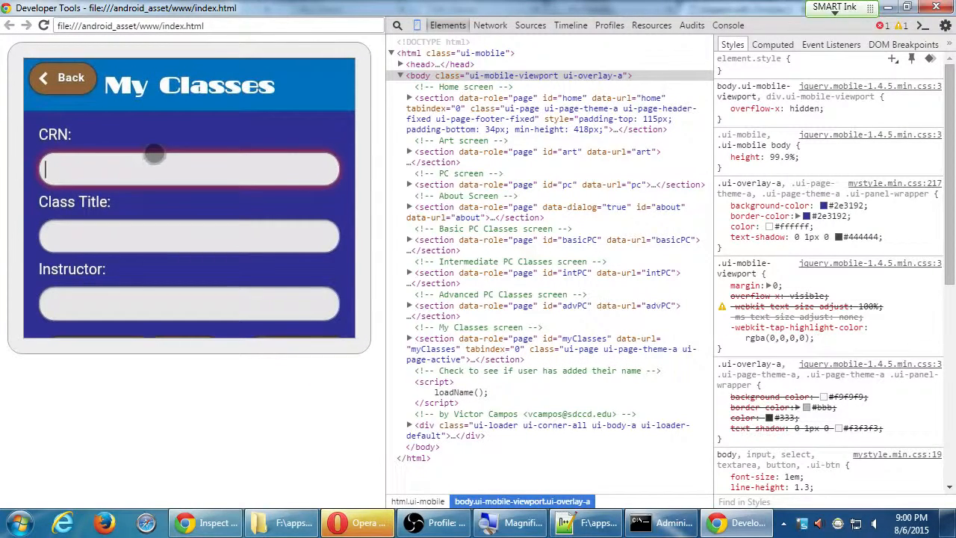
{"action": "type", "text": "33"}
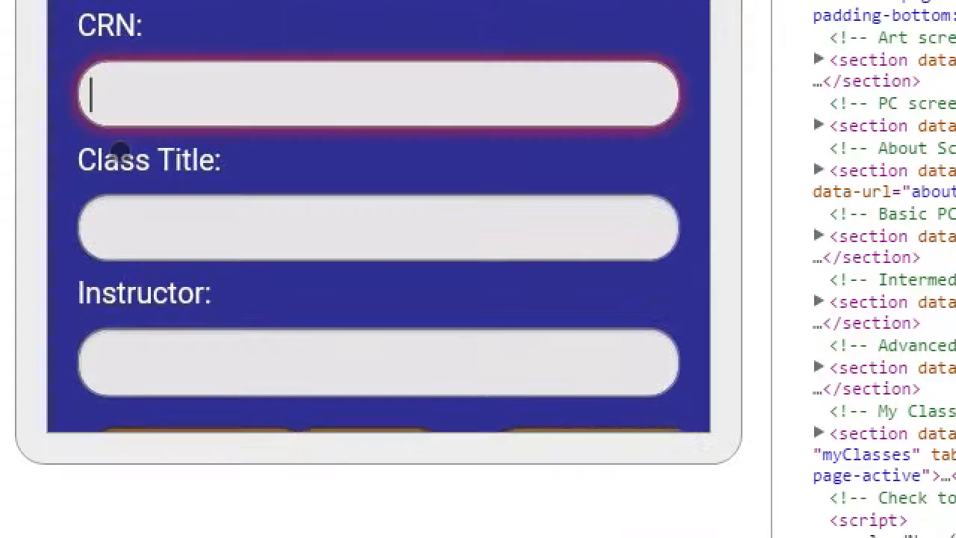
Enter CRN 1949A, title Android III, instructor Campos and add the class to the table
{"action": "type", "text": "1949"}
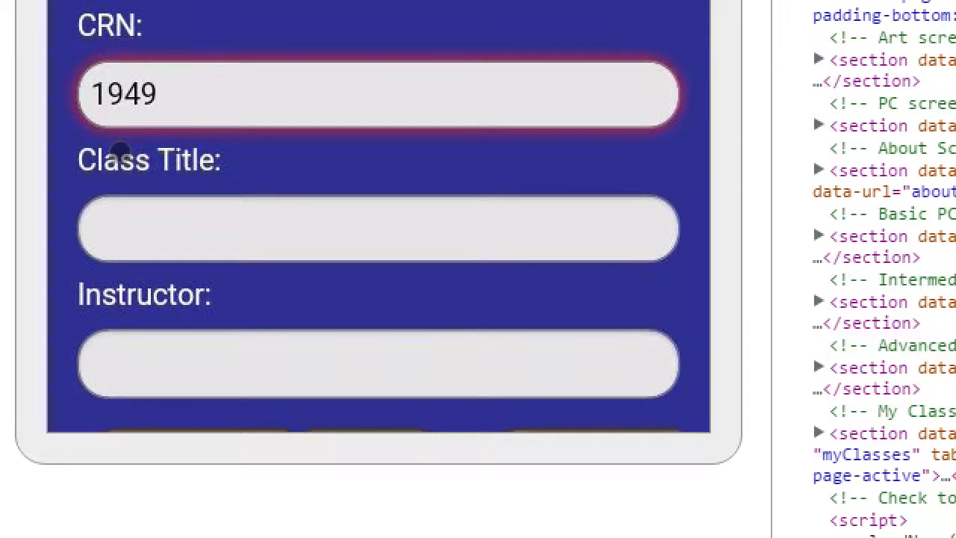
{"action": "type", "text": "A"}
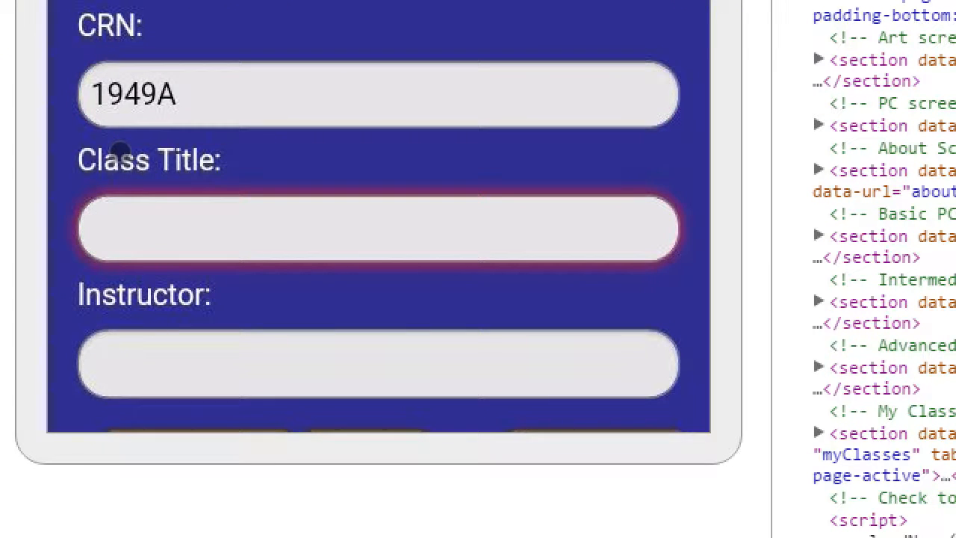
{"action": "mouse_move", "coordinate": [131, 167]}
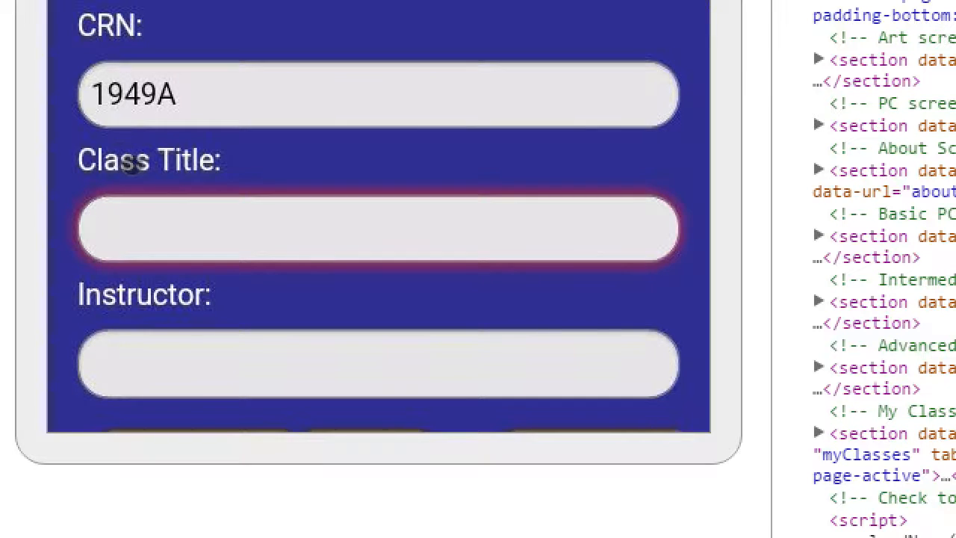
{"action": "type", "text": "A"}
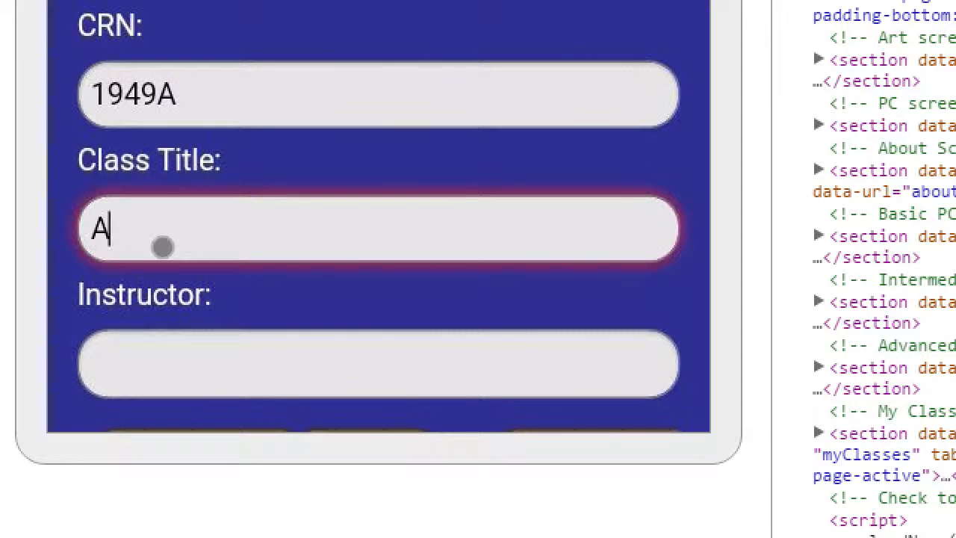
{"action": "type", "text": "ndroid III"}
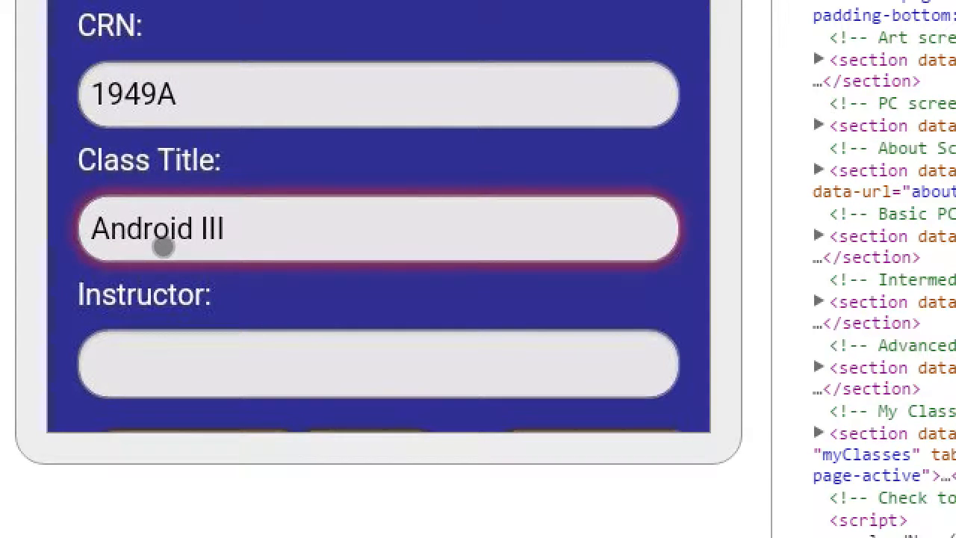
{"action": "type", "text": "Campos"}
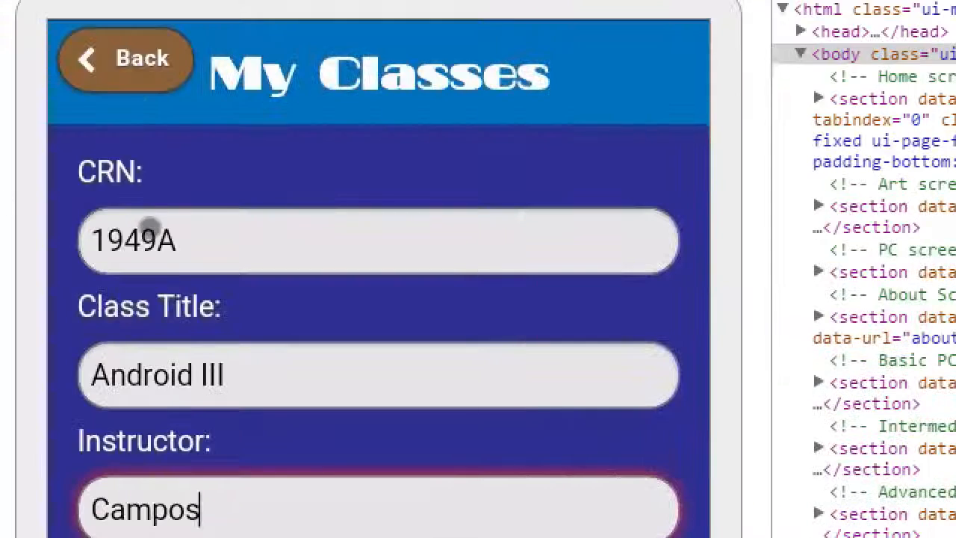
{"action": "scroll", "scroll_direction": "down", "scroll_amount": 3}
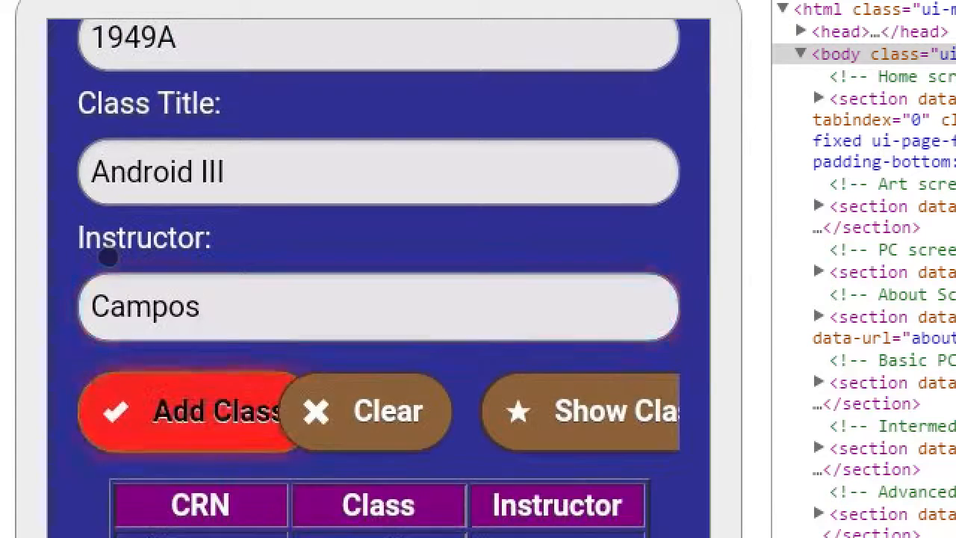
{"action": "left_click", "coordinate": [187, 411]}
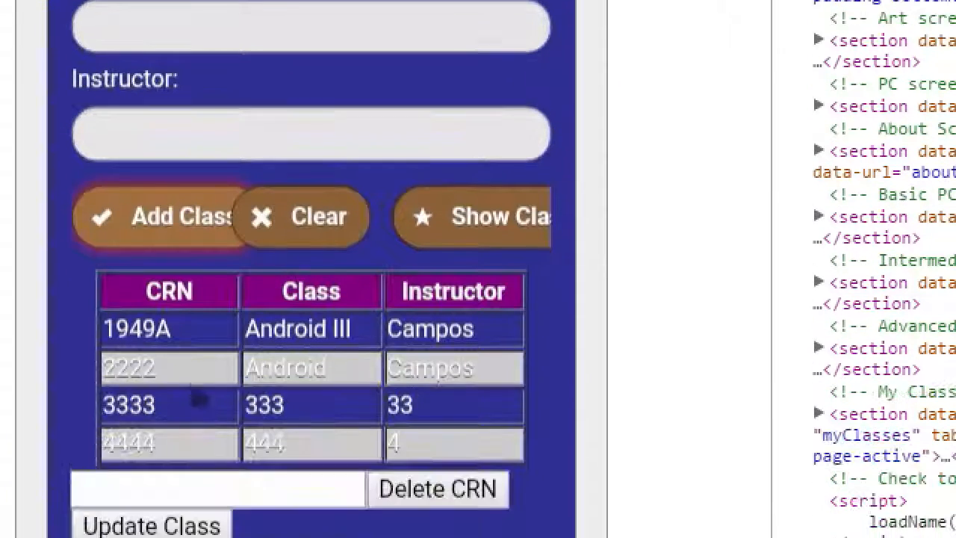
{"action": "scroll", "scroll_direction": "down", "scroll_amount": 3}
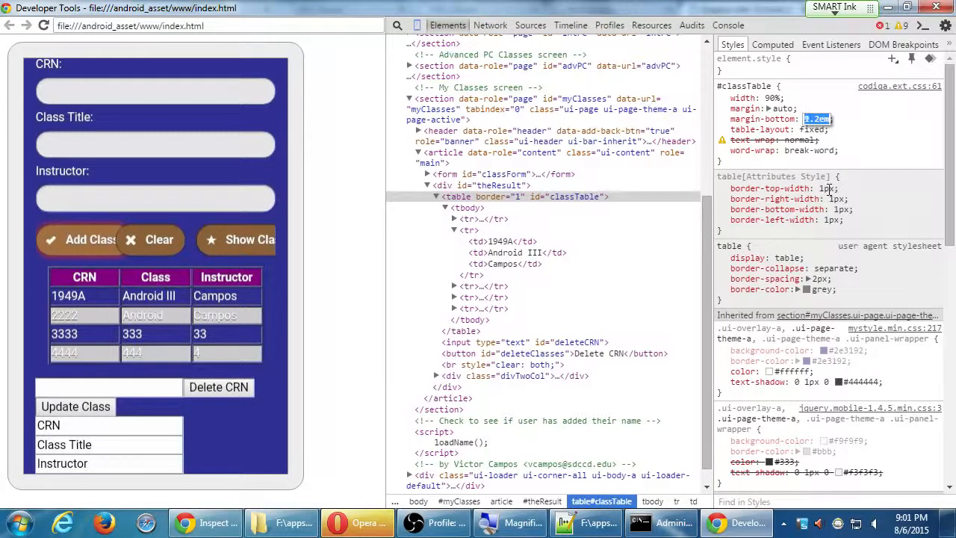
Try a larger margin-bottom on #classTable in the Styles pane, then return to the stylesheet
{"action": "type", "text": "0.4em"}
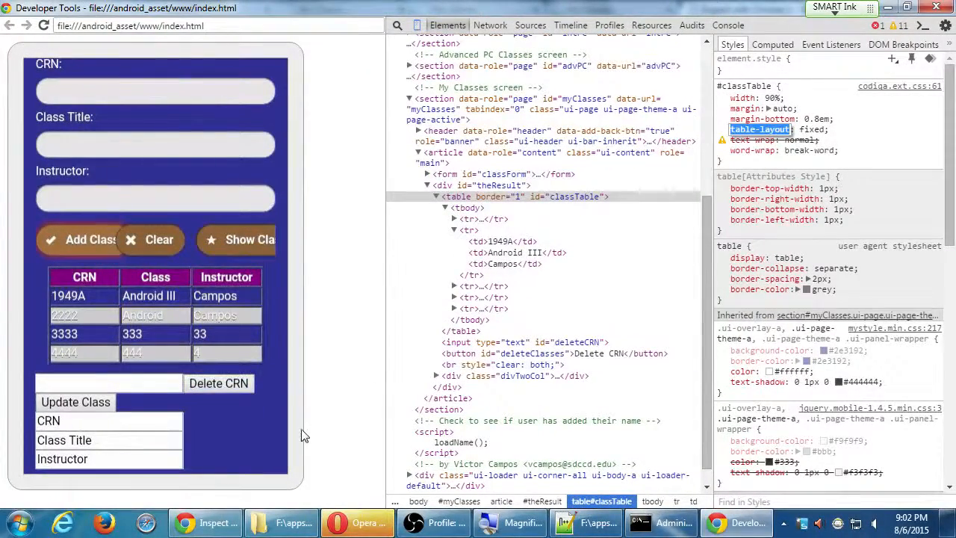
{"action": "key", "text": "alt+tab"}
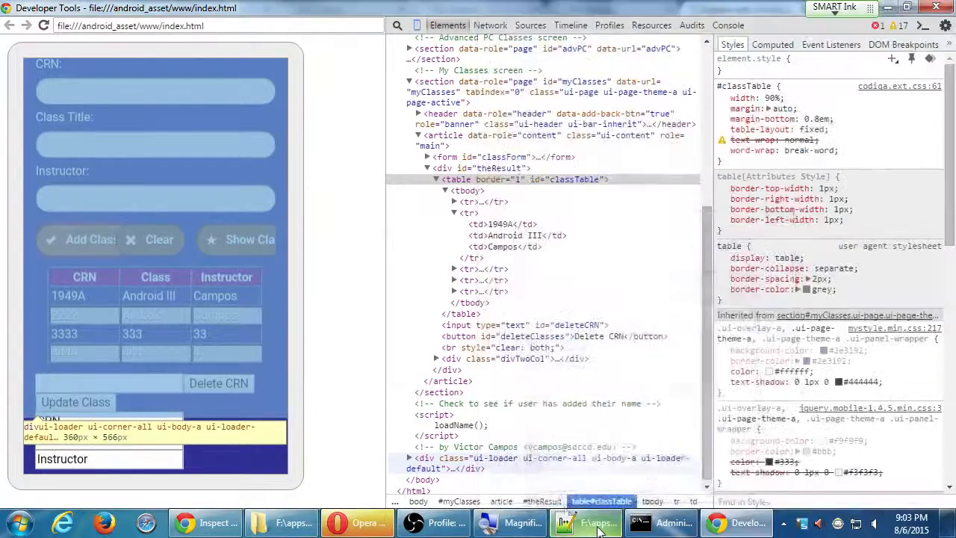
{"action": "left_click", "coordinate": [585, 521]}
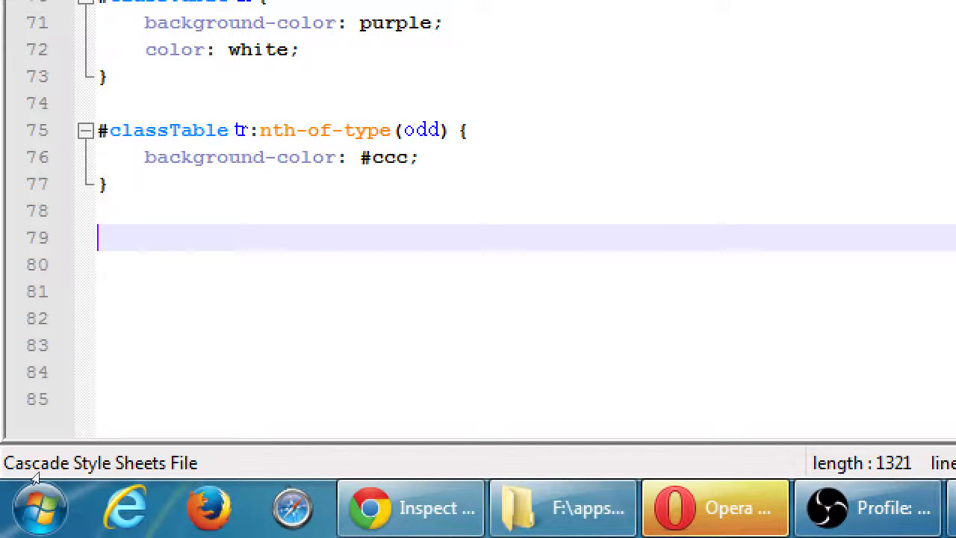
Start a .divTwoCol rule with width: 85% and margin: auto
{"action": "type", "text": ".d"}
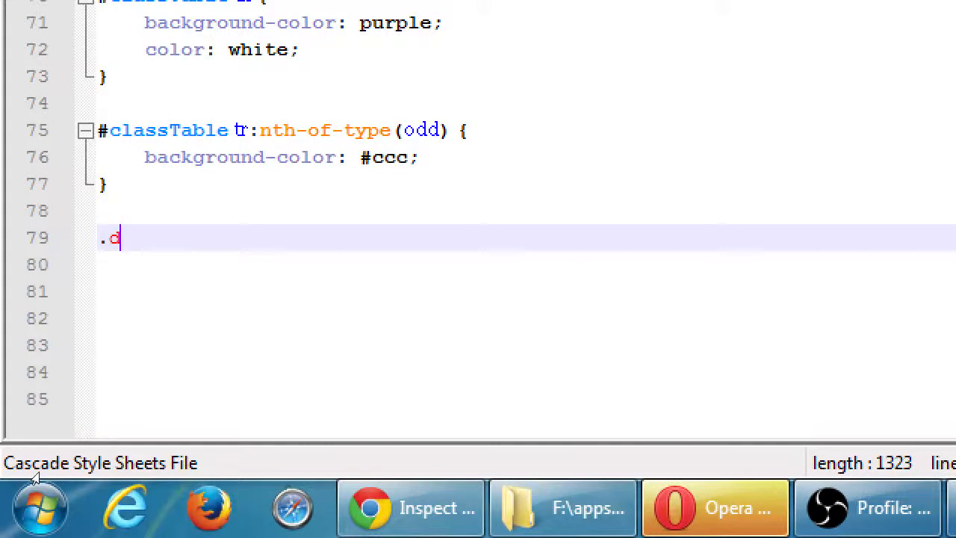
{"action": "type", "text": "ivTwoCol {"}
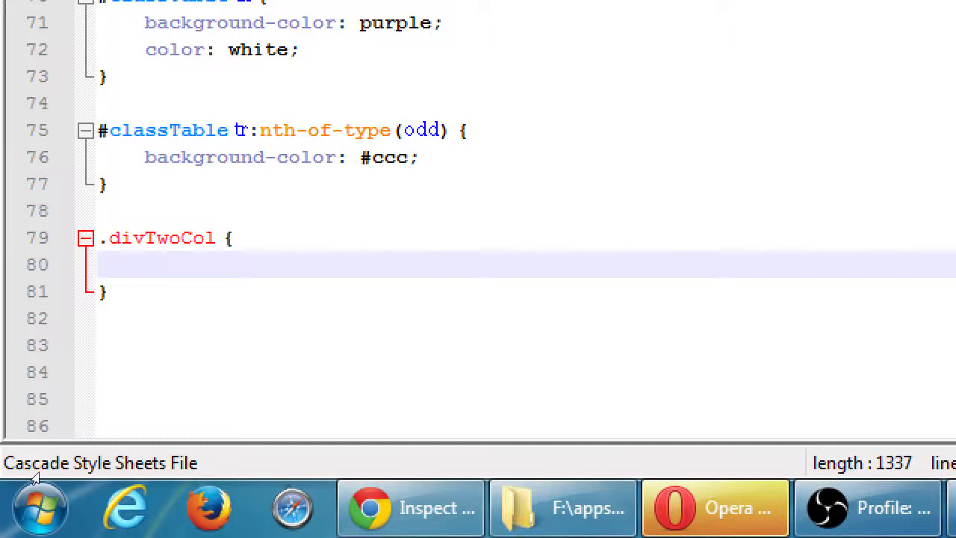
{"action": "type", "text": "width"}
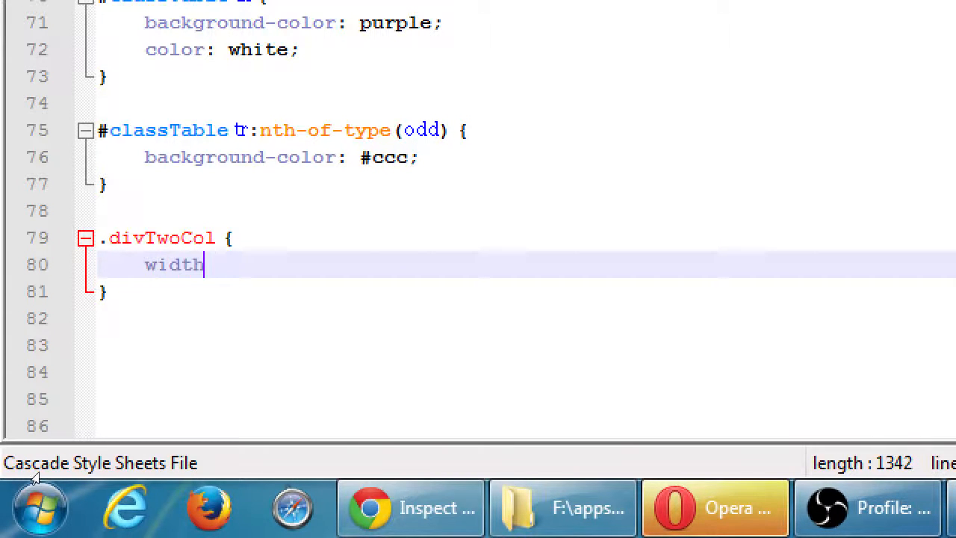
{"action": "type", "text": ": 85%;"}
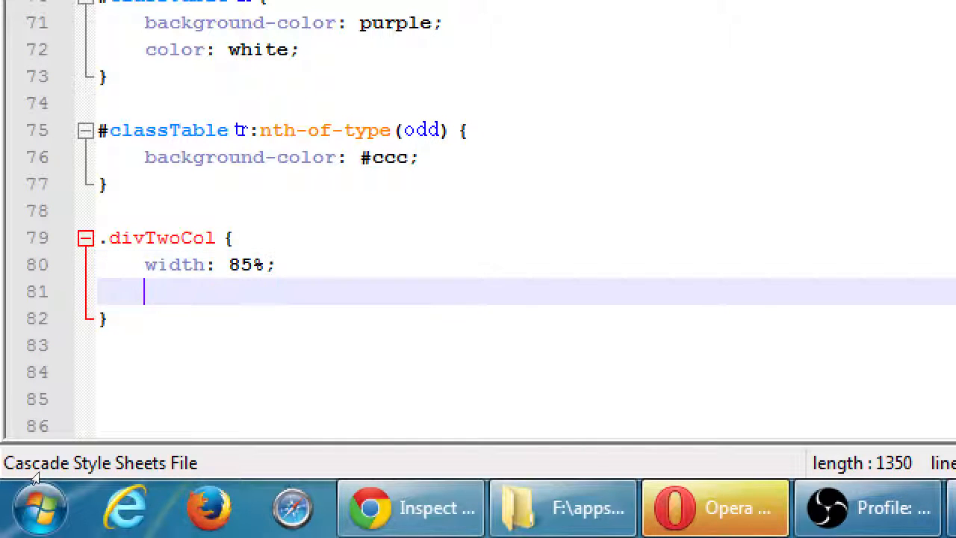
{"action": "type", "text": "margin:"}
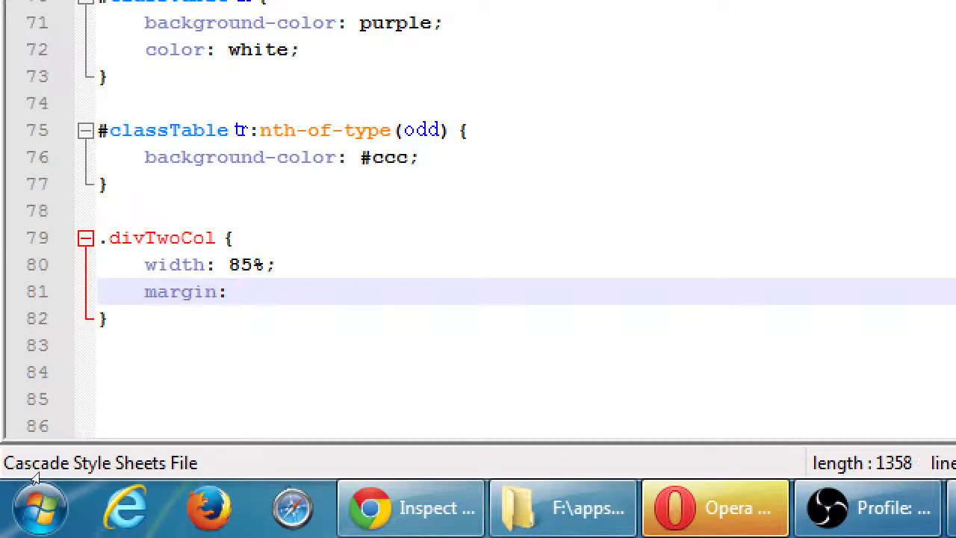
{"action": "type", "text": "auto;"}
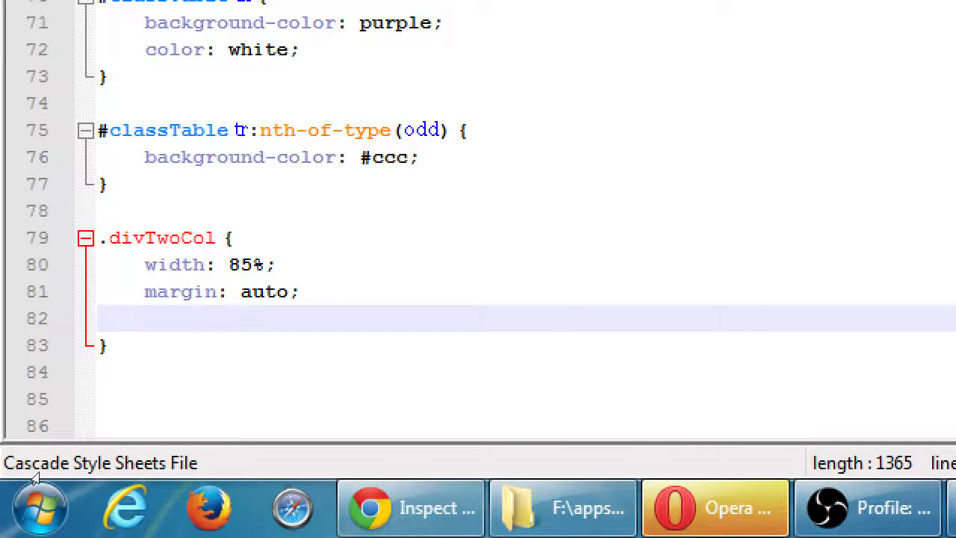
Add padding-bottom: .4em to the .divTwoCol rule
{"action": "type", "text": "padding"}
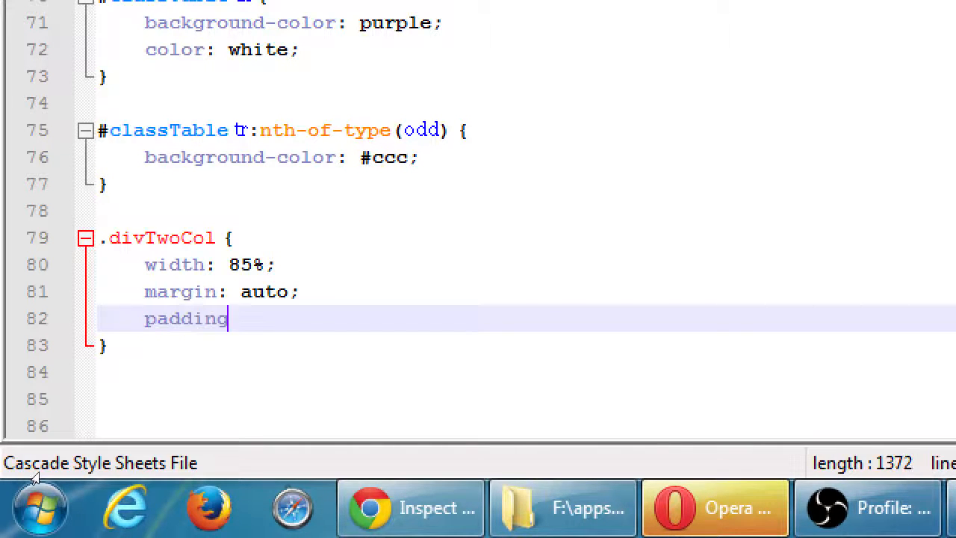
{"action": "type", "text": "-"}
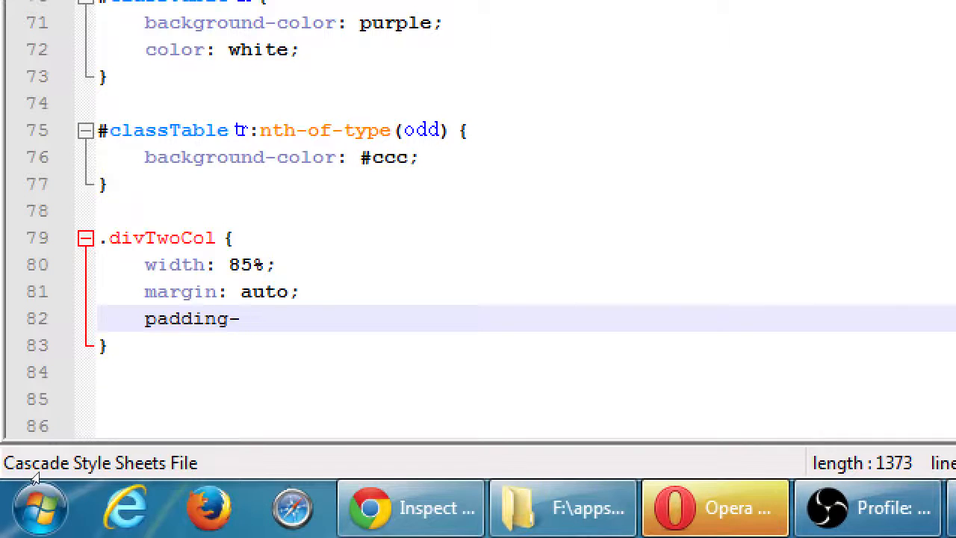
{"action": "type", "text": "botto"}
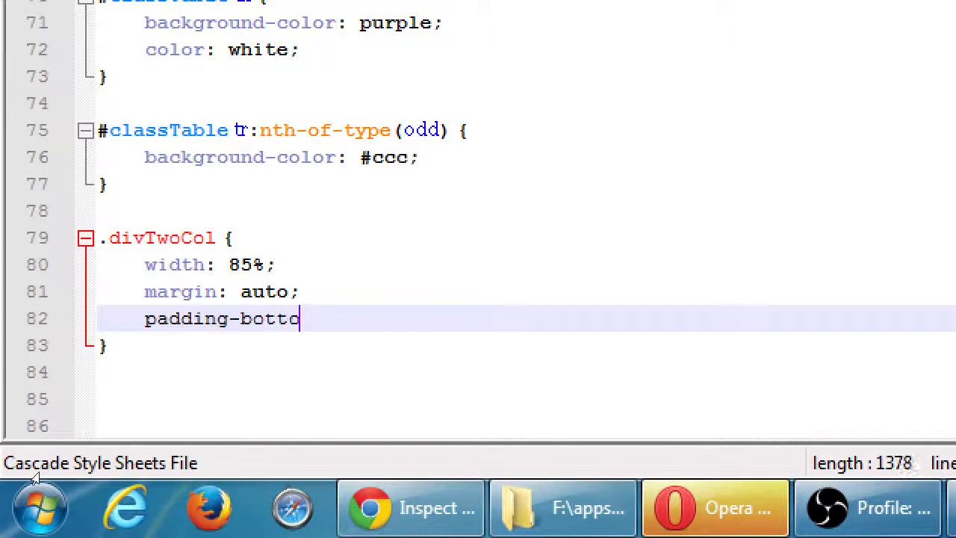
{"action": "type", "text": "m:"}
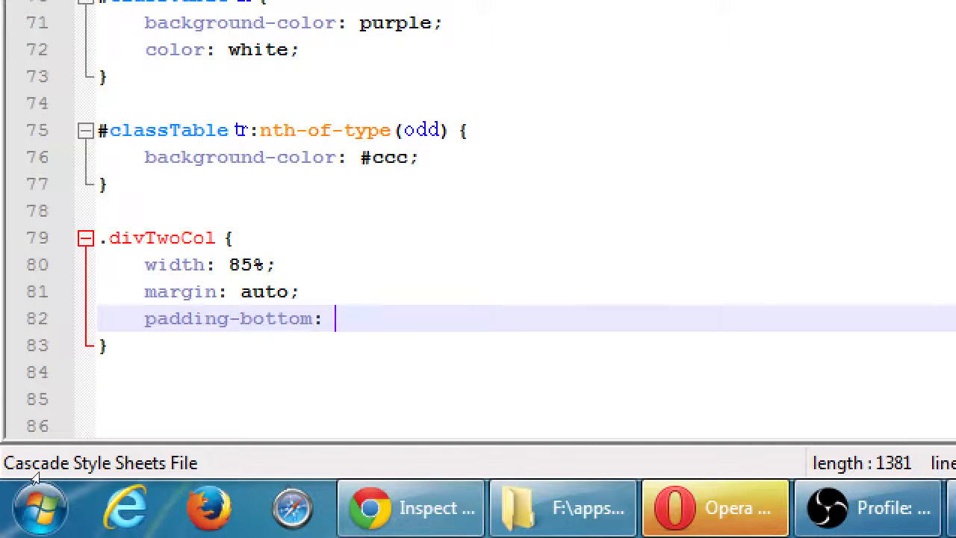
{"action": "type", "text": "."}
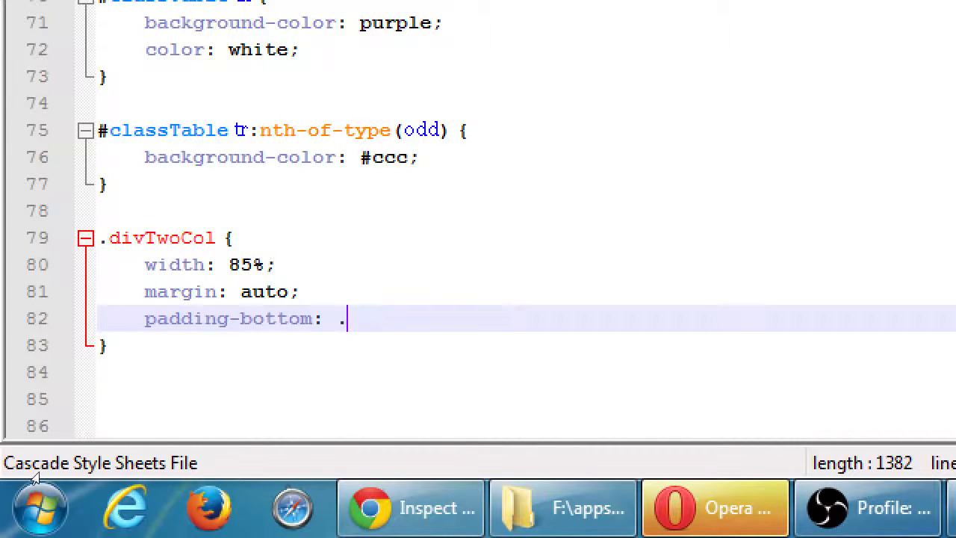
{"action": "type", "text": "4em;"}
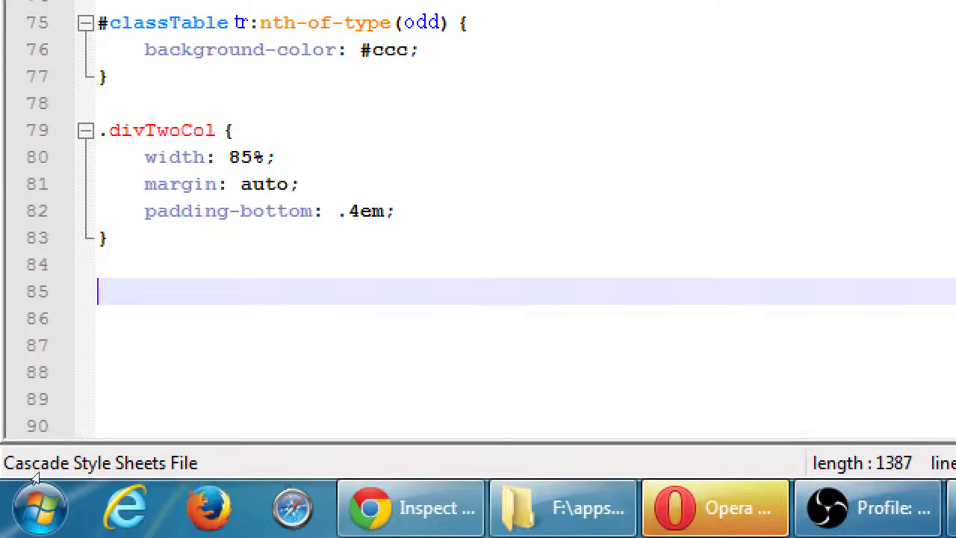
Add empty .leftCol and .rightCol rule blocks under .divTwoCol
{"action": "type", "text": ".leftCol {"}
{"action": "left_click", "coordinate": [526, 345]}
{"action": "type", "text": "}"}
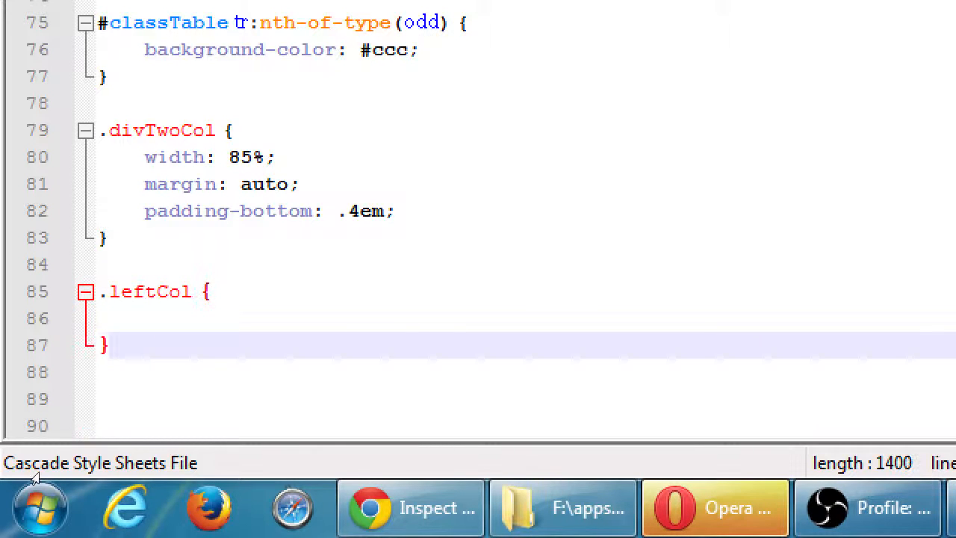
{"action": "type", "text": ".ri"}
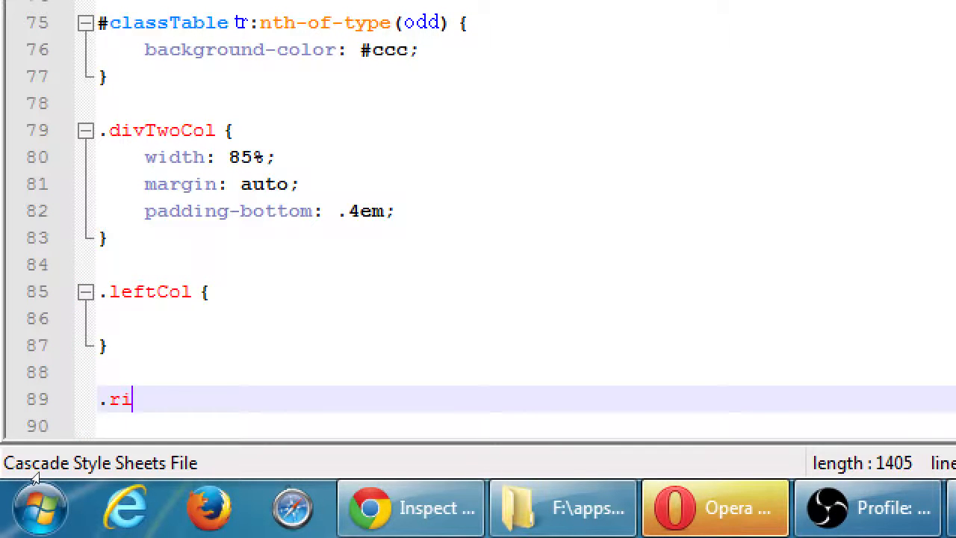
{"action": "type", "text": "ghtCol {"}
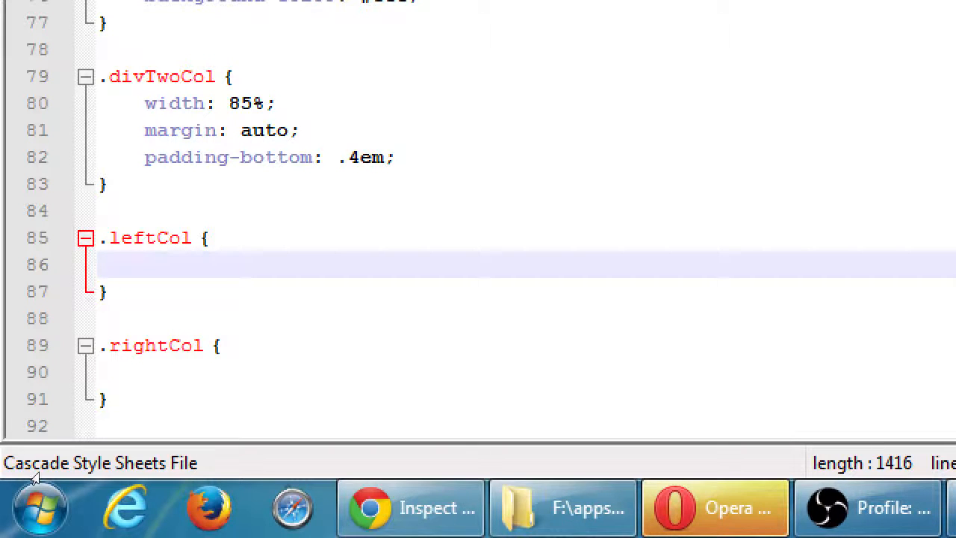
Make .leftCol float left with width 20%
{"action": "left_click", "coordinate": [102, 264]}
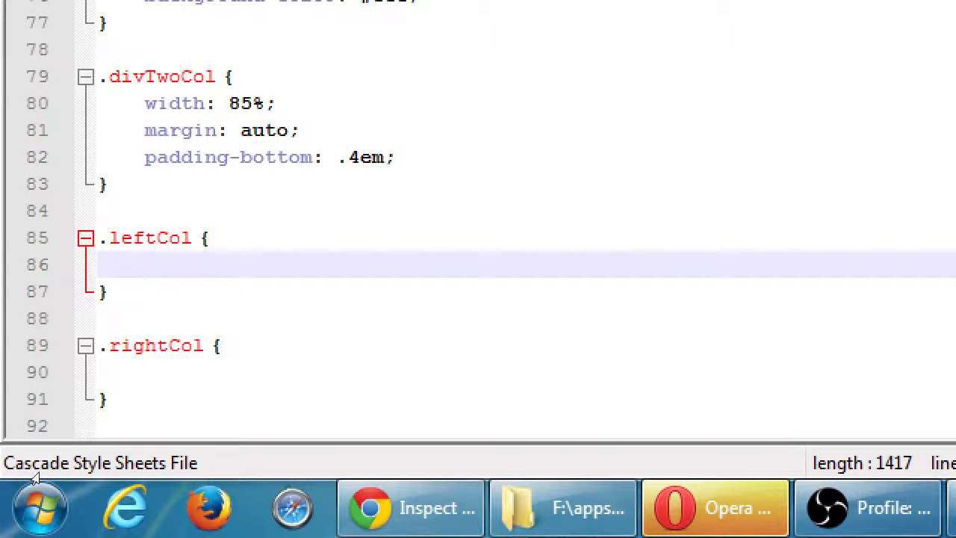
{"action": "type", "text": "floa"}
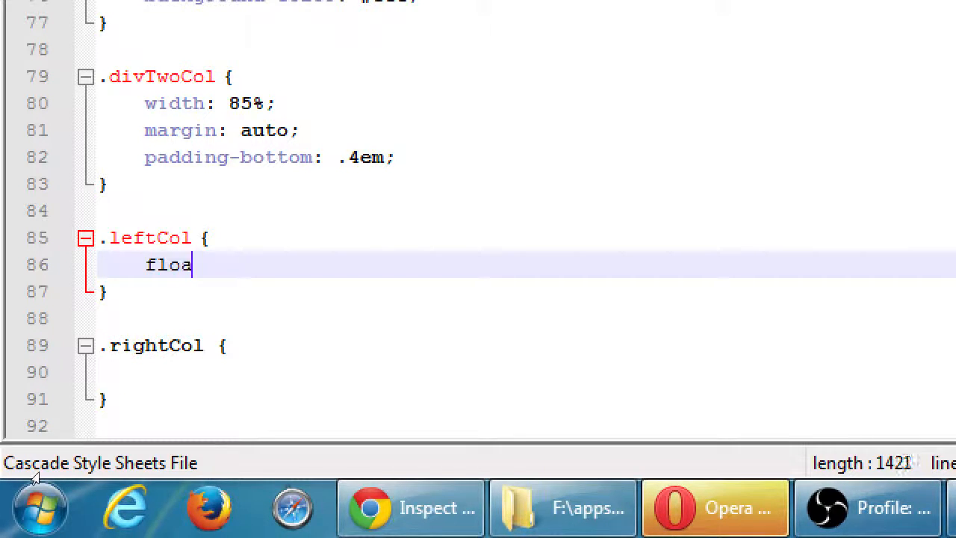
{"action": "type", "text": "t:"}
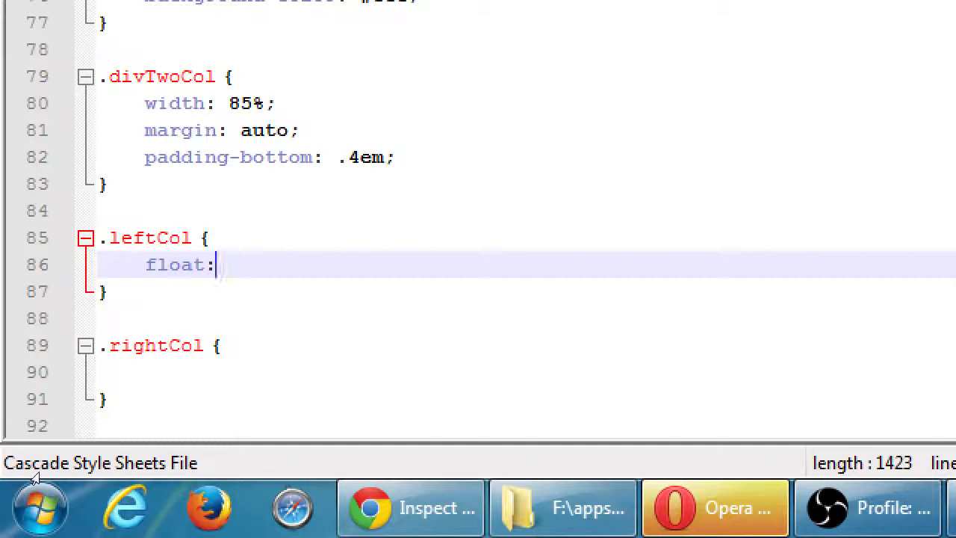
{"action": "type", "text": "le"}
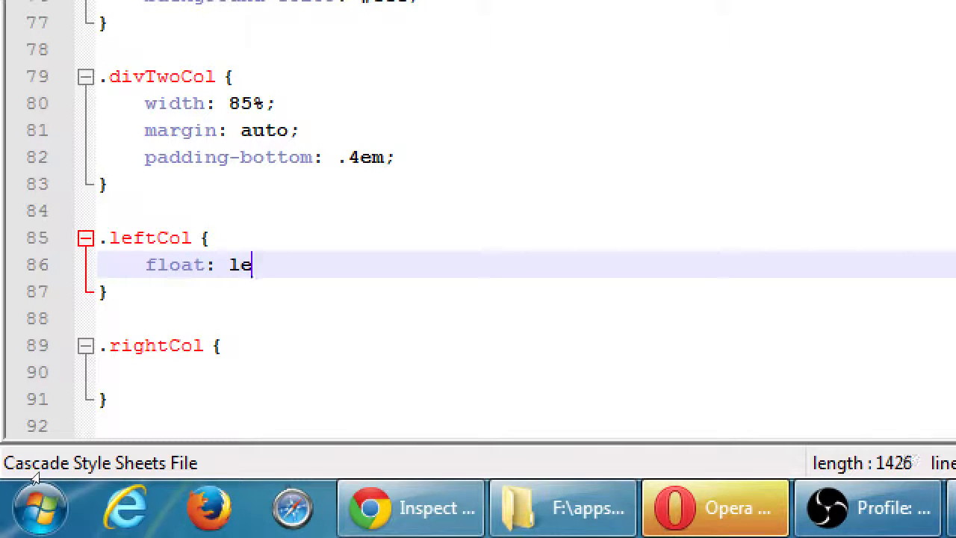
{"action": "type", "text": "ft;"}
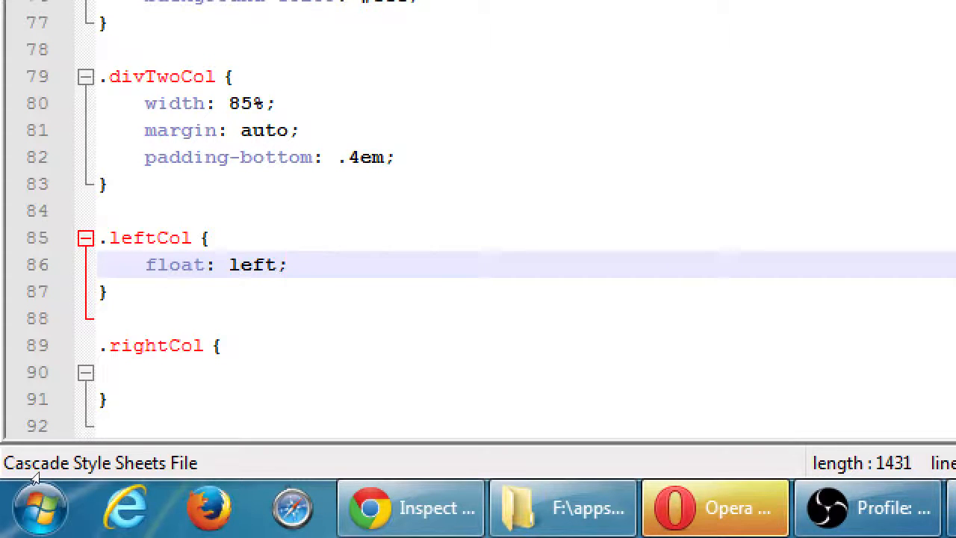
{"action": "type", "text": "width:"}
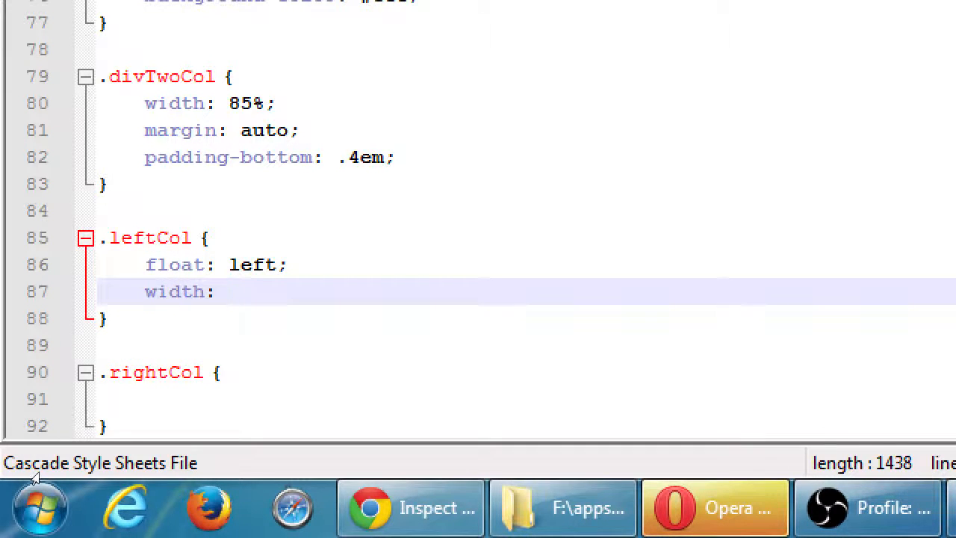
{"action": "type", "text": "20%;"}
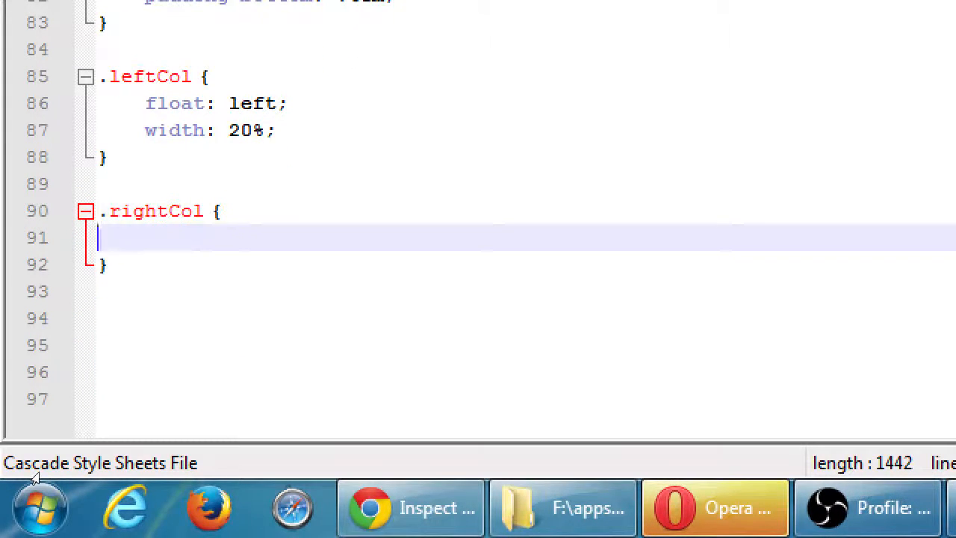
Make .rightCol float left with width 80%
{"action": "type", "text": "float:"}
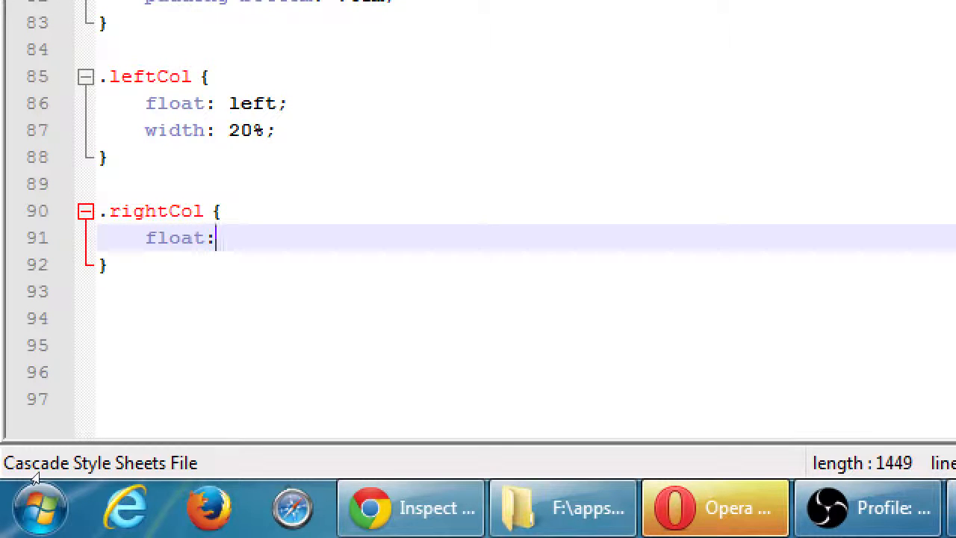
{"action": "type", "text": "left;"}
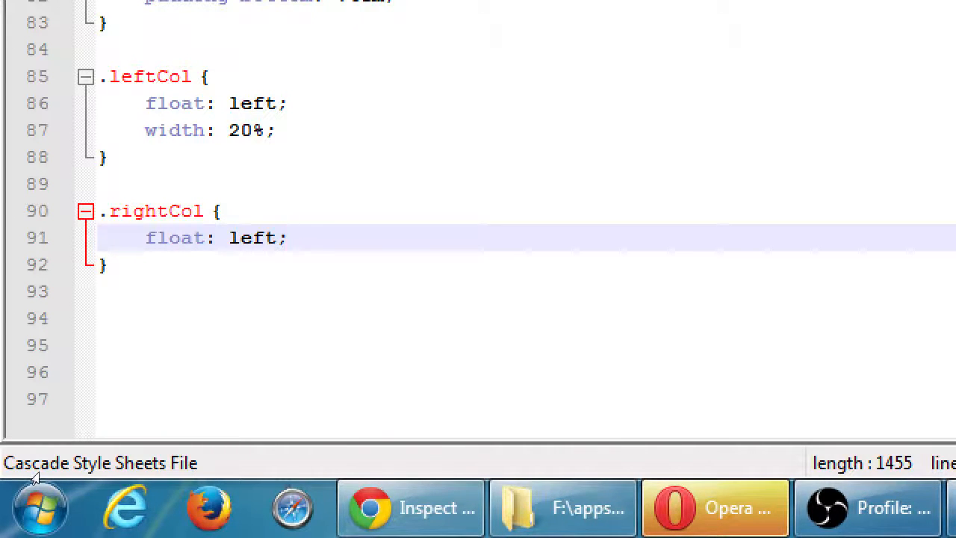
{"action": "type", "text": "width:"}
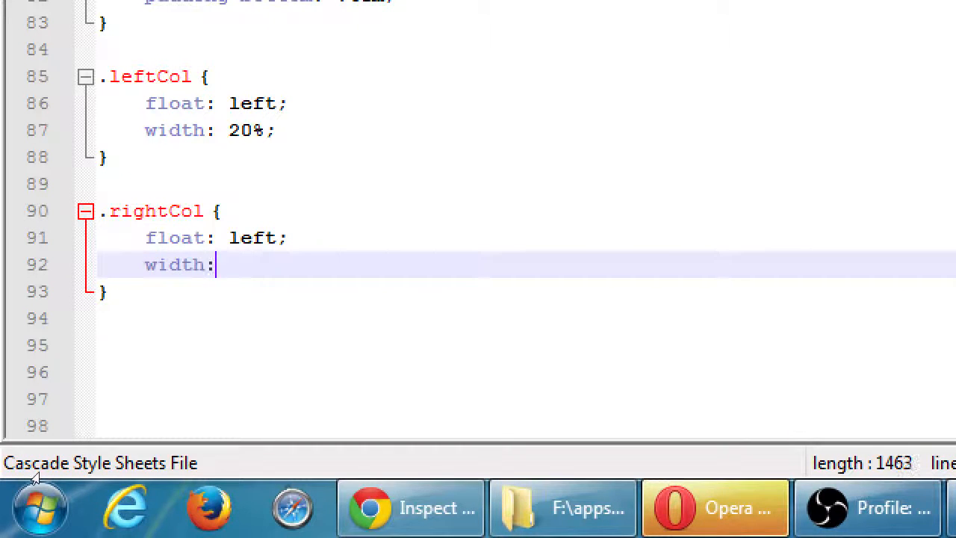
{"action": "type", "text": "80%;"}
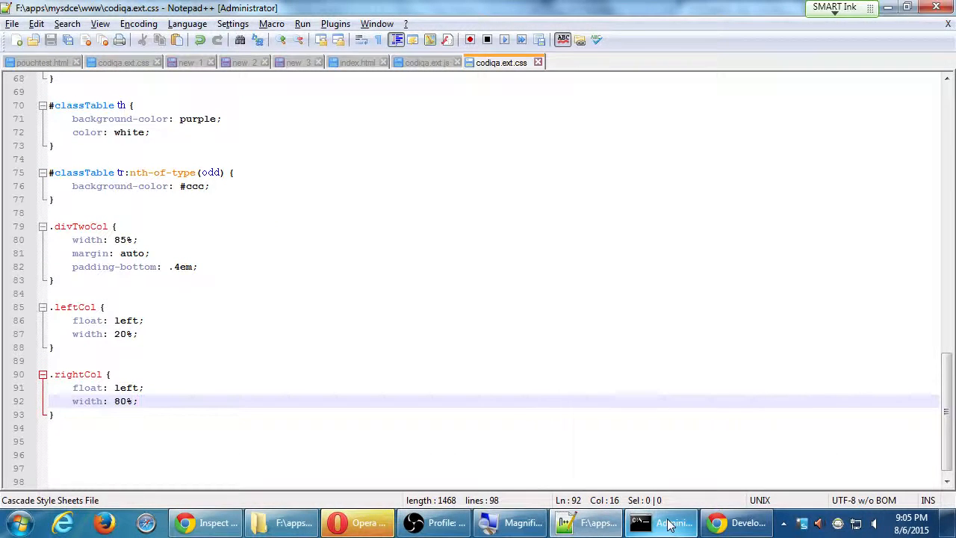
{"action": "left_click", "coordinate": [356, 63]}
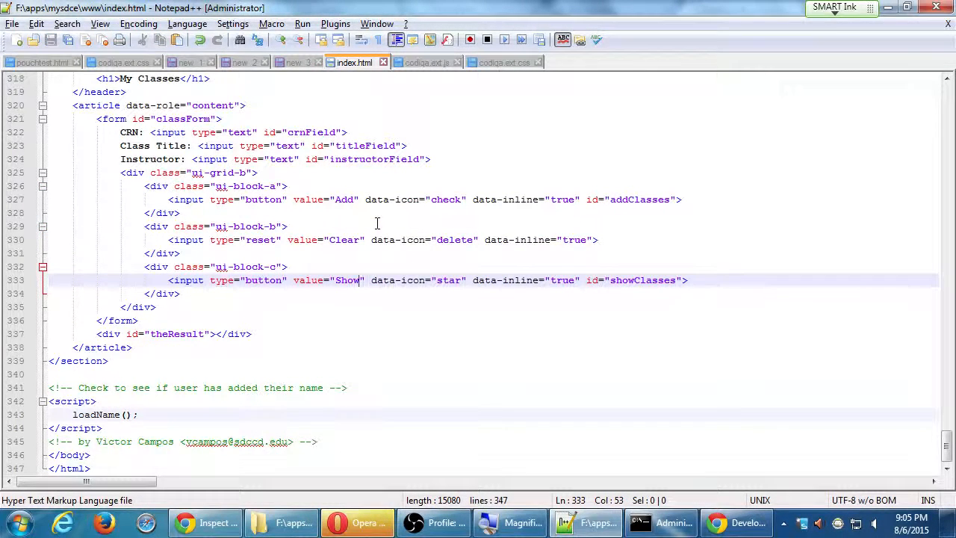
{"action": "left_click", "coordinate": [664, 523]}
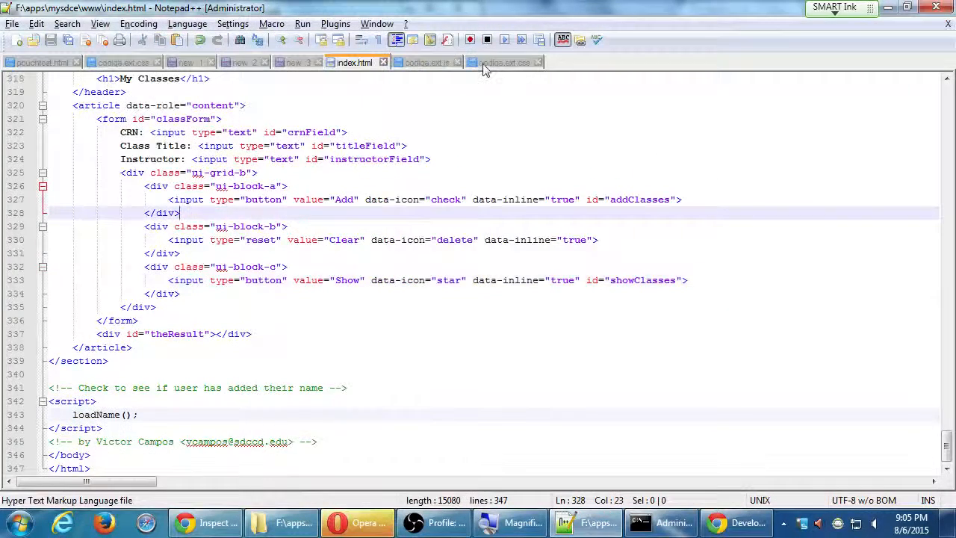
{"action": "left_click", "coordinate": [500, 63]}
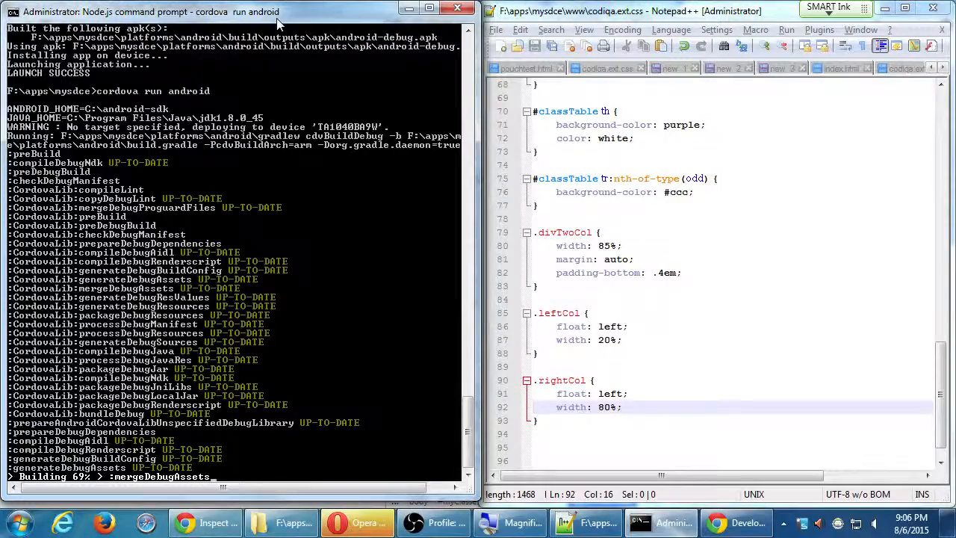
{"action": "mouse_move", "coordinate": [242, 112]}
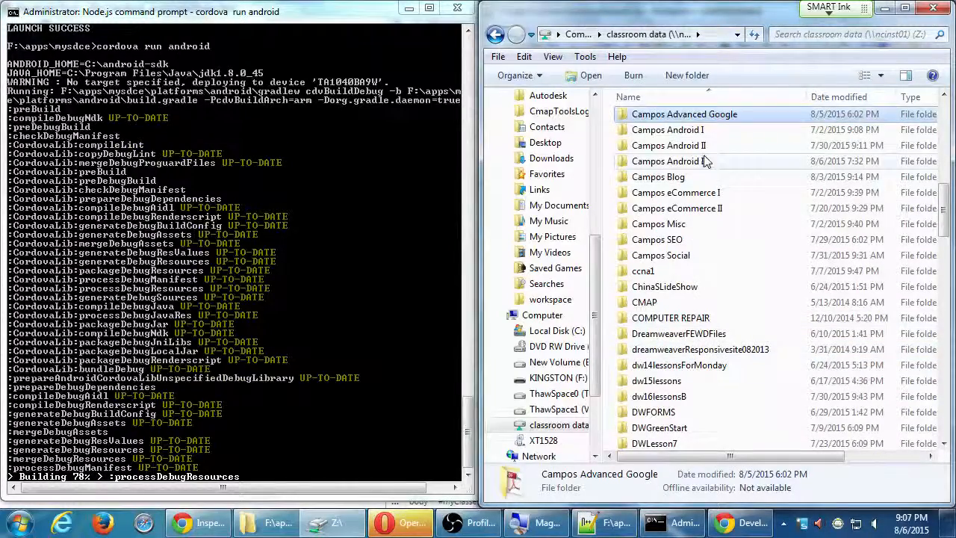
Open a Campos Android course folder in classroom data while the build runs
{"action": "double_click", "coordinate": [669, 161]}
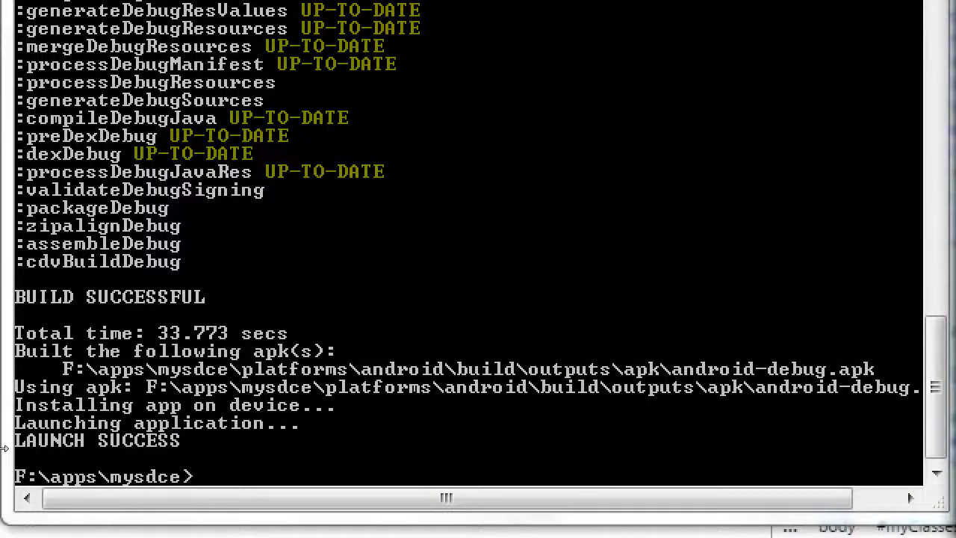
Run cordova build android at the F:\apps\mysdce prompt to rebuild the app
{"action": "type", "text": "co"}
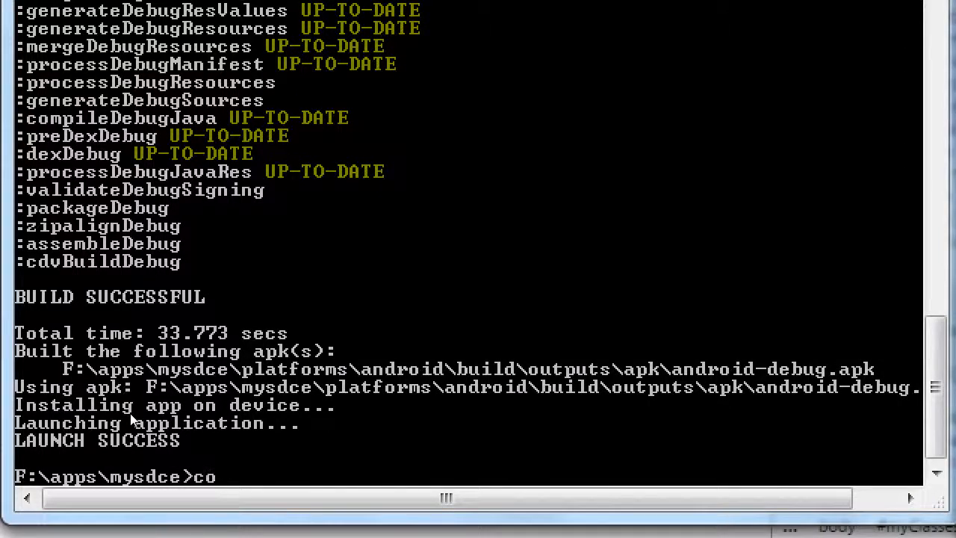
{"action": "type", "text": "rdova build andr"}
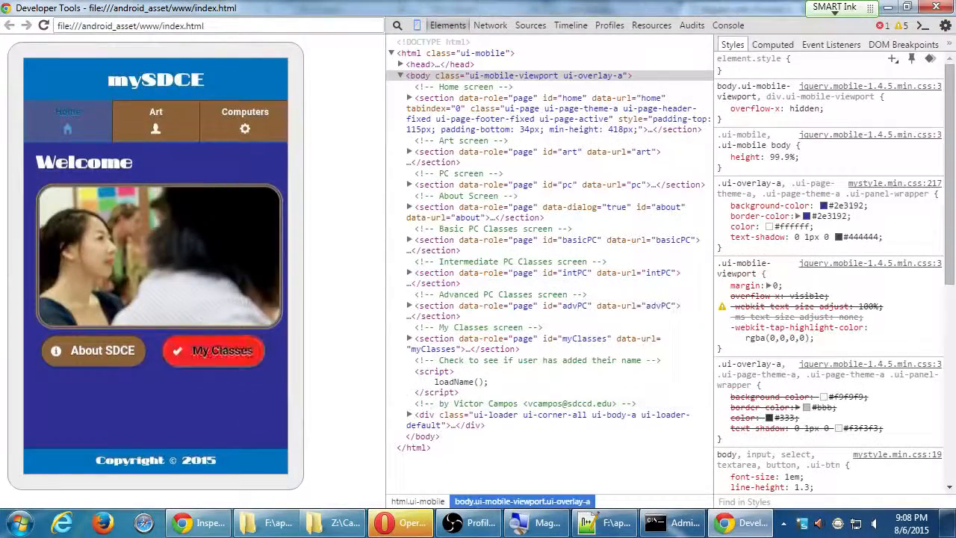
Go to My Classes and show the saved classes in the striped table
{"action": "left_click", "coordinate": [212, 351]}
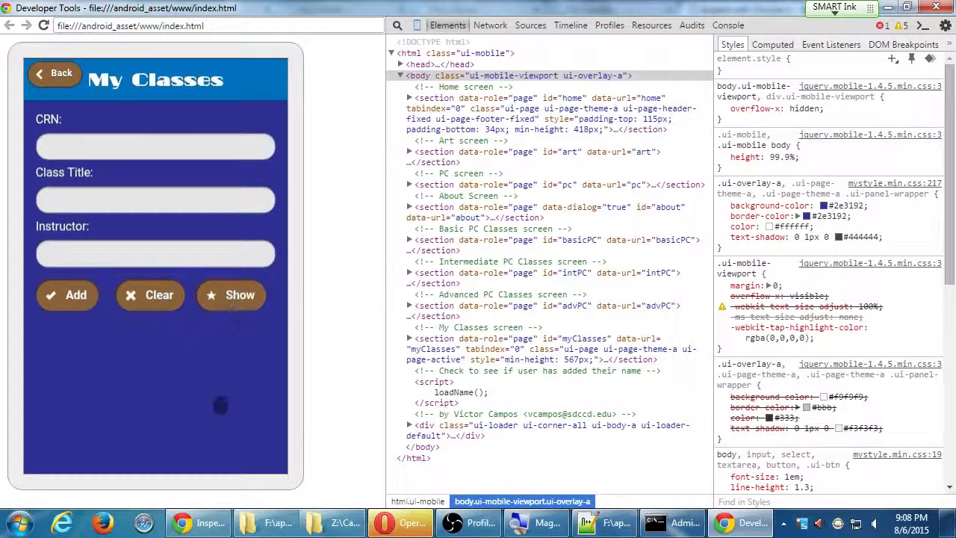
{"action": "left_click", "coordinate": [231, 294]}
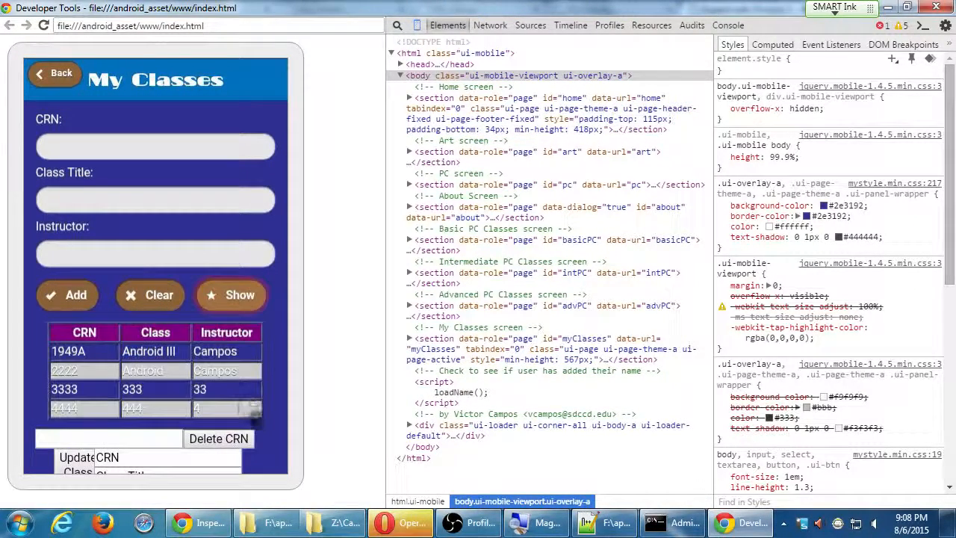